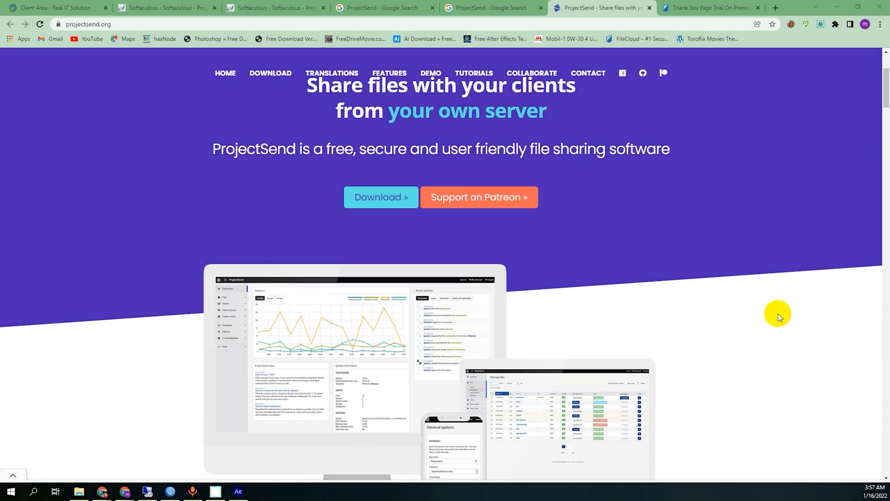
Open cPanel for the tripwind.xyz hosting service from the client area.
scroll("up", 3)
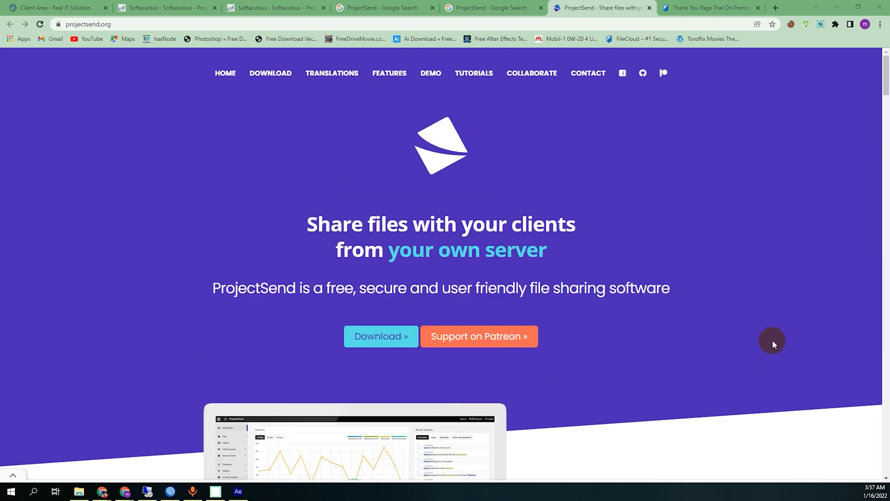
mouse_move(237, 291)
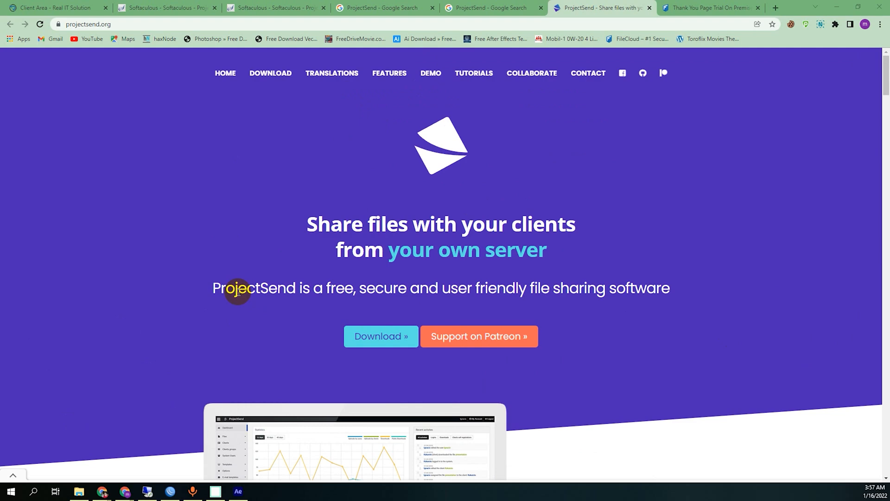
scroll("down", 3)
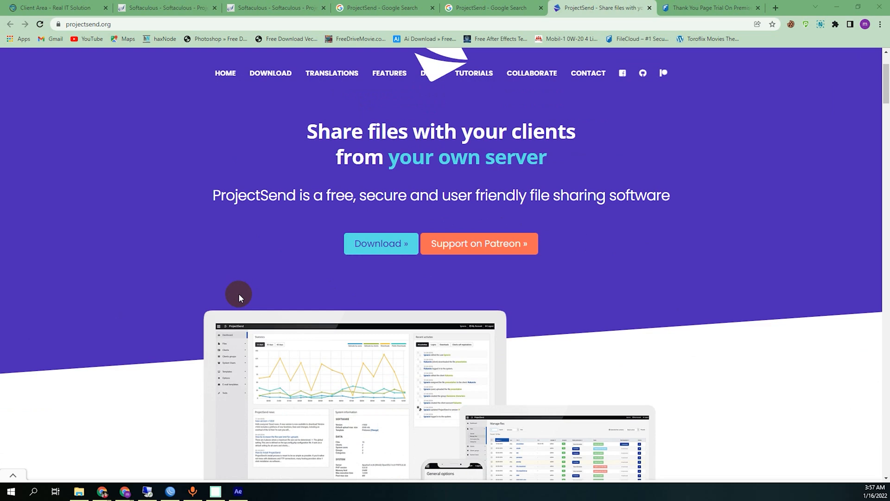
mouse_move(287, 284)
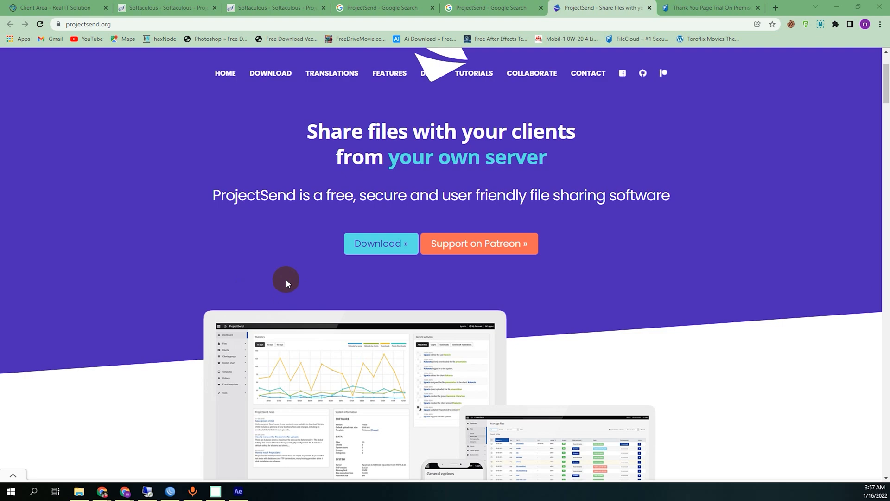
mouse_move(255, 195)
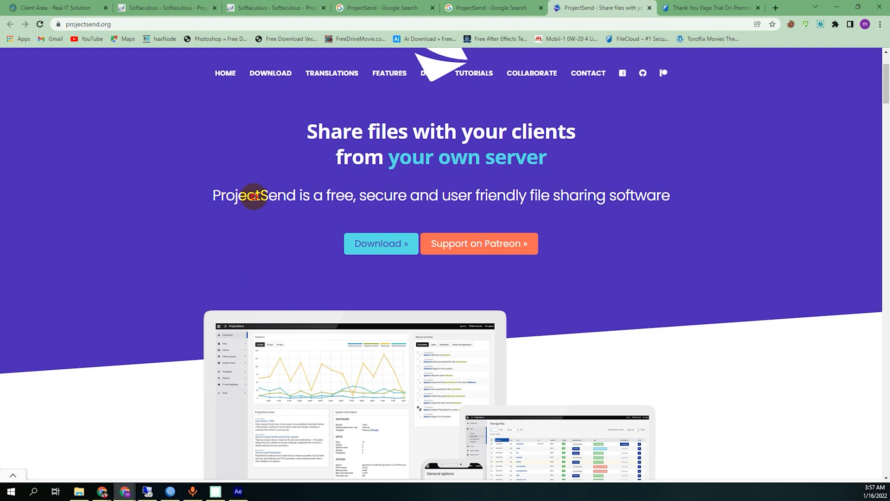
scroll("up", 3)
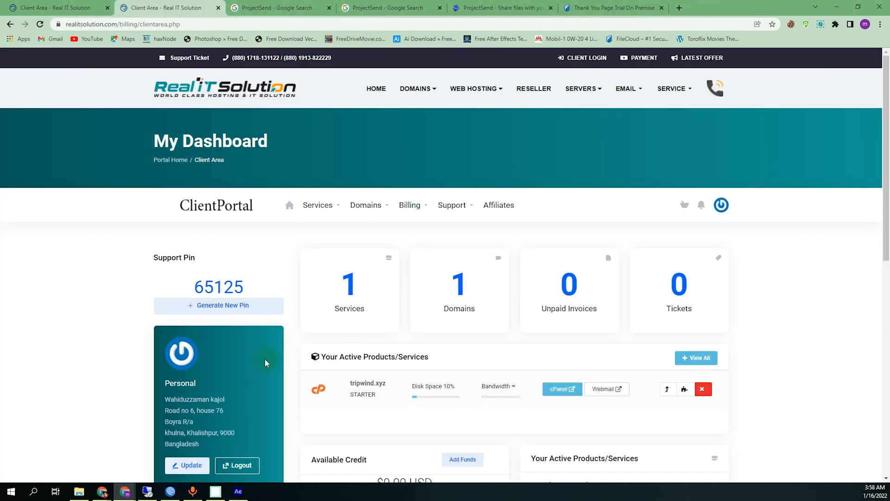
mouse_move(284, 332)
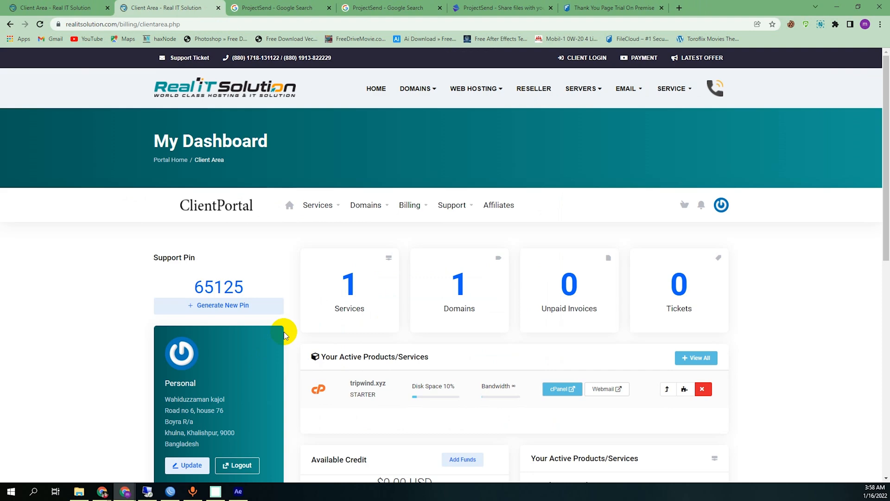
scroll("down", 3)
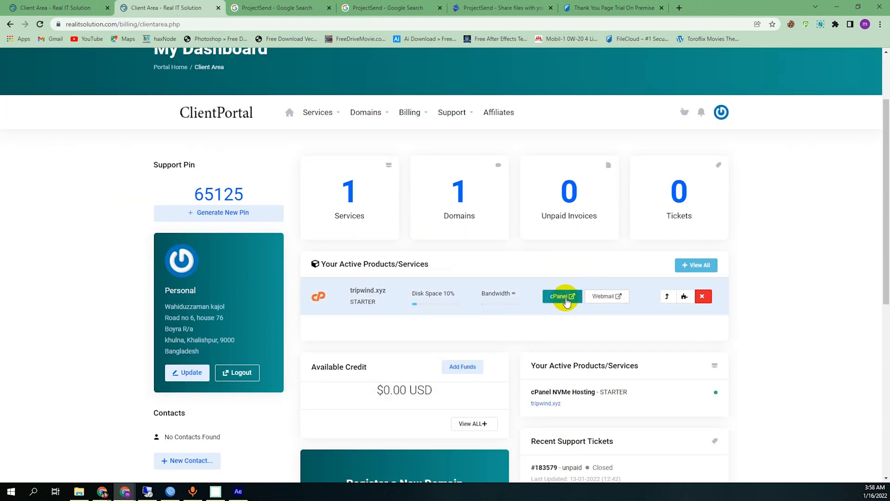
left_click(559, 295)
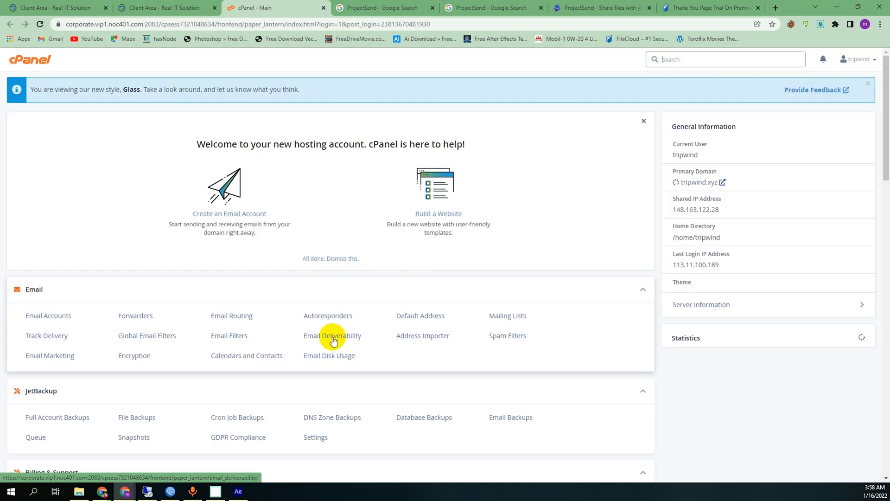
Scroll down to cPanel's Software section and launch Softaculous Apps Installer.
scroll("down", 3)
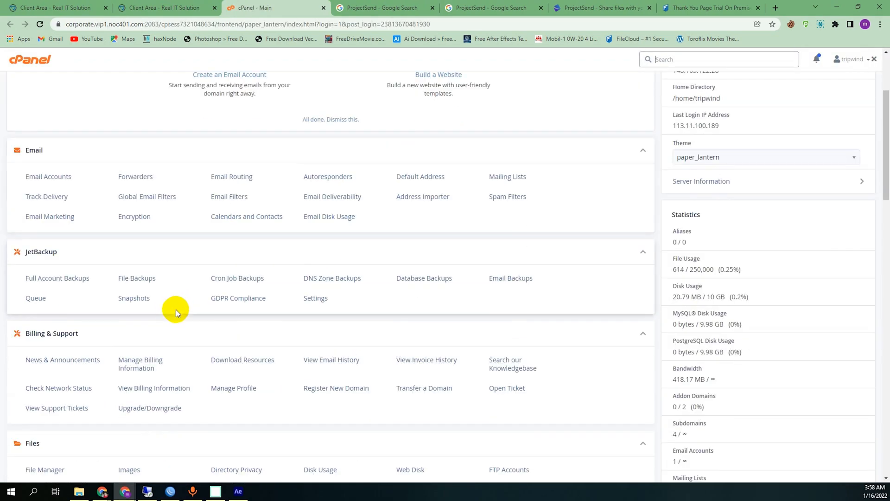
scroll("down", 3)
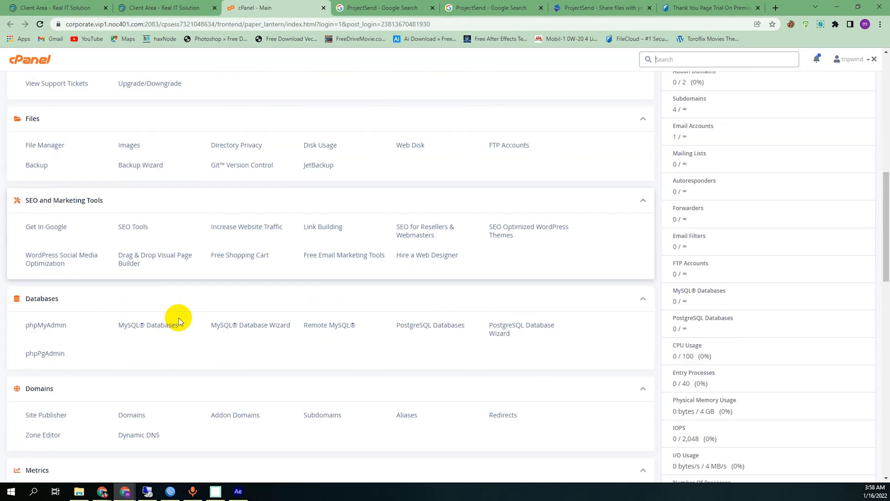
scroll("down", 3)
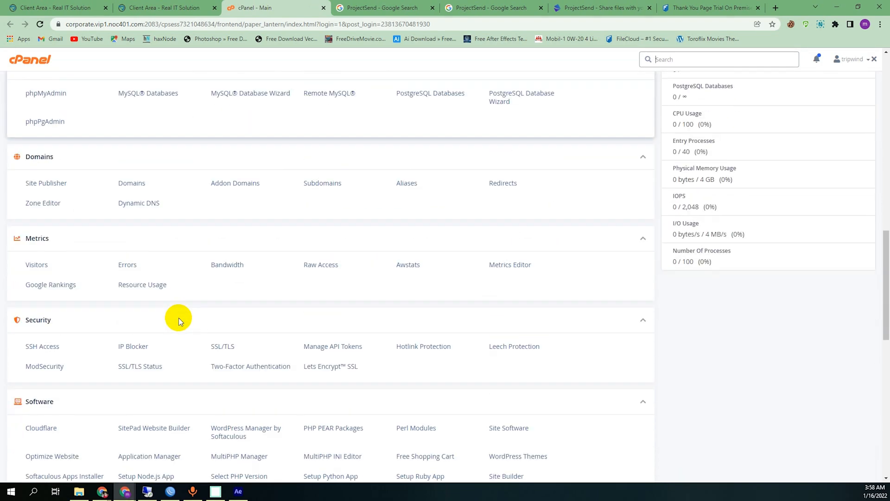
scroll("down", 3)
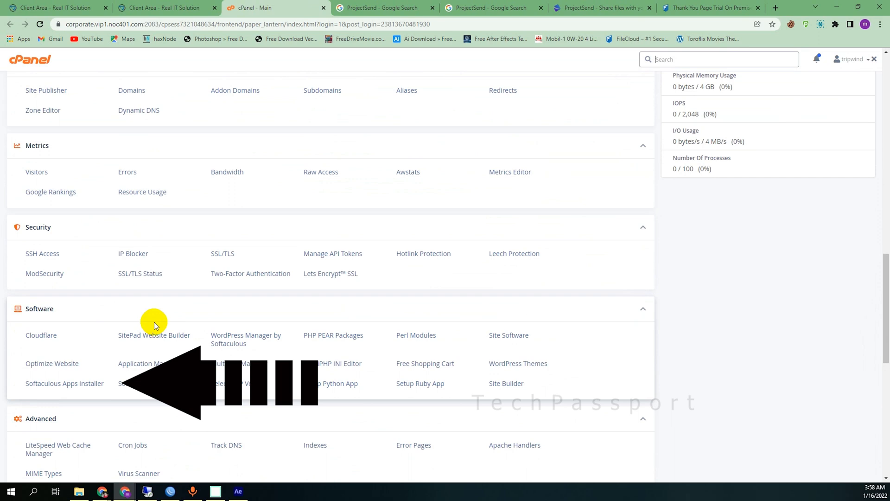
mouse_move(17, 401)
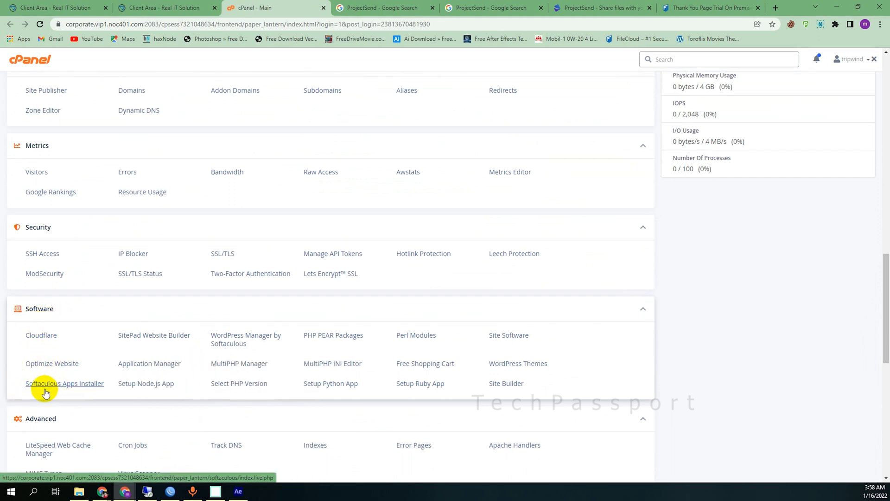
left_click(64, 383)
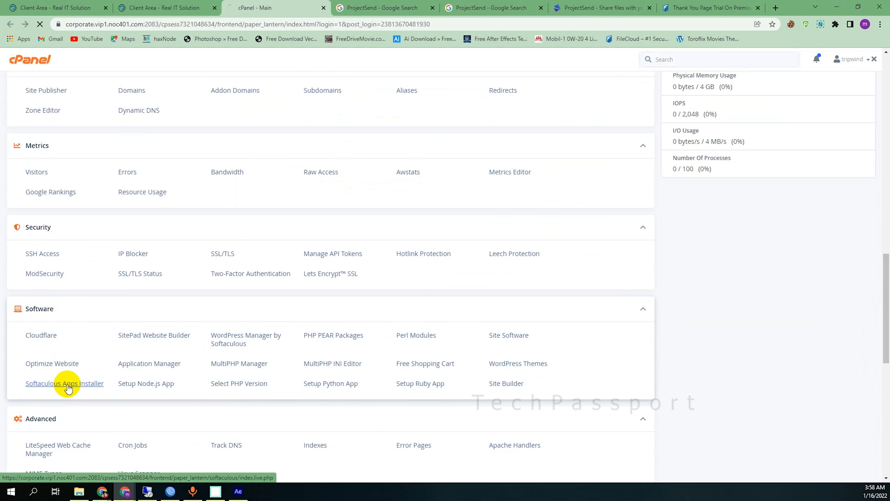
left_click(64, 383)
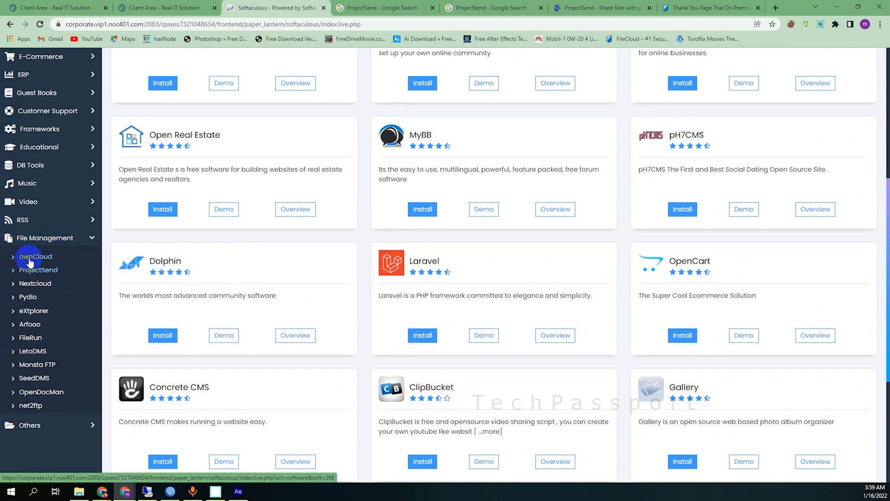
mouse_move(38, 270)
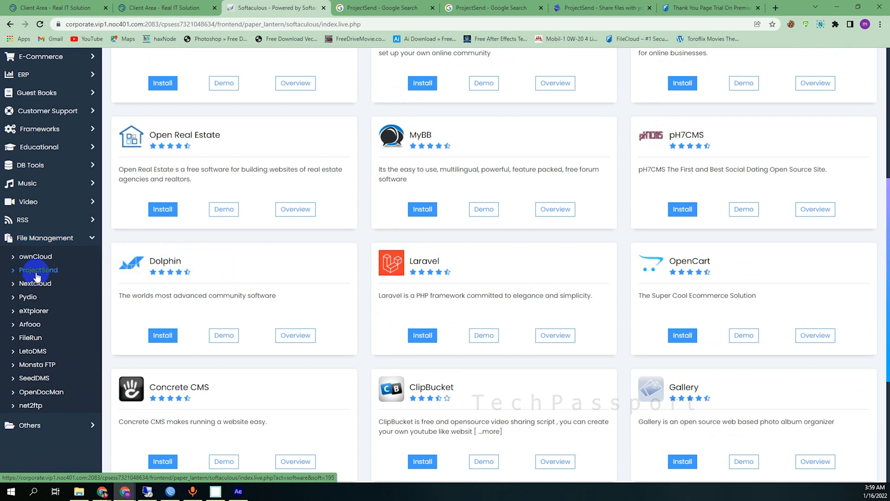
Open ProjectSend under File Management and bring up its installation form.
left_click(38, 270)
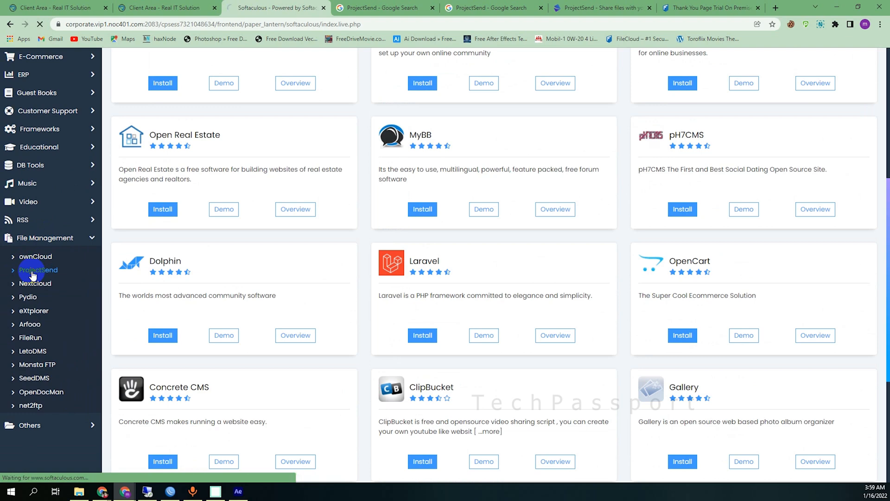
left_click(38, 270)
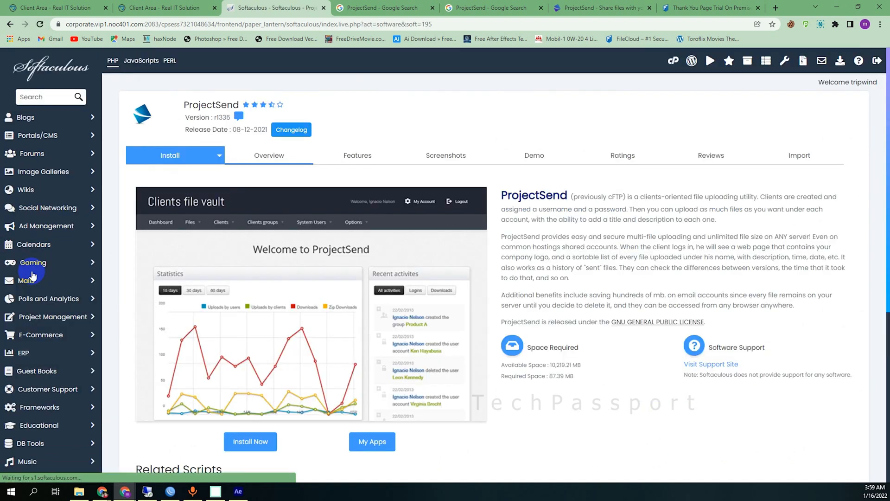
mouse_move(175, 264)
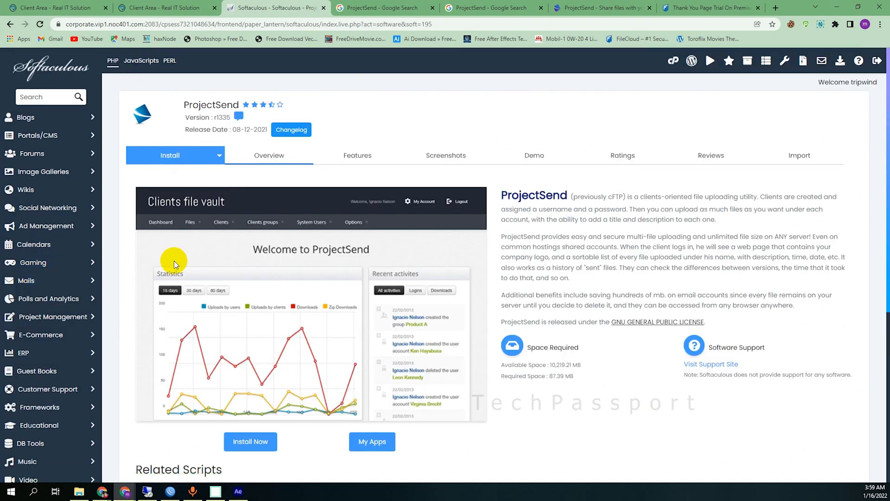
scroll("down", 3)
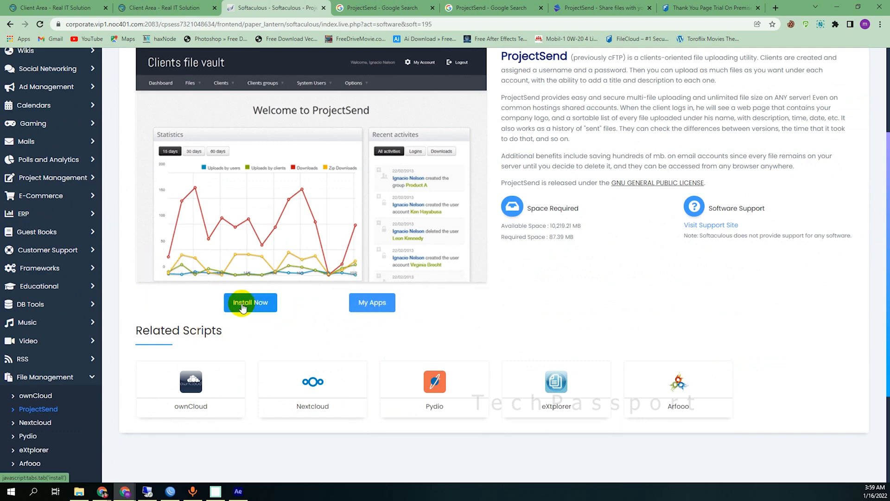
left_click(250, 302)
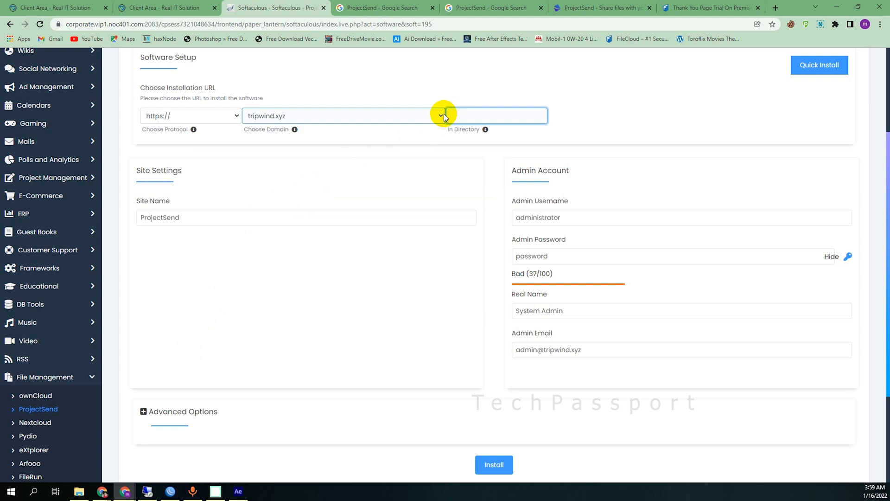
Choose cloud.tripwind.xyz as the ProjectSend installation domain.
left_click(496, 116)
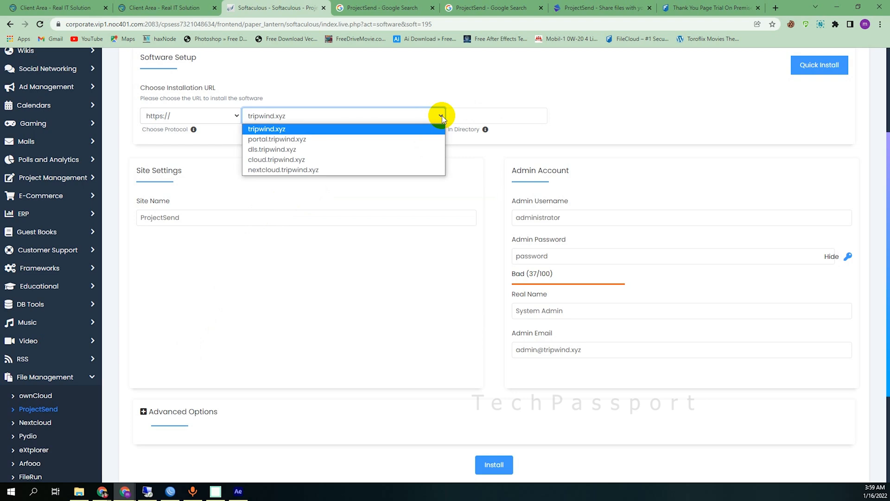
mouse_move(276, 139)
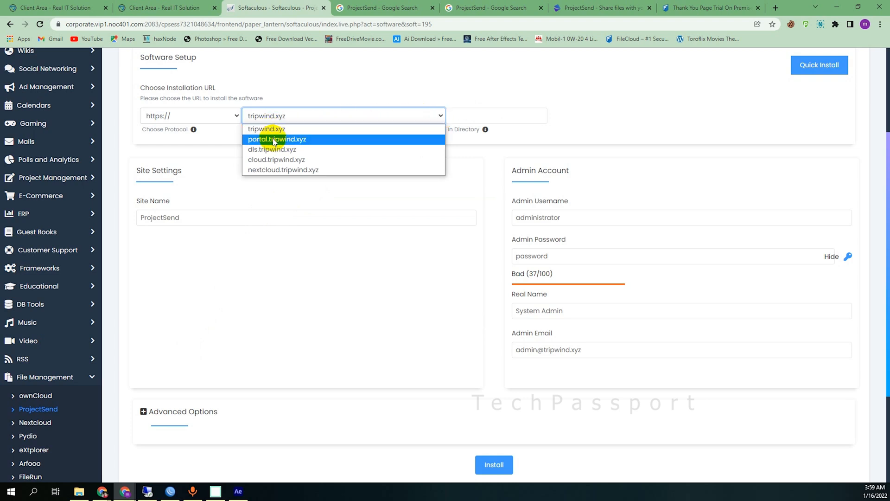
mouse_move(267, 129)
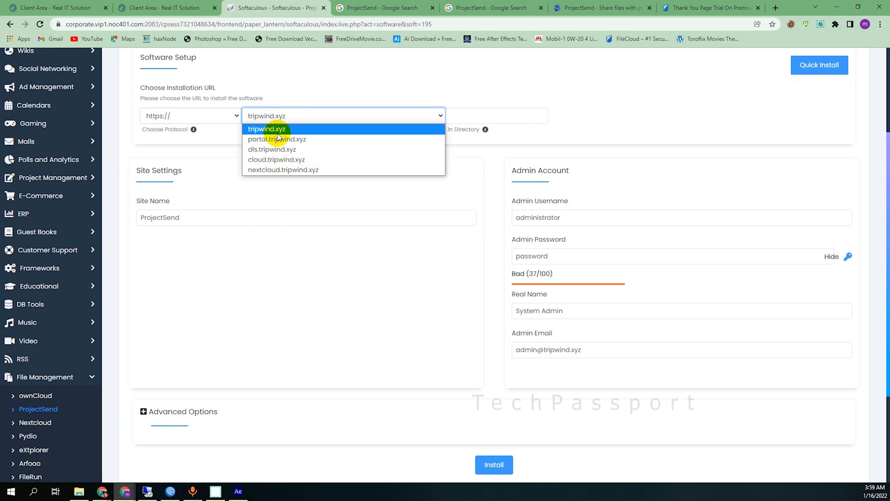
left_click(276, 160)
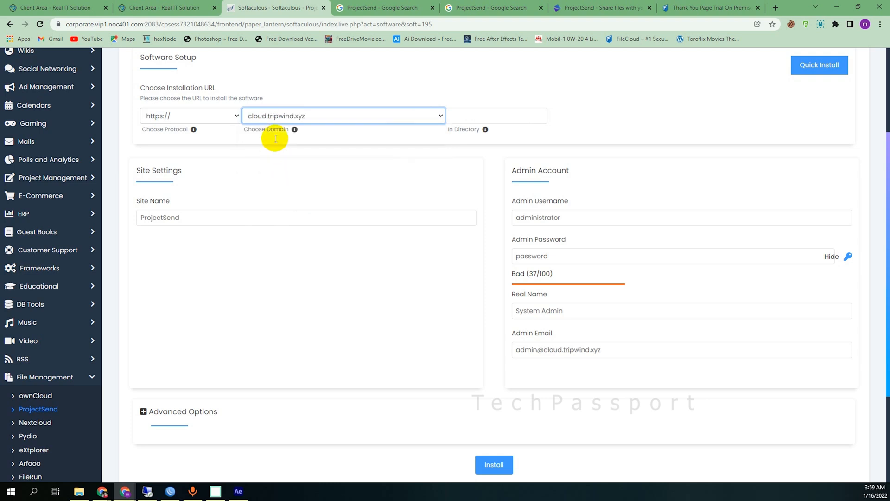
mouse_move(278, 125)
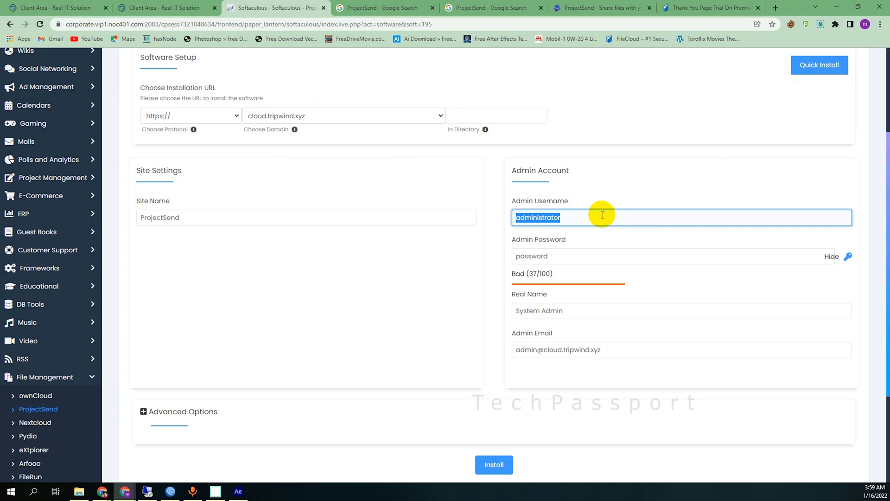
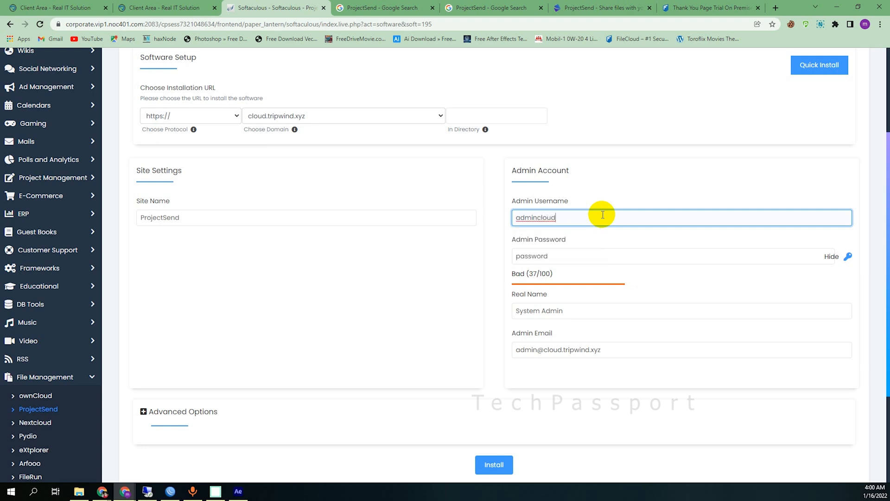
Set admin username admincloud and a new admin password rated Good.
mouse_move(586, 220)
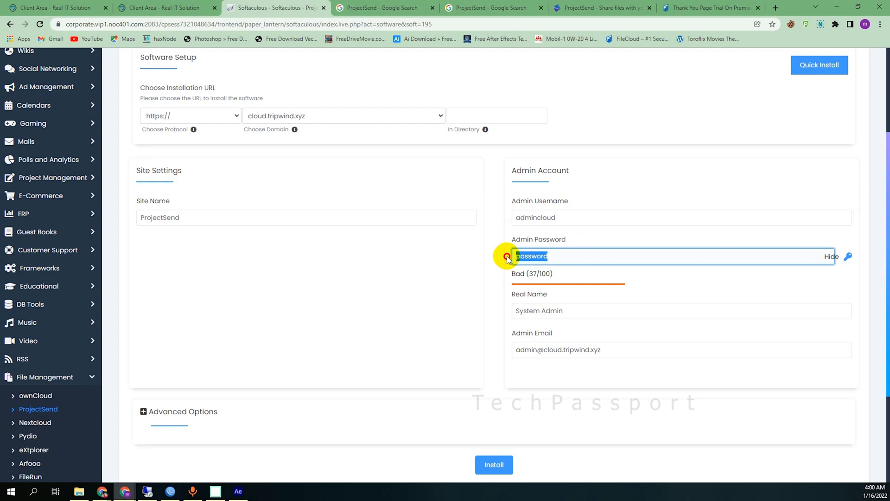
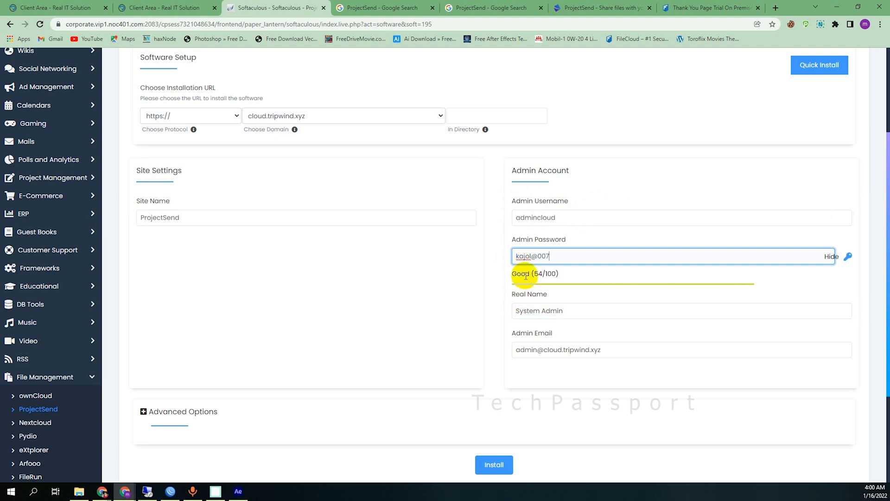
left_click(305, 218)
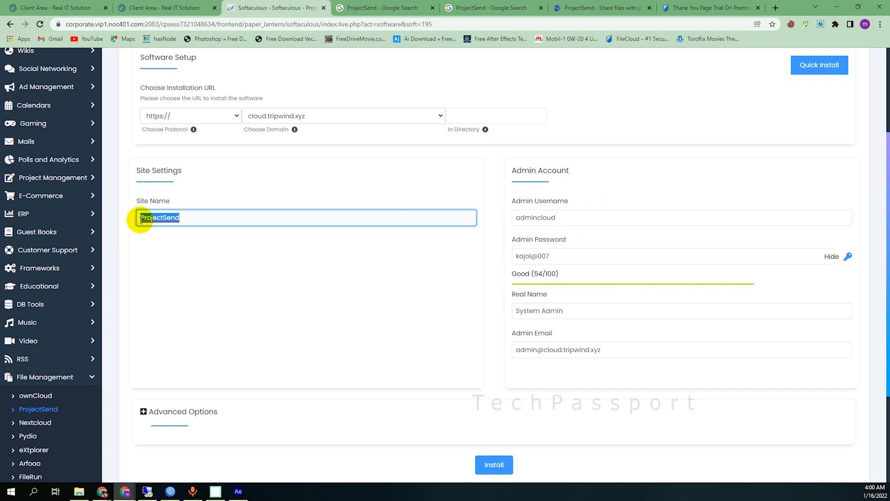
mouse_move(143, 236)
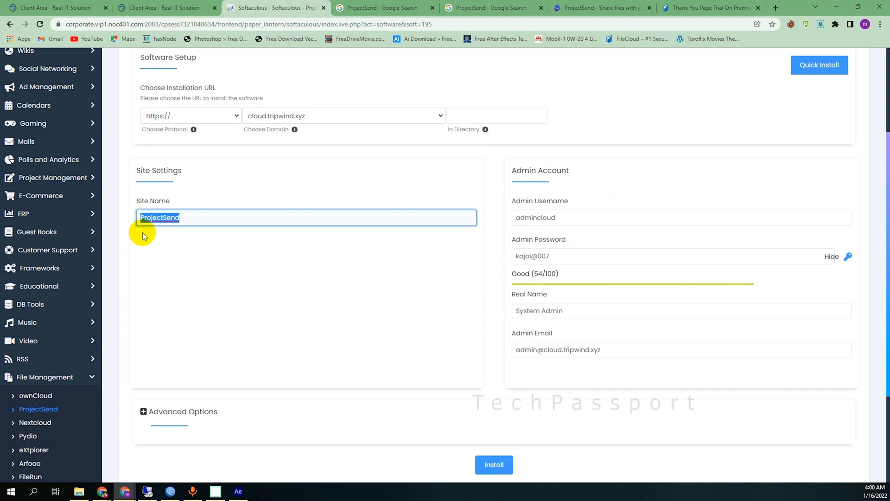
Rename the ProjectSend site to KAJOL CLOUD.
type("KAJOL CL")
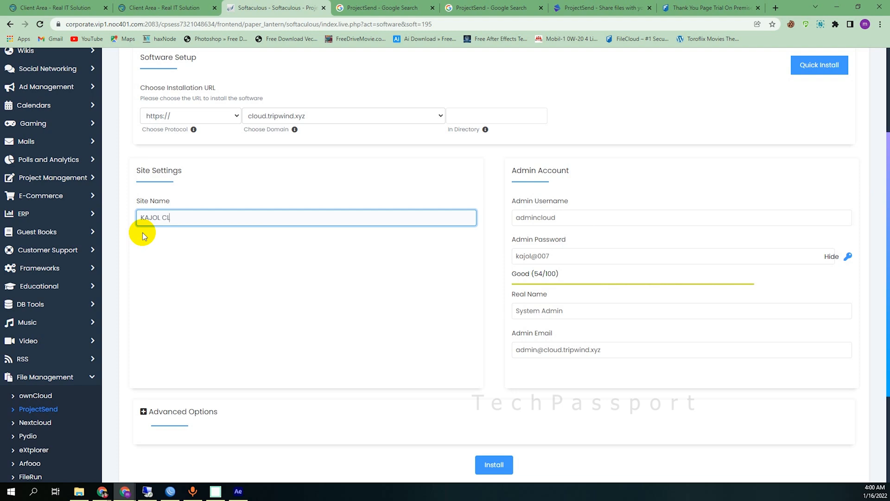
type("OUD")
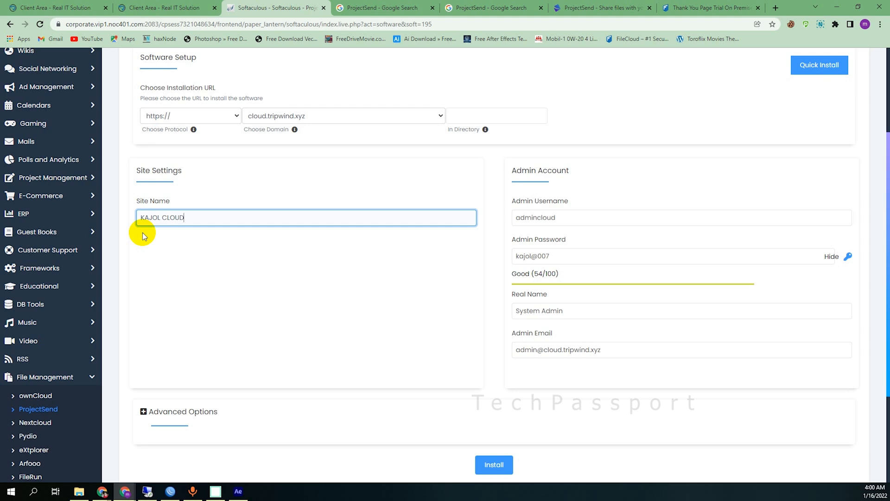
mouse_move(257, 268)
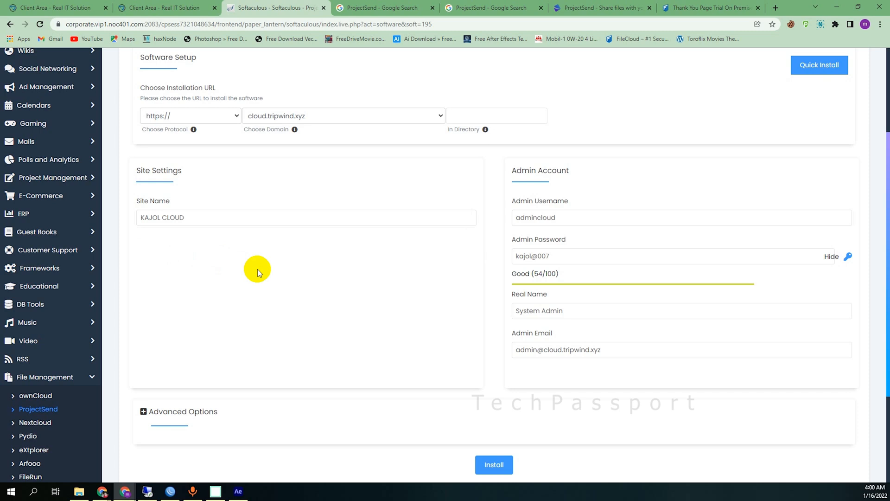
scroll("down", 3)
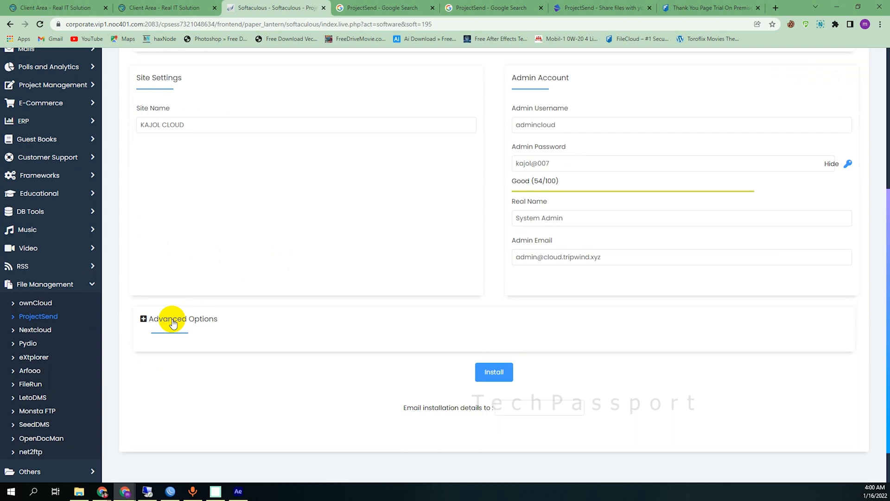
left_click(182, 318)
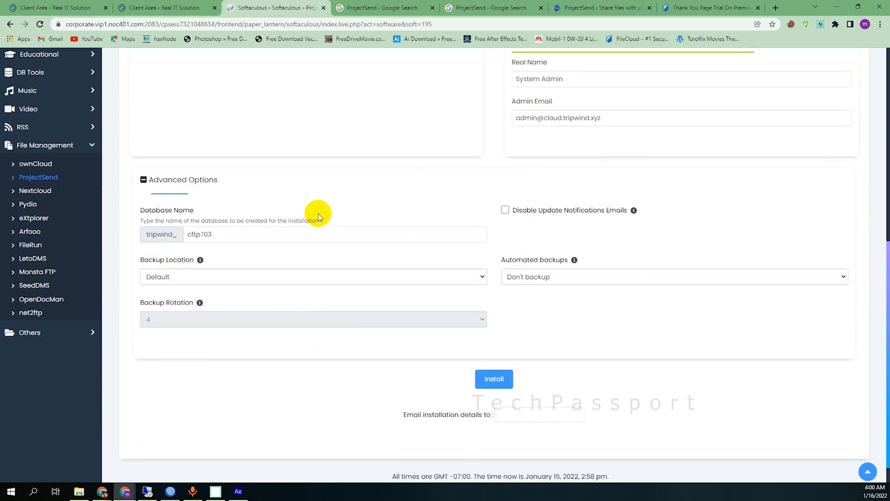
scroll("up", 3)
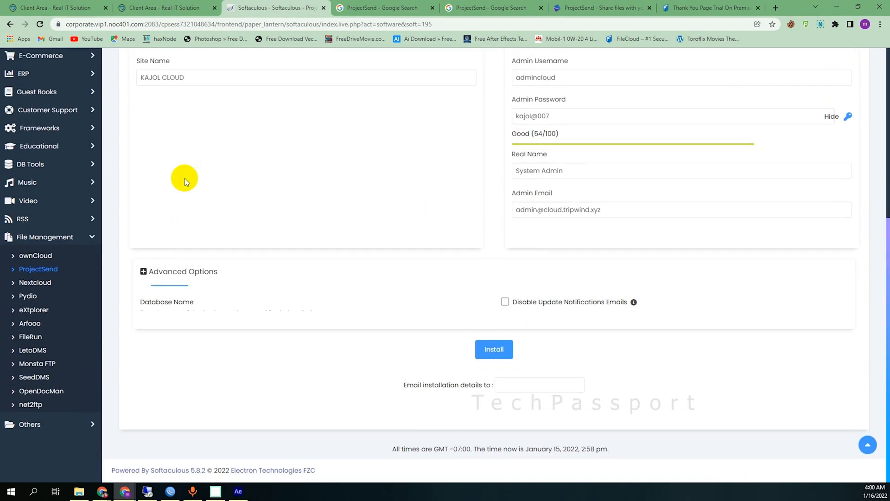
scroll("up", 3)
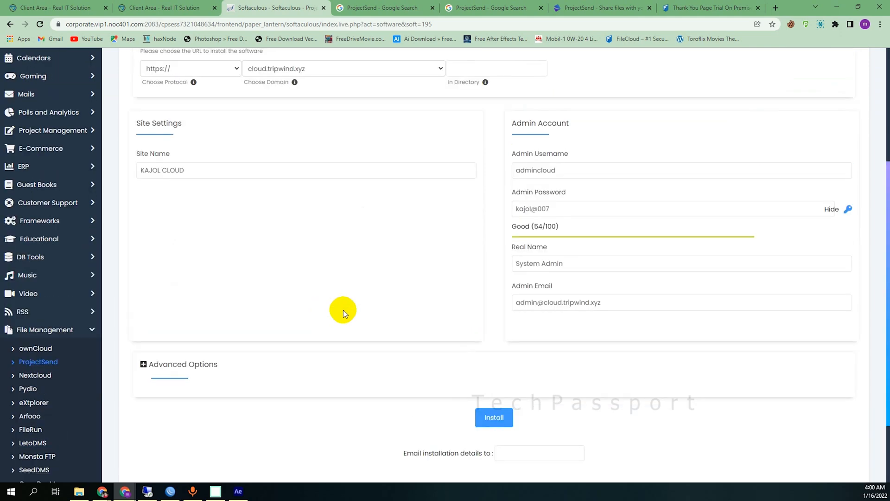
scroll("down", 3)
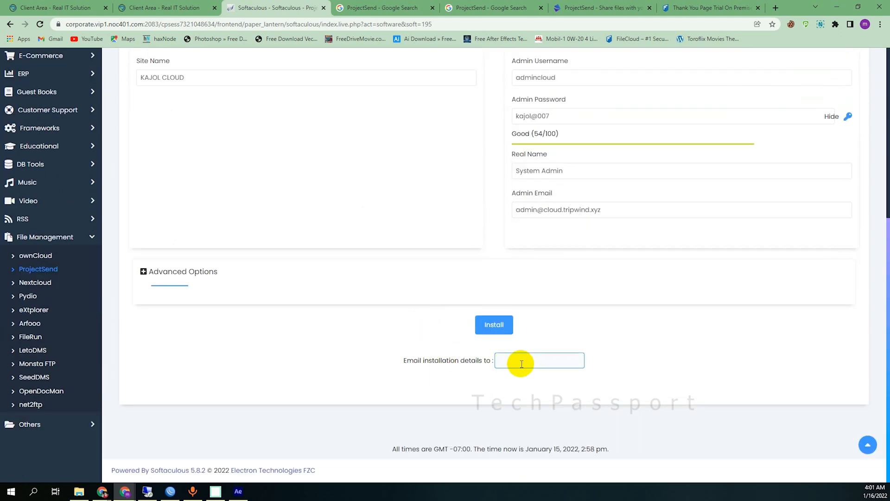
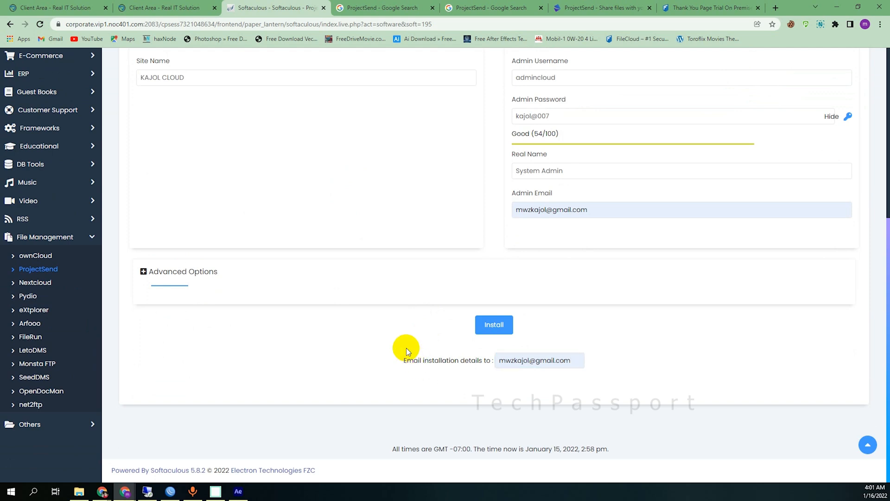
scroll("up", 3)
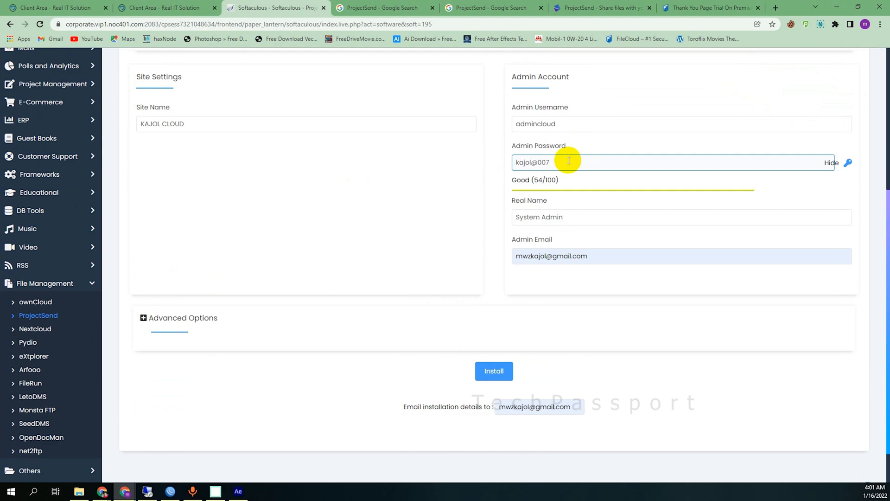
mouse_move(367, 275)
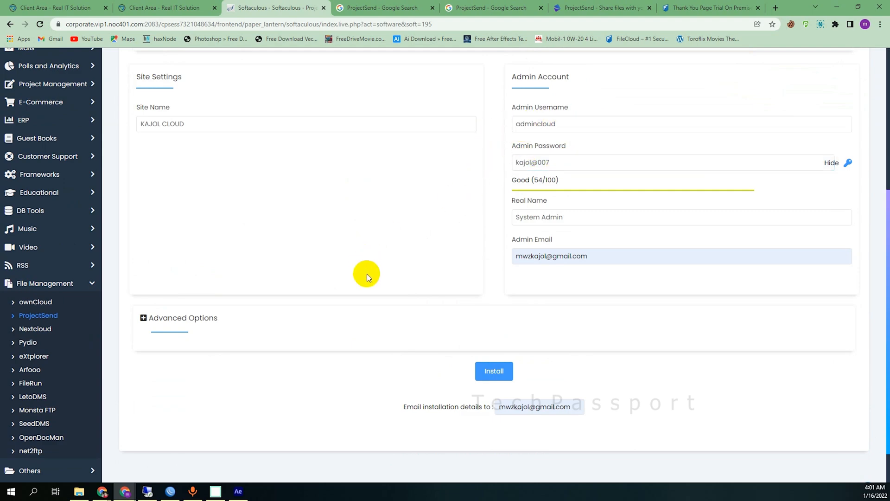
scroll("up", 3)
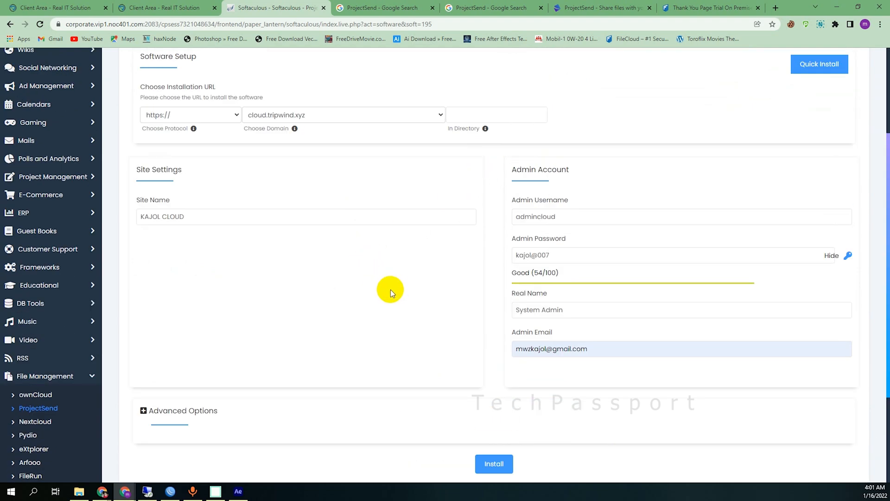
scroll("down", 3)
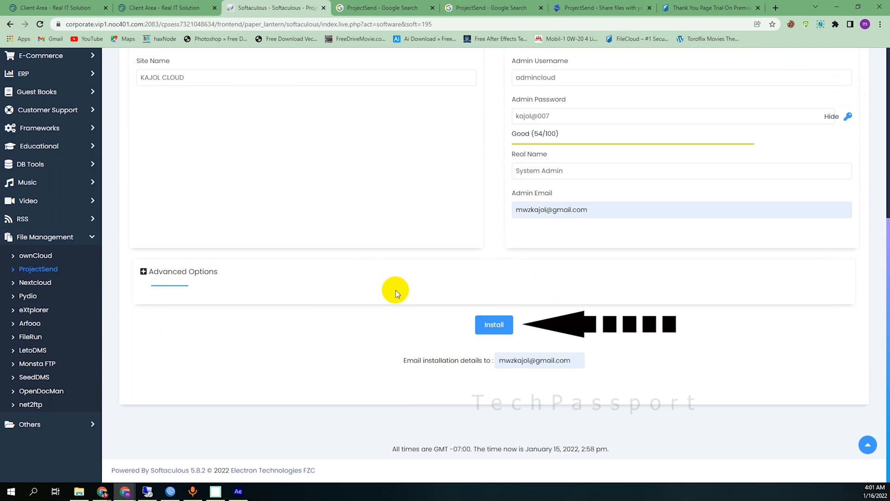
scroll("up", 3)
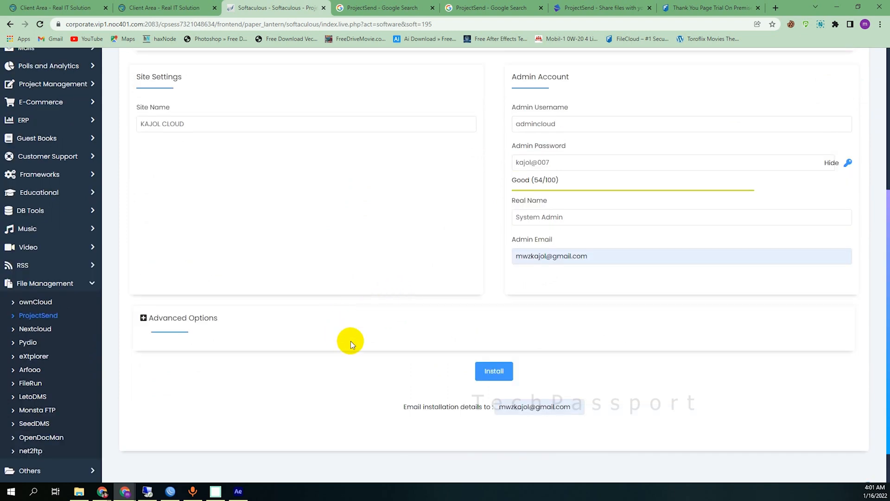
mouse_move(433, 395)
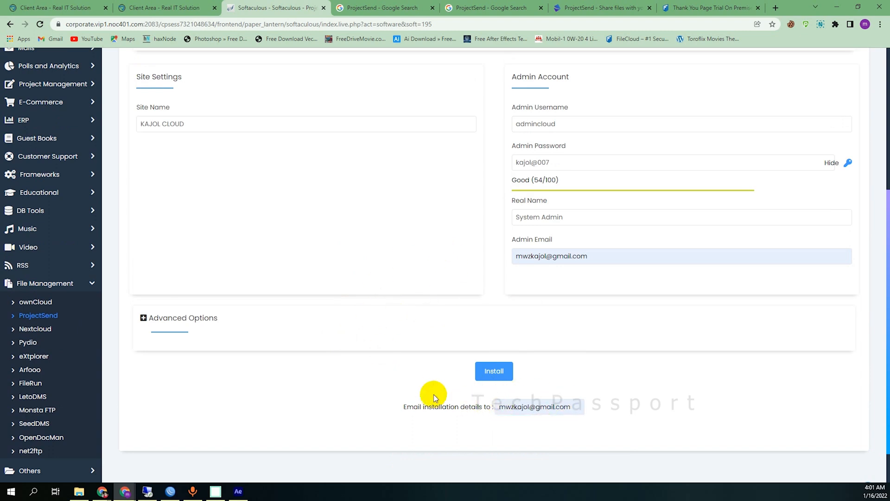
mouse_move(510, 365)
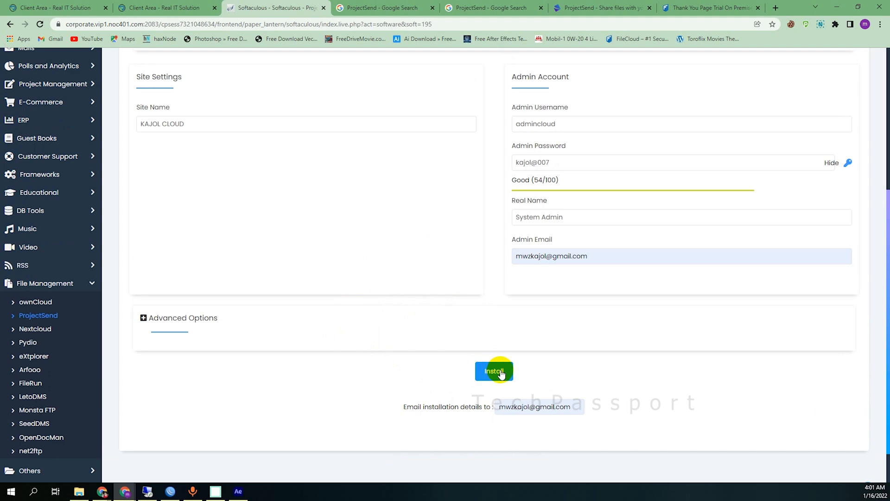
Install ProjectSend at cloud.tripwind.xyz and reach the success confirmation.
left_click(493, 371)
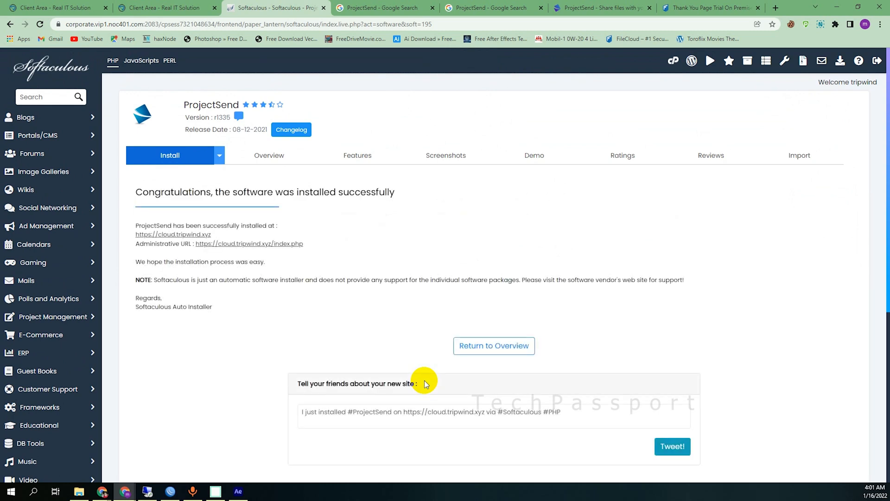
mouse_move(460, 374)
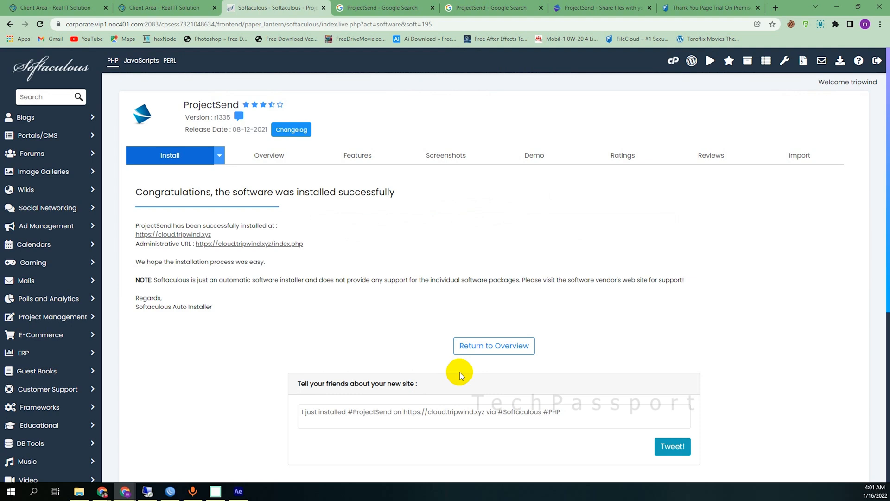
mouse_move(231, 293)
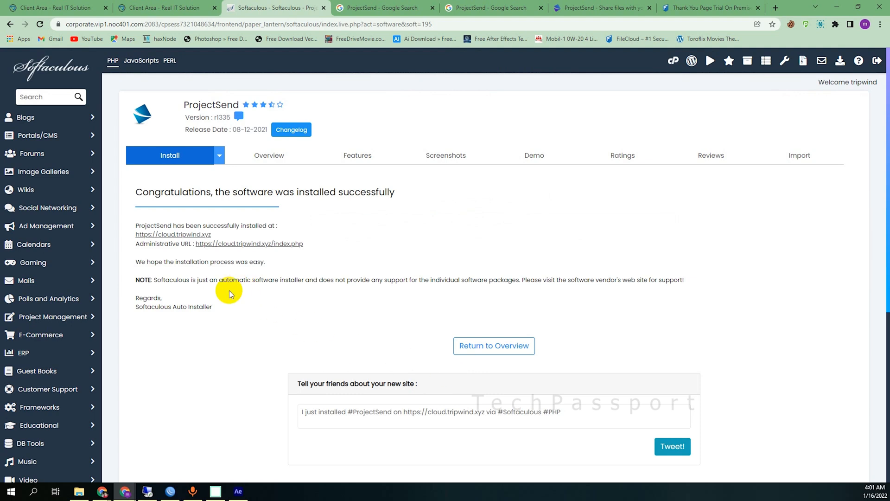
mouse_move(172, 245)
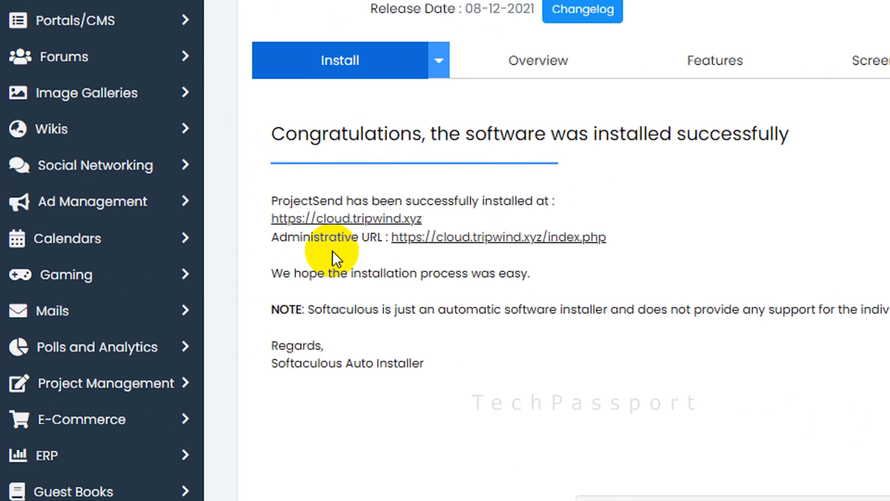
mouse_move(329, 230)
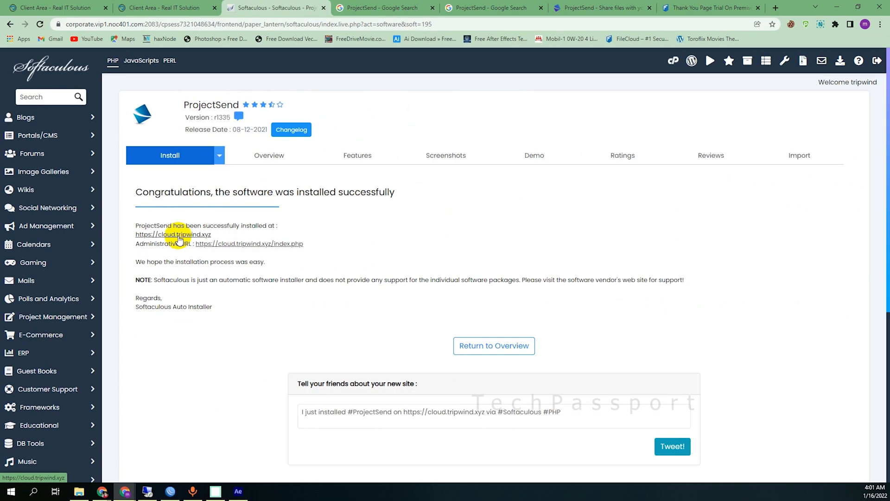
Open the new KAJOL CLOUD site and submit the admincloud login.
left_click(249, 243)
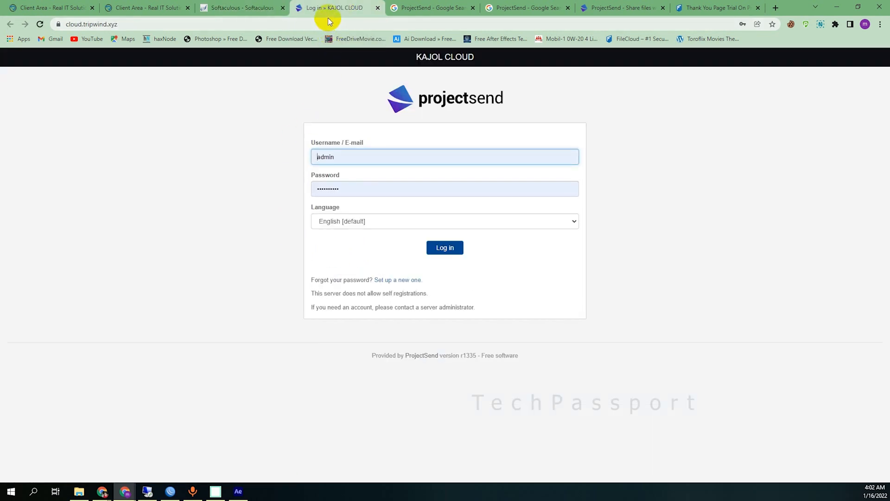
mouse_move(335, 7)
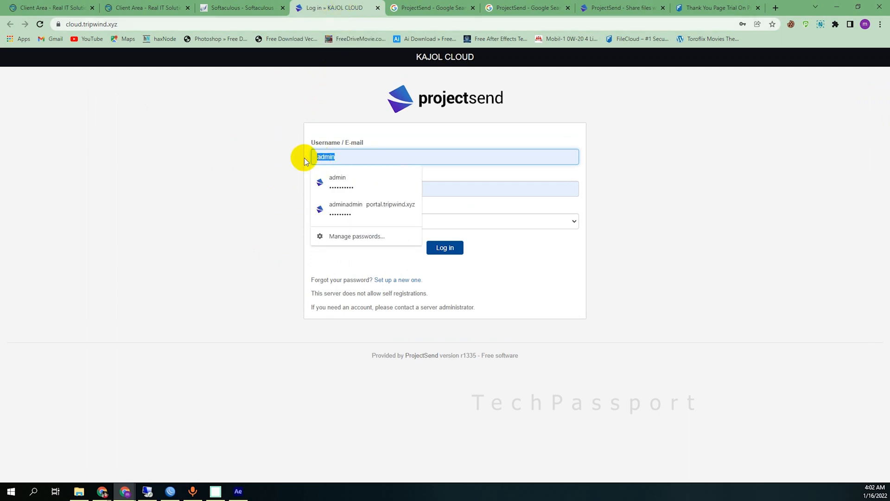
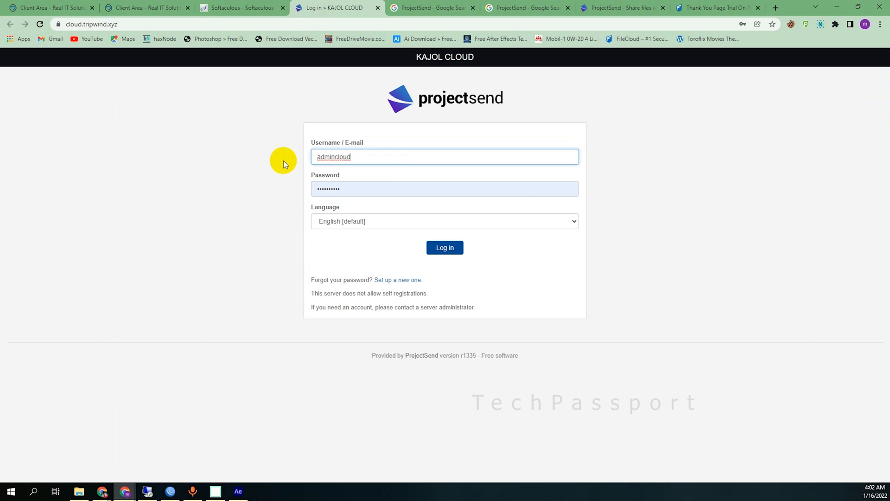
left_click(445, 188)
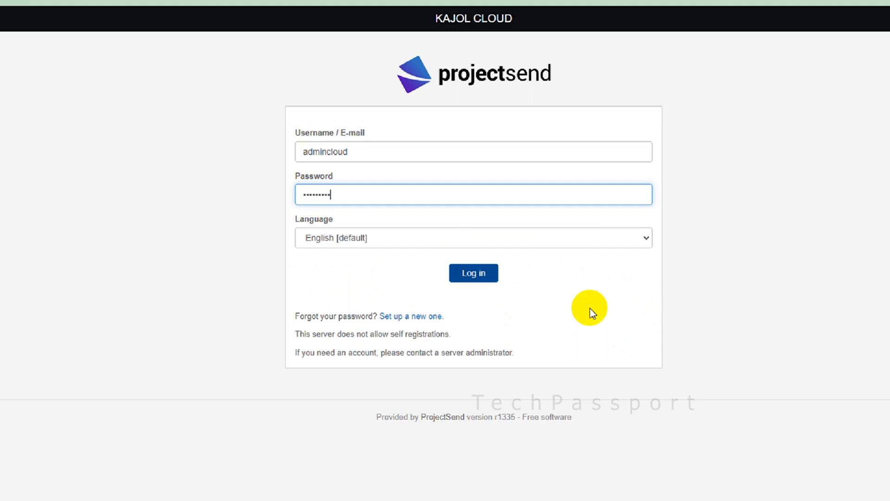
left_click(472, 272)
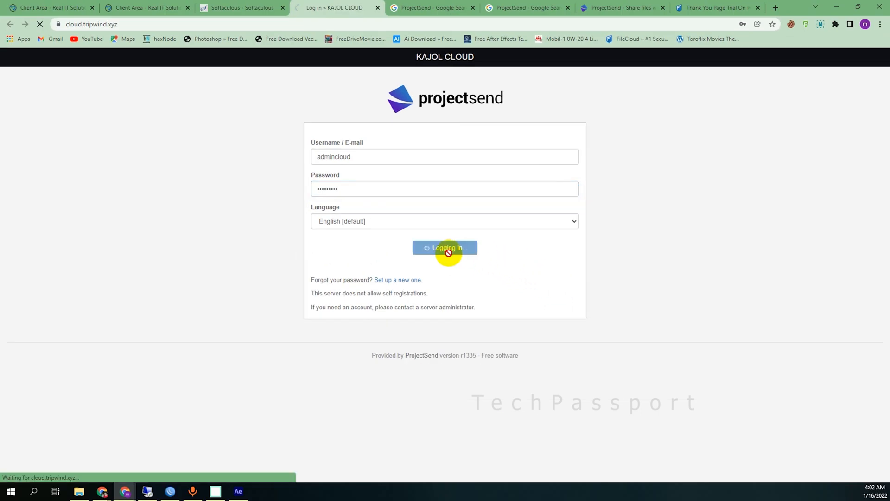
Decline Chrome's save-password prompt once the empty dashboard loads.
left_click(445, 247)
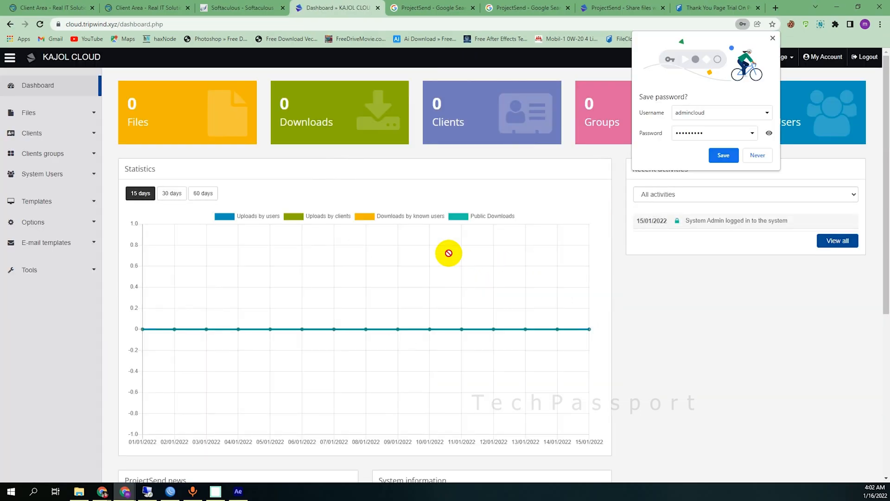
left_click(756, 155)
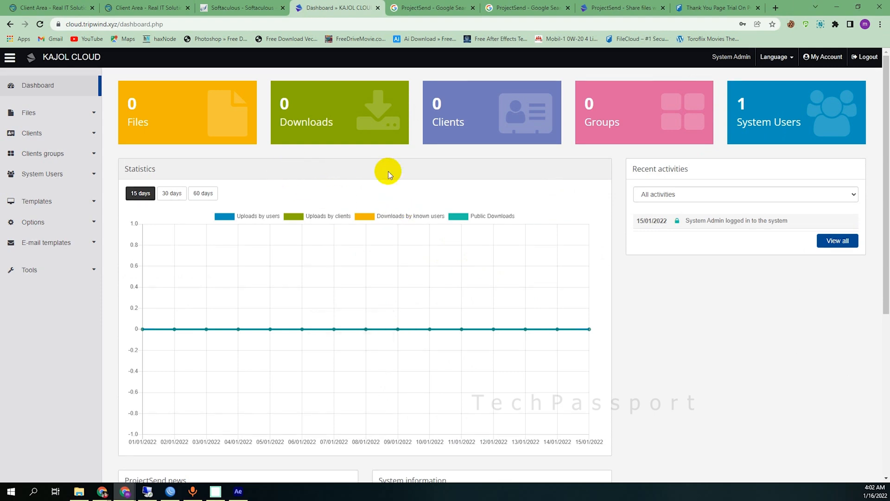
mouse_move(493, 170)
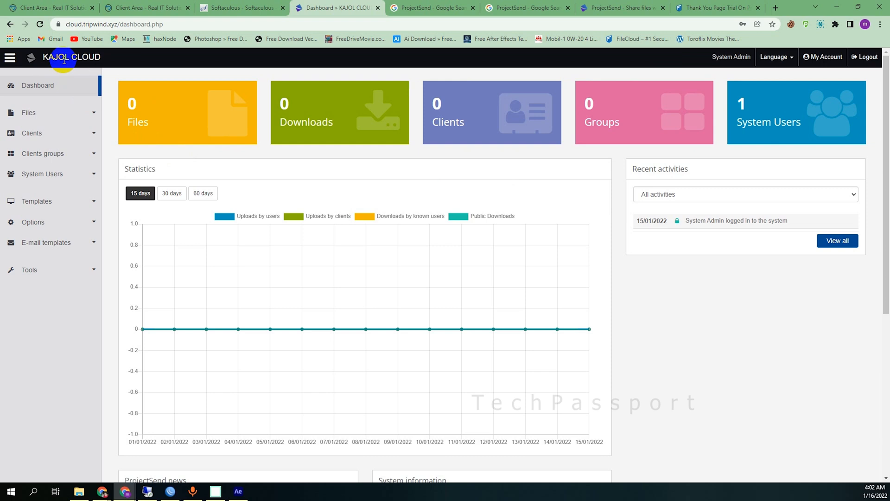
mouse_move(790, 115)
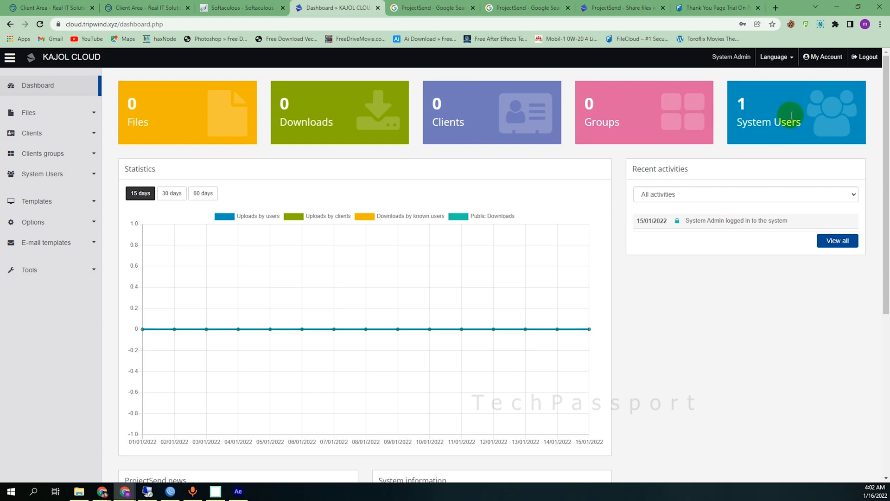
Upload A Baroque Letter - Aaron Kenny.mp3 from Downloads\Music via Files > Upload.
left_click(28, 113)
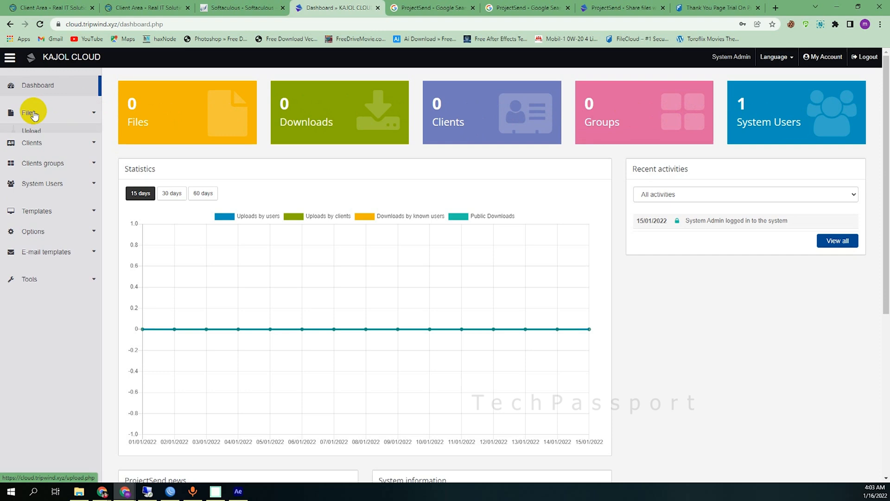
left_click(29, 112)
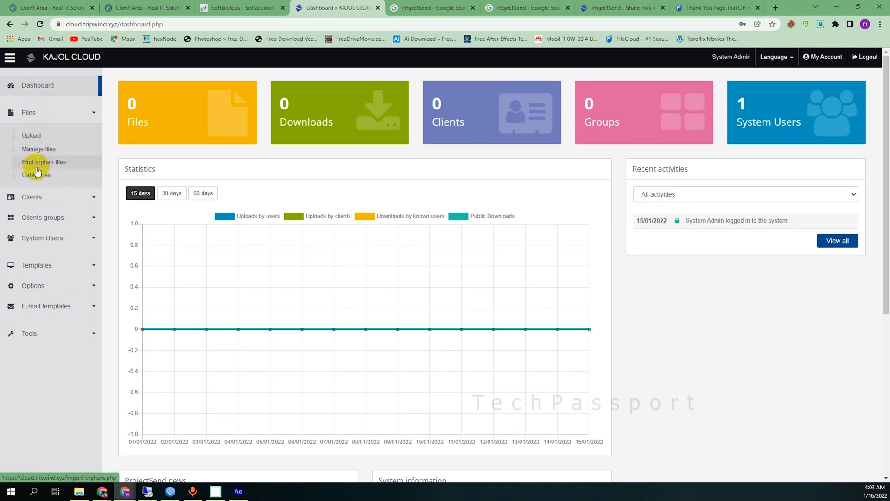
mouse_move(29, 149)
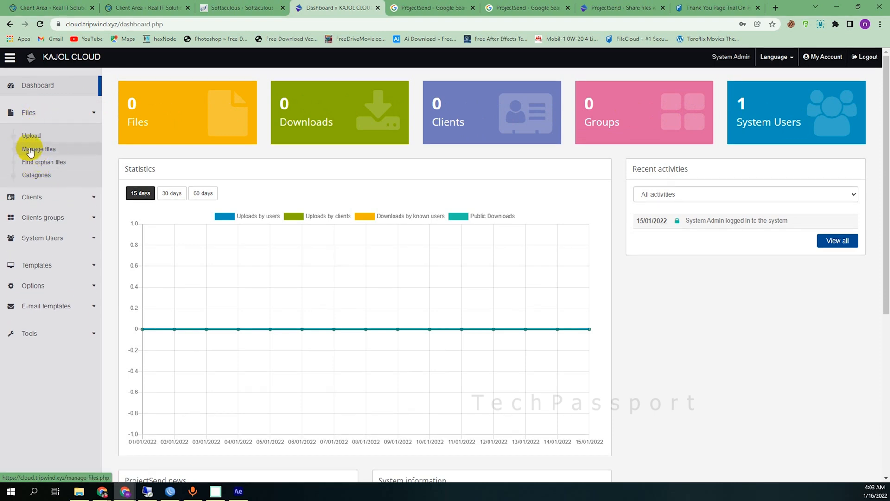
left_click(31, 135)
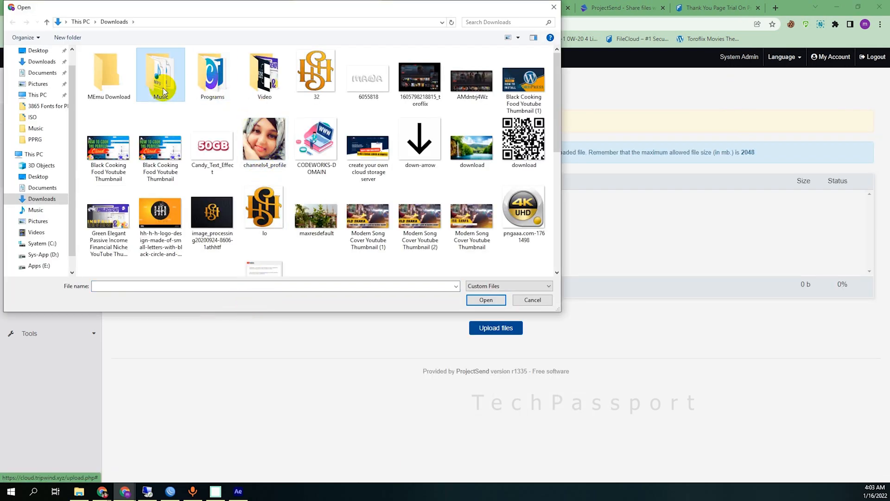
double_click(160, 70)
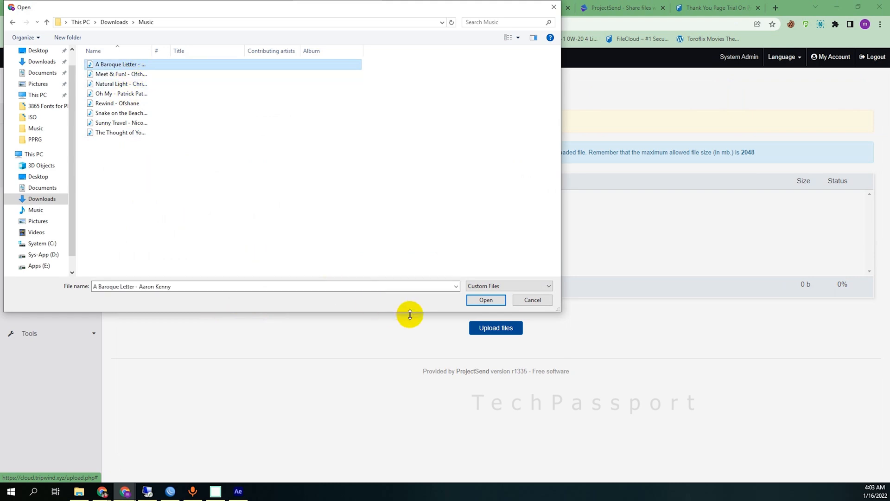
left_click(486, 300)
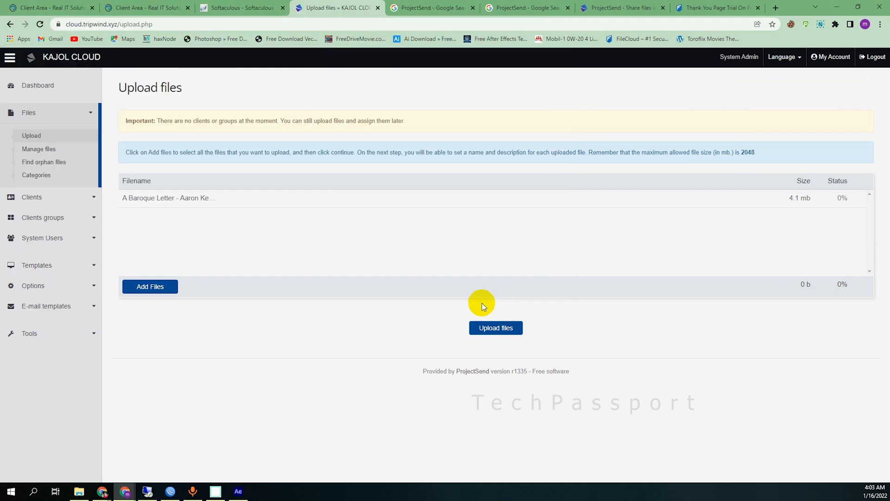
left_click(495, 328)
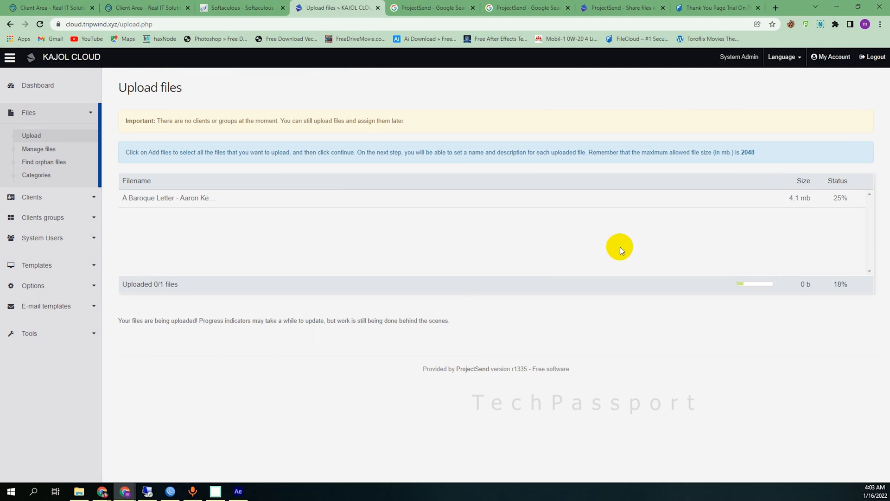
mouse_move(795, 210)
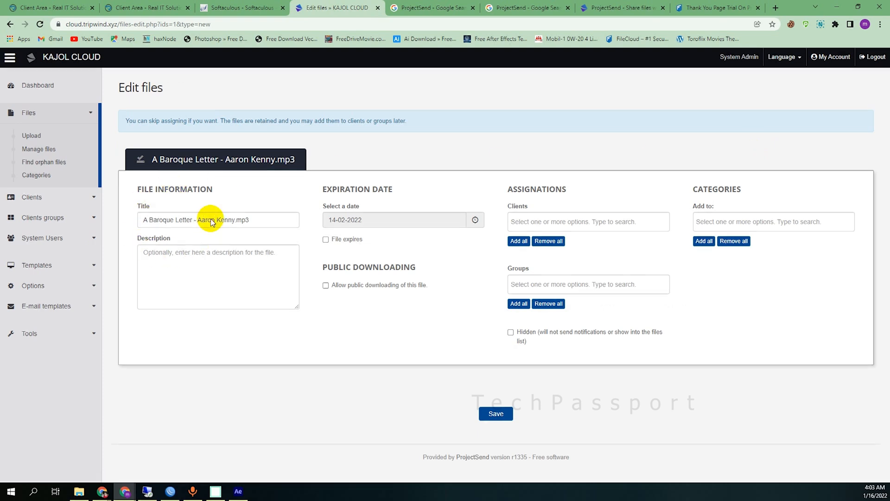
mouse_move(316, 212)
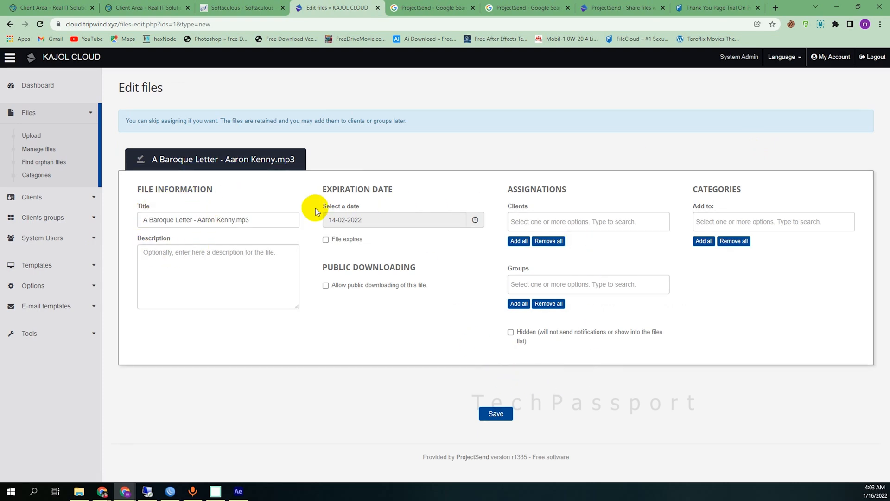
mouse_move(495, 413)
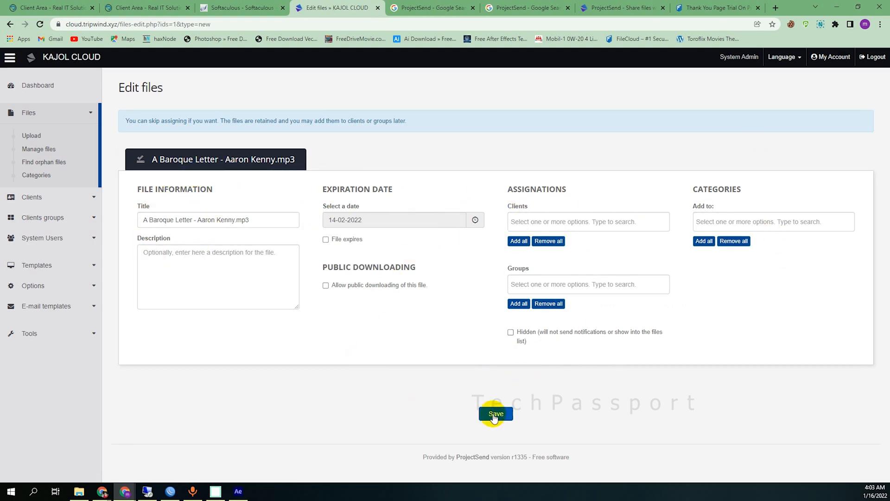
Save A Baroque Letter - Aaron Kenny.mp3, then re-edit it to allow public downloading and save.
left_click(495, 413)
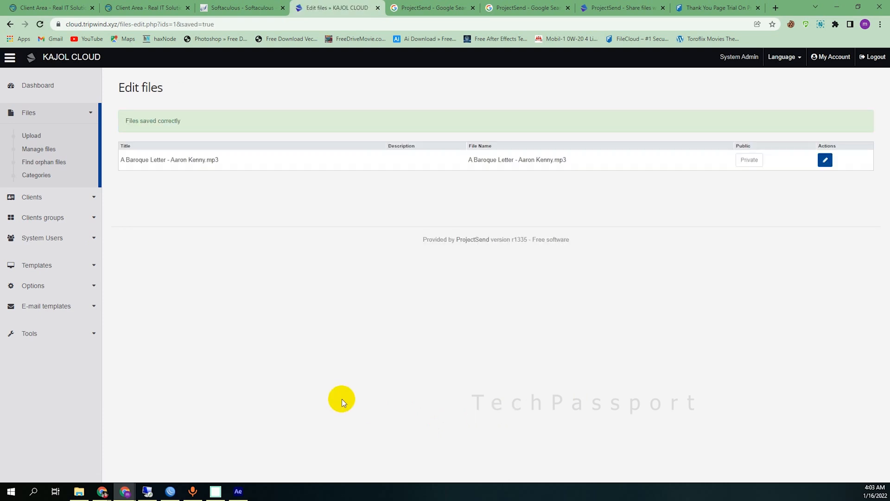
mouse_move(750, 159)
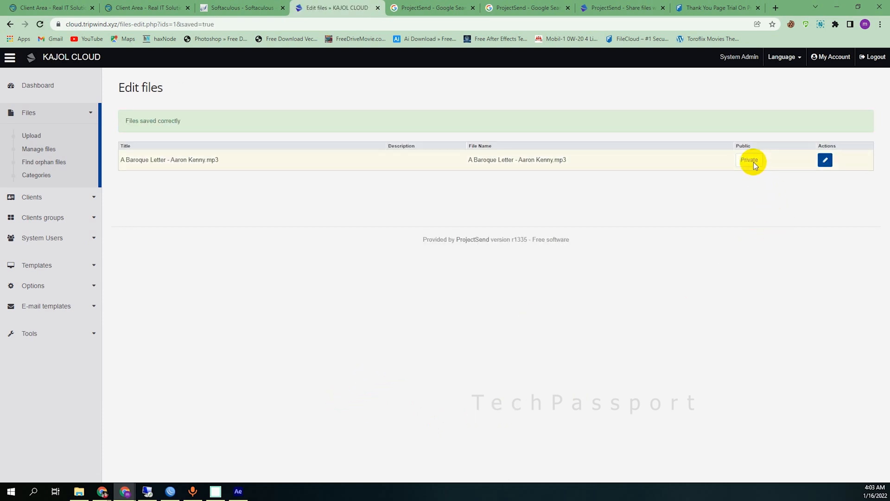
left_click(825, 159)
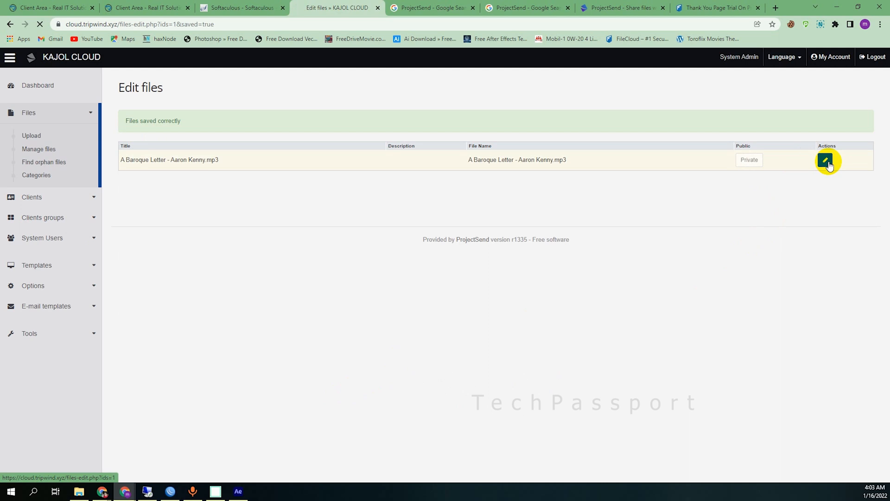
left_click(825, 159)
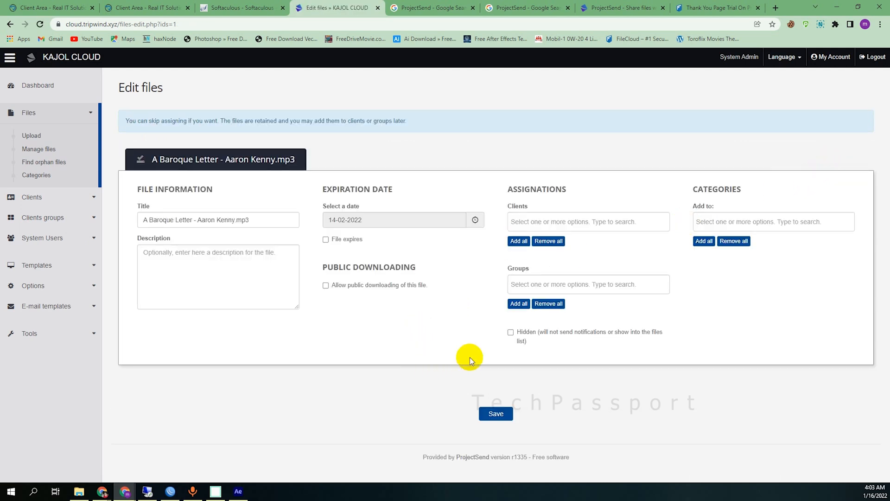
left_click(326, 284)
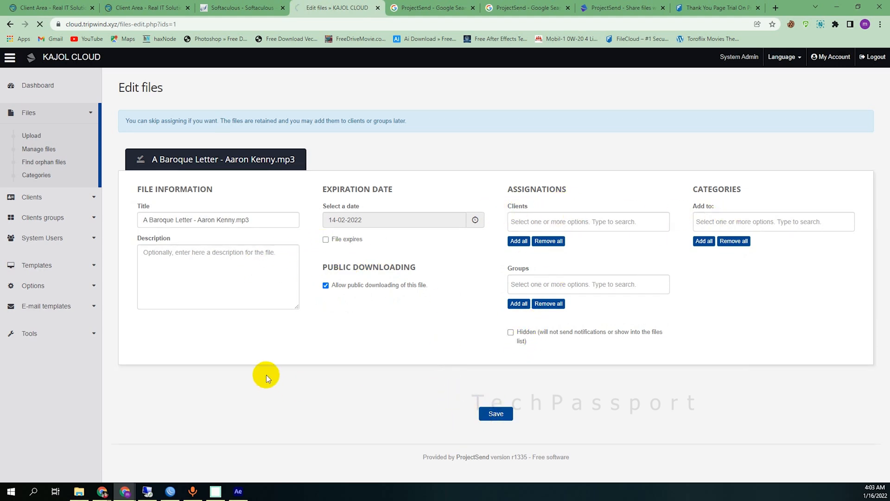
left_click(496, 413)
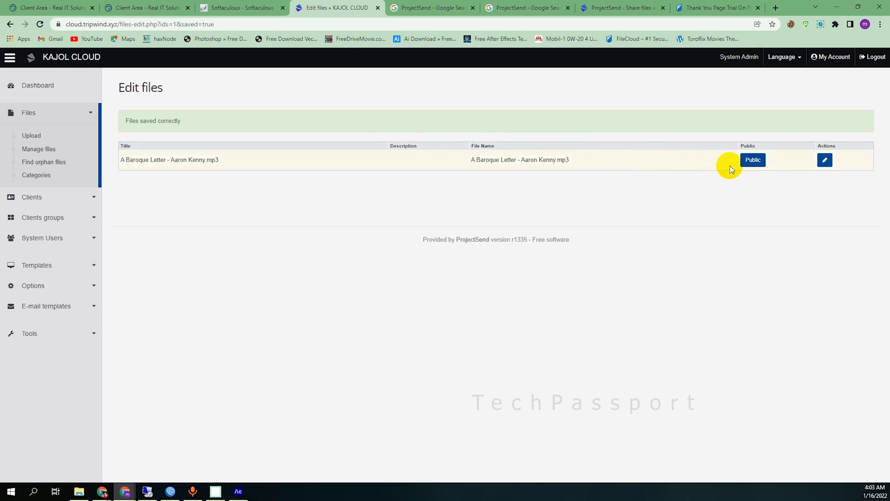
View the Manage files list showing the 4.14 MB MP3 with public download permission.
right_click(173, 189)
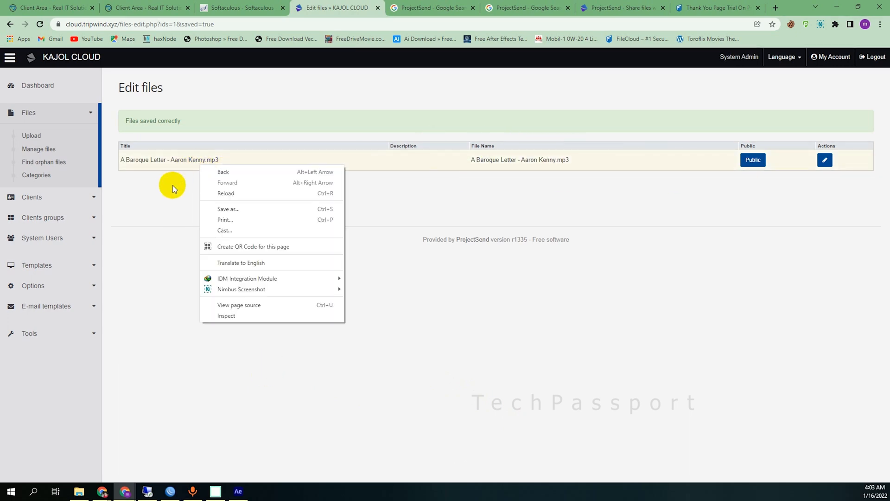
left_click(31, 135)
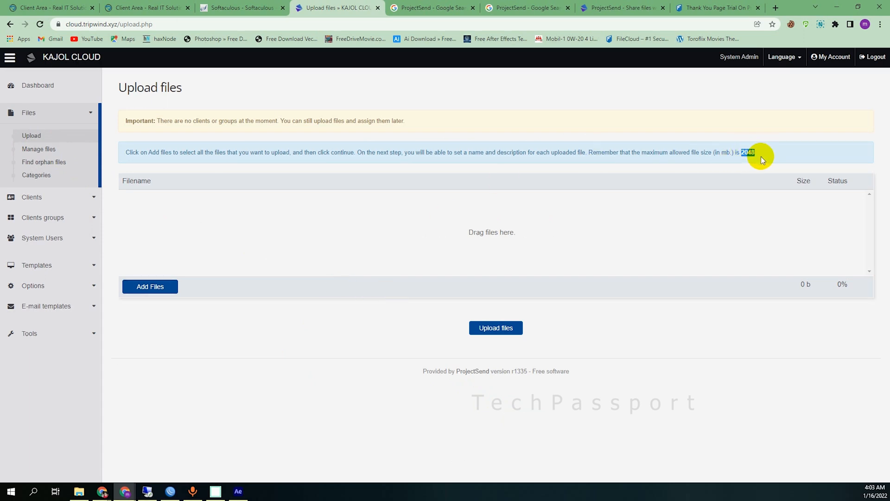
mouse_move(336, 123)
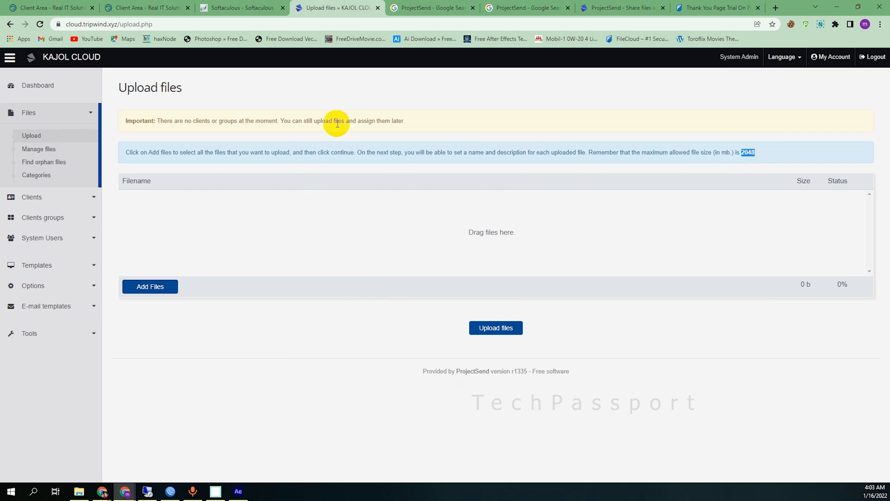
mouse_move(748, 157)
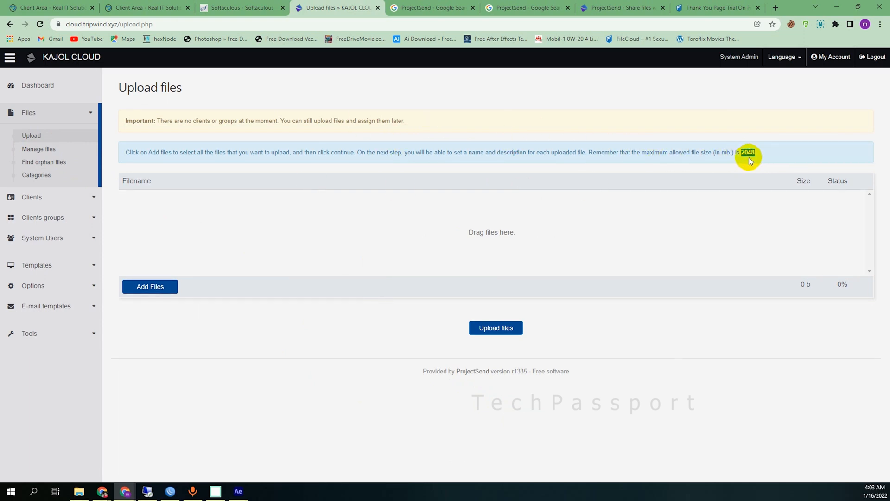
mouse_move(38, 149)
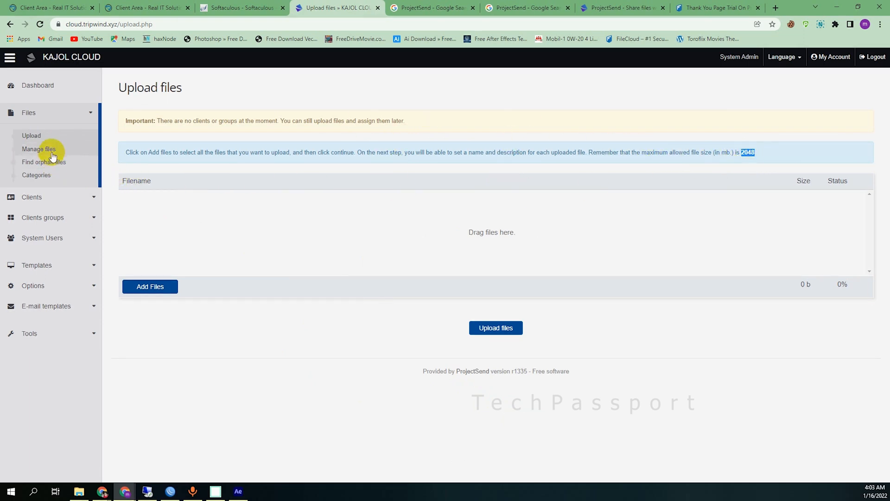
left_click(38, 149)
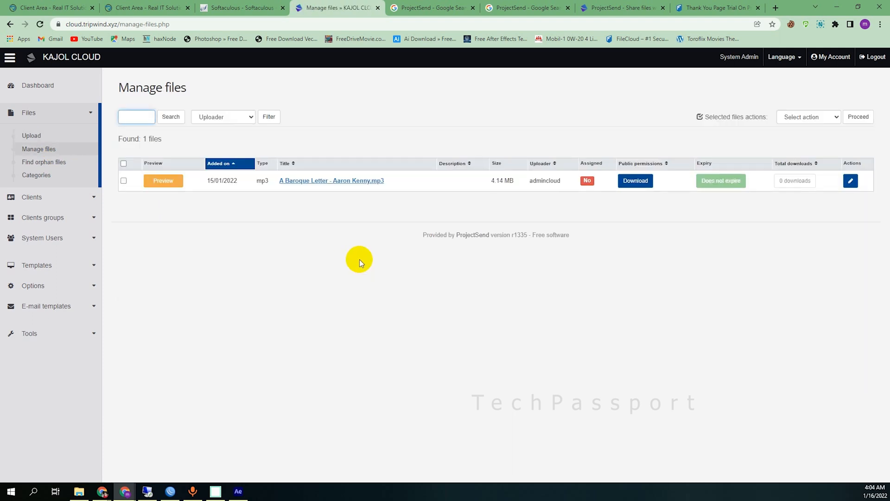
mouse_move(675, 220)
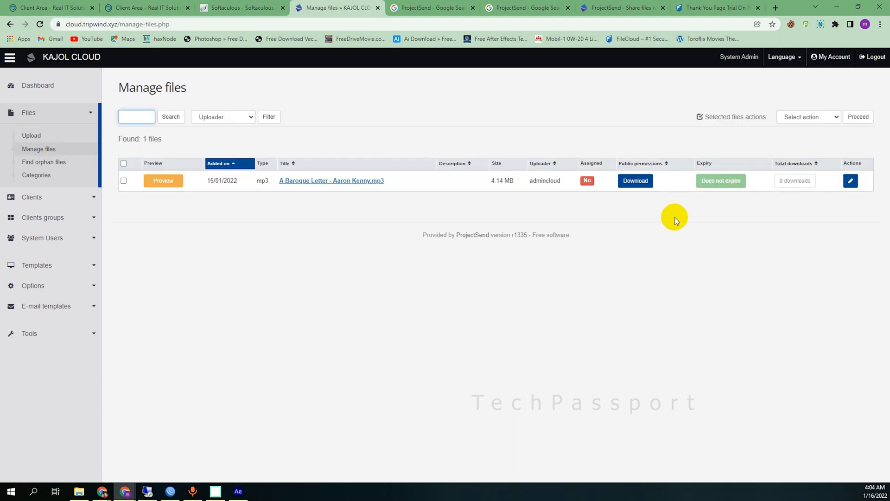
mouse_move(312, 182)
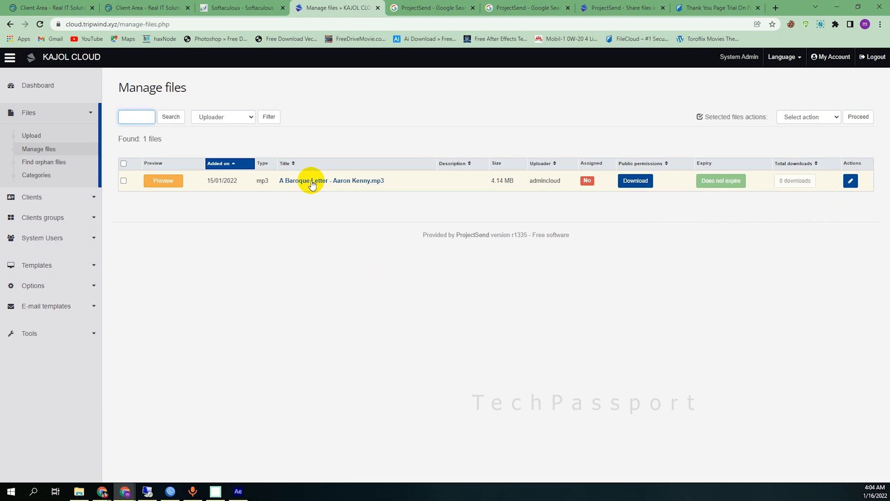
mouse_move(573, 202)
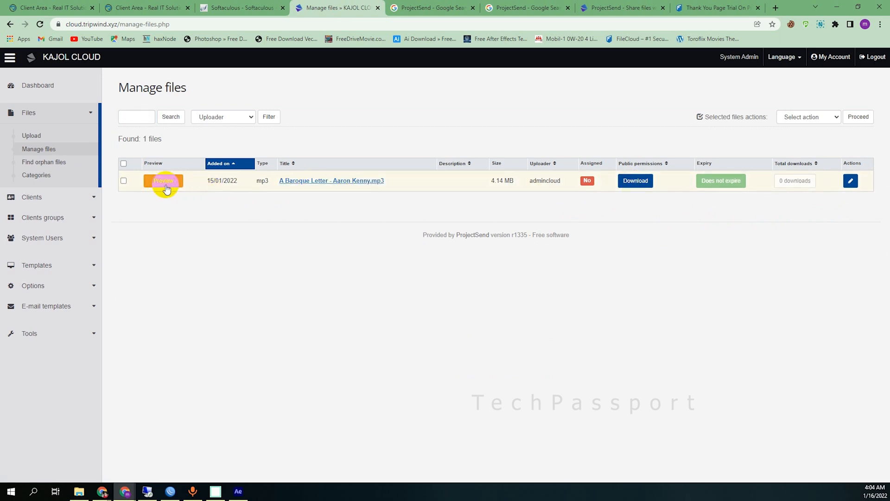
mouse_move(836, 181)
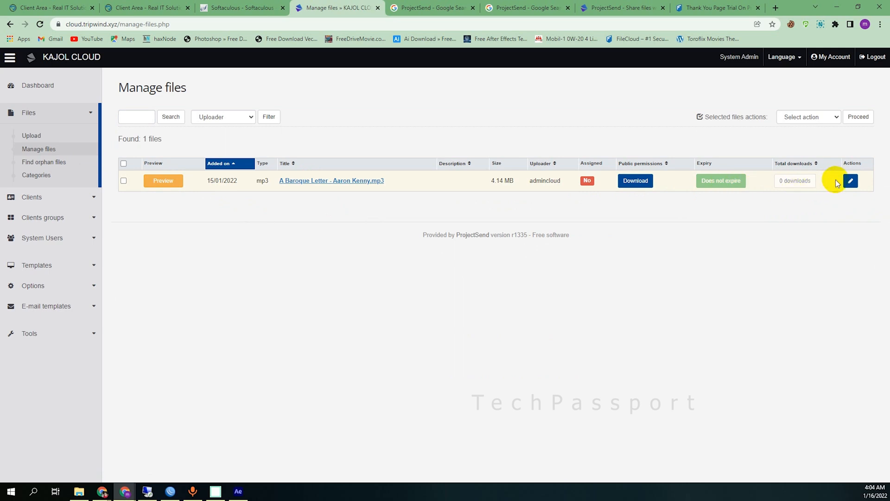
mouse_move(44, 162)
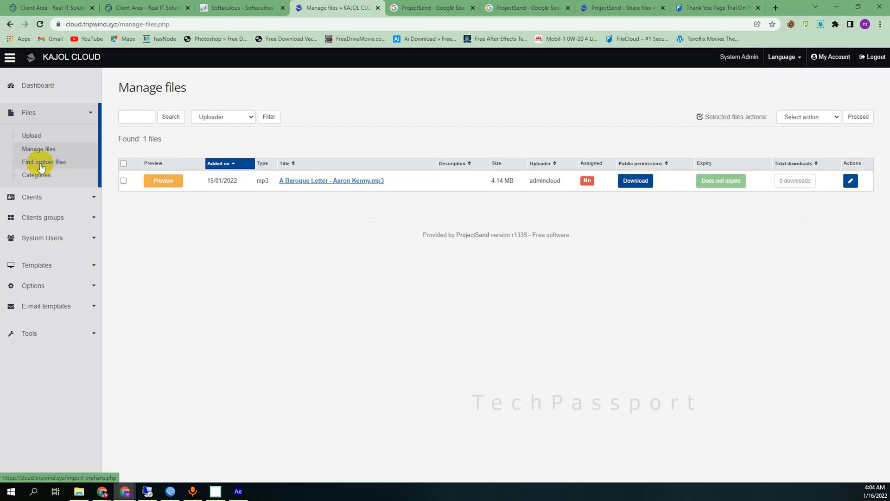
Browse the Clients section: the Add new client form and Manage clients list.
left_click(32, 197)
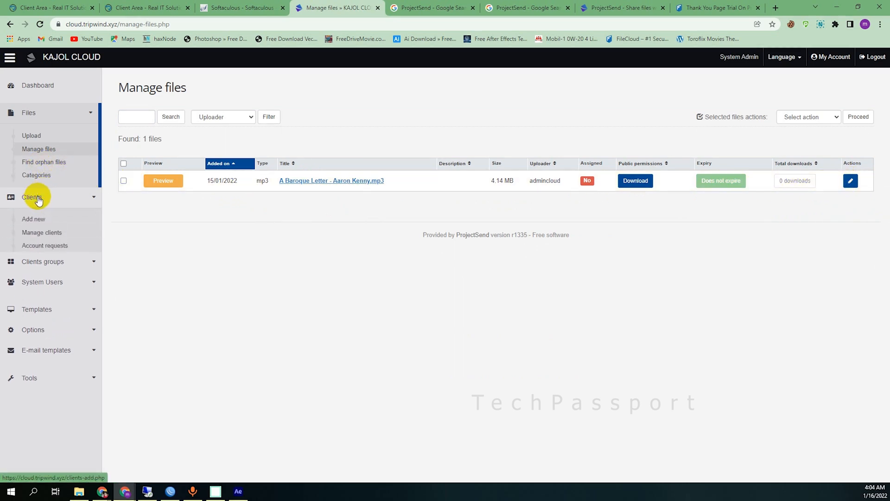
left_click(33, 219)
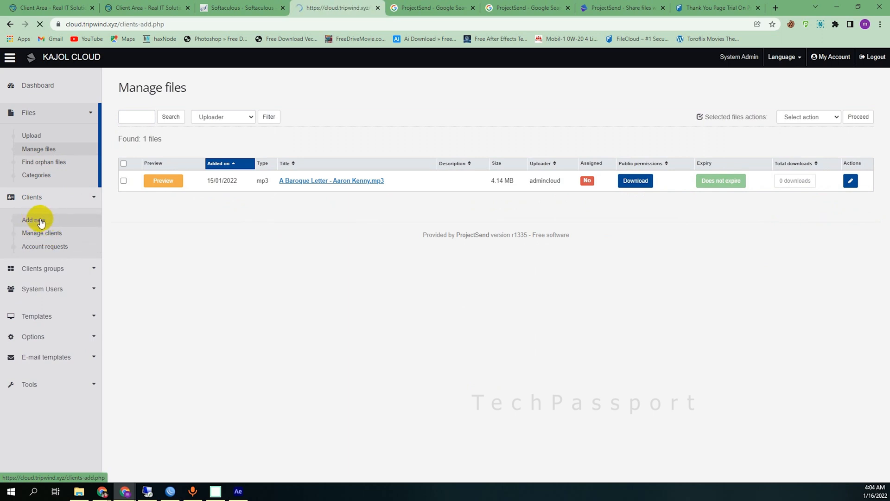
left_click(30, 221)
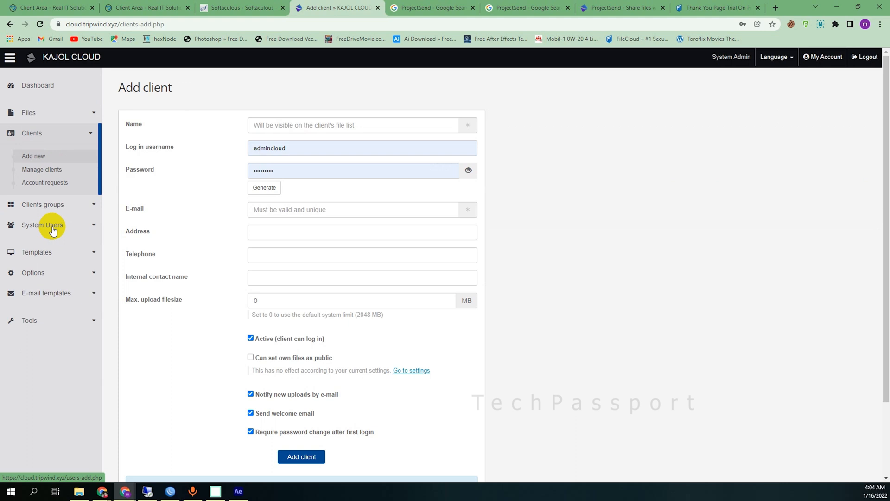
mouse_move(79, 227)
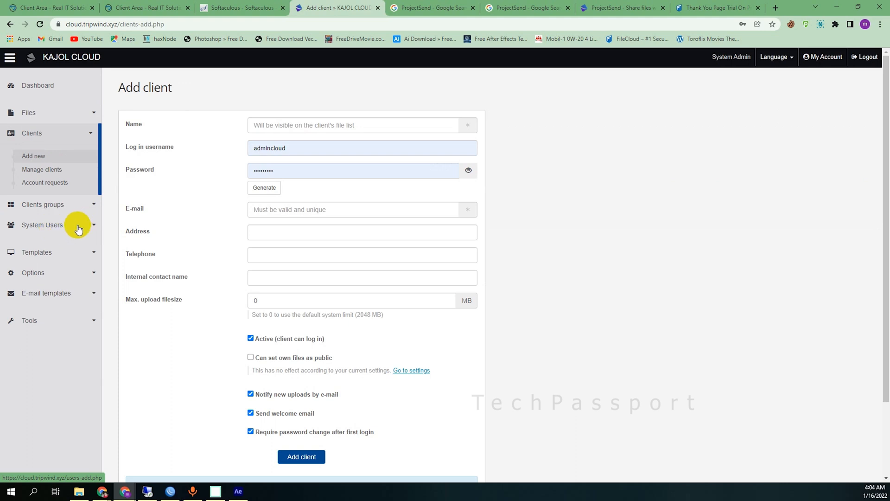
mouse_move(190, 108)
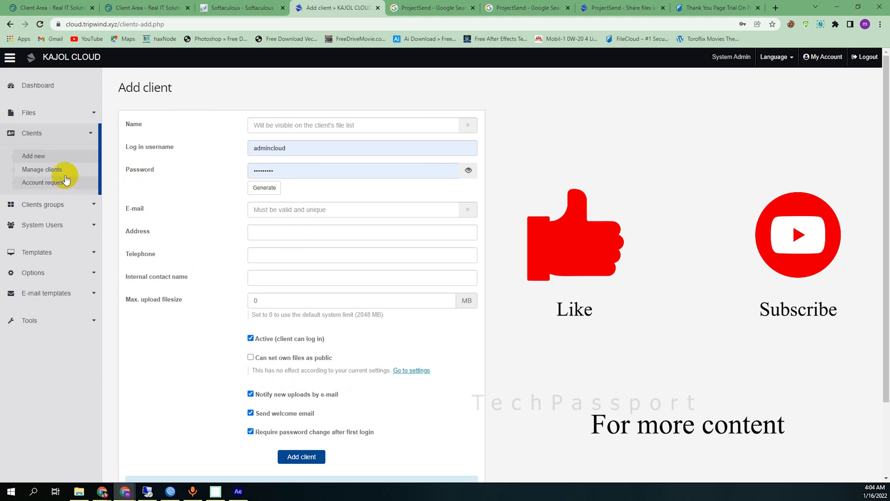
left_click(41, 169)
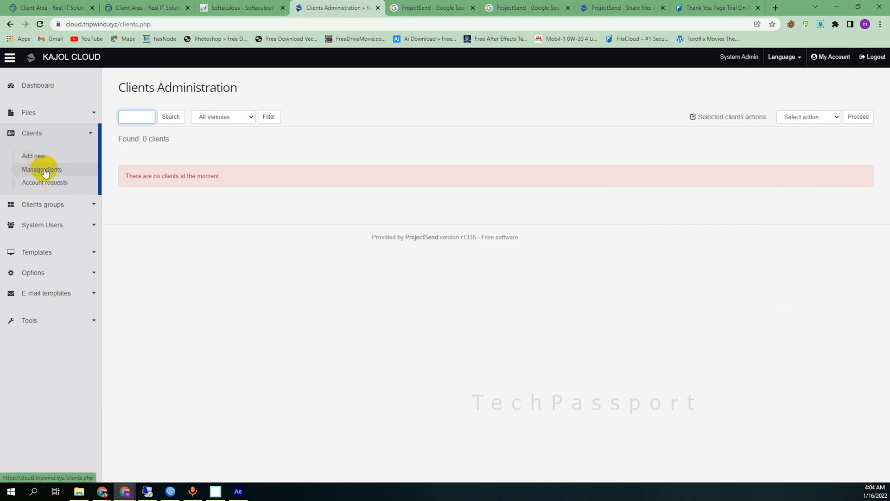
left_click(33, 157)
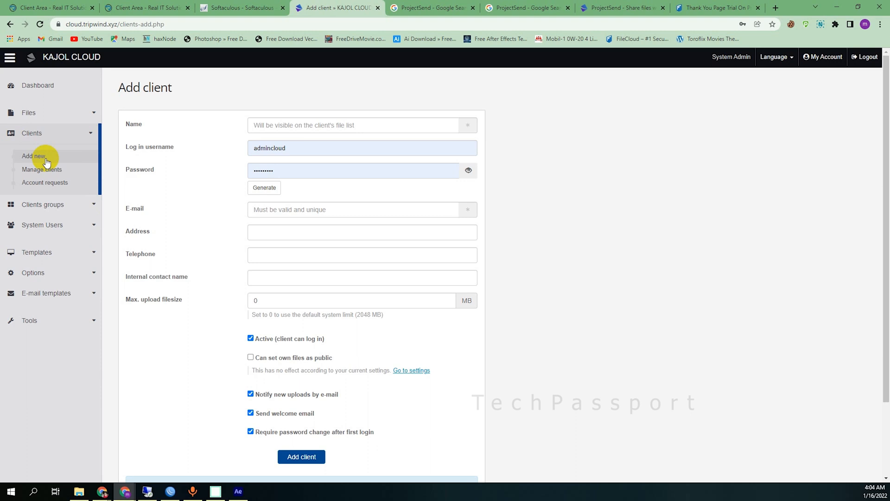
mouse_move(239, 250)
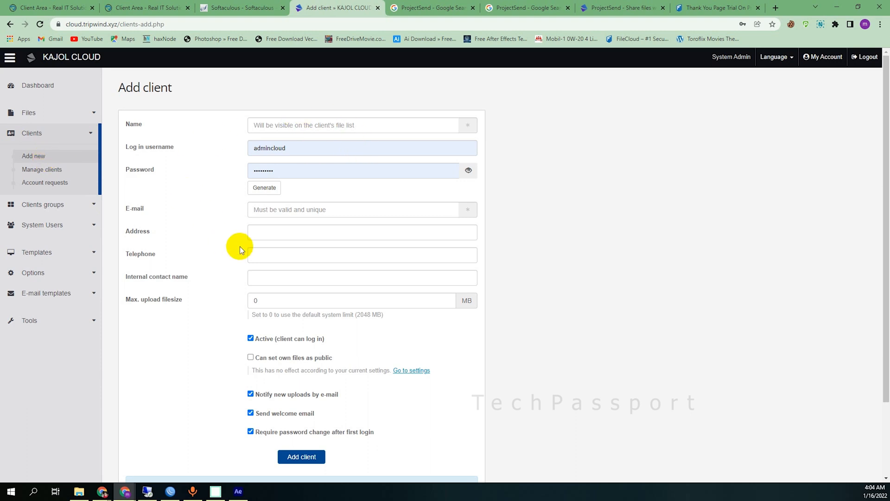
left_click(41, 169)
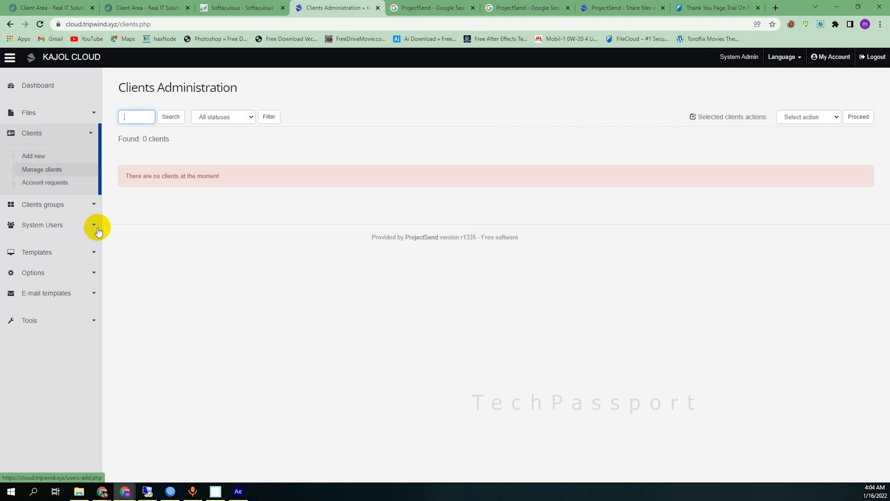
mouse_move(73, 205)
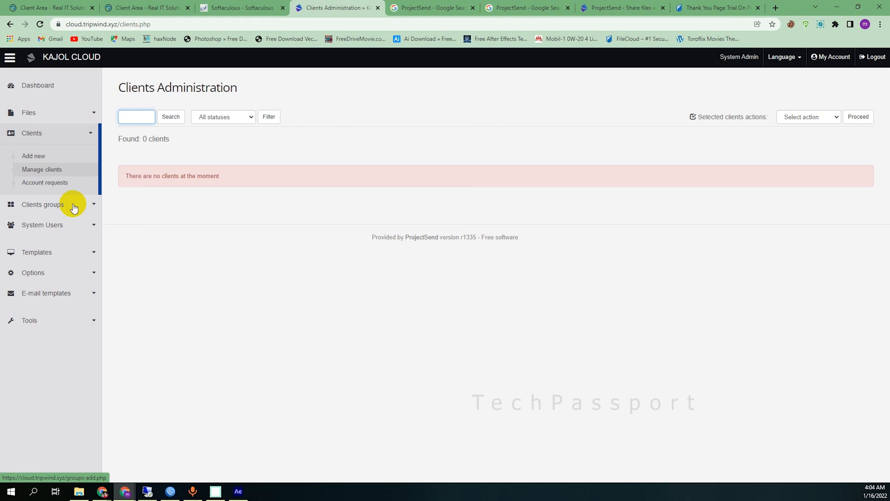
mouse_move(136, 212)
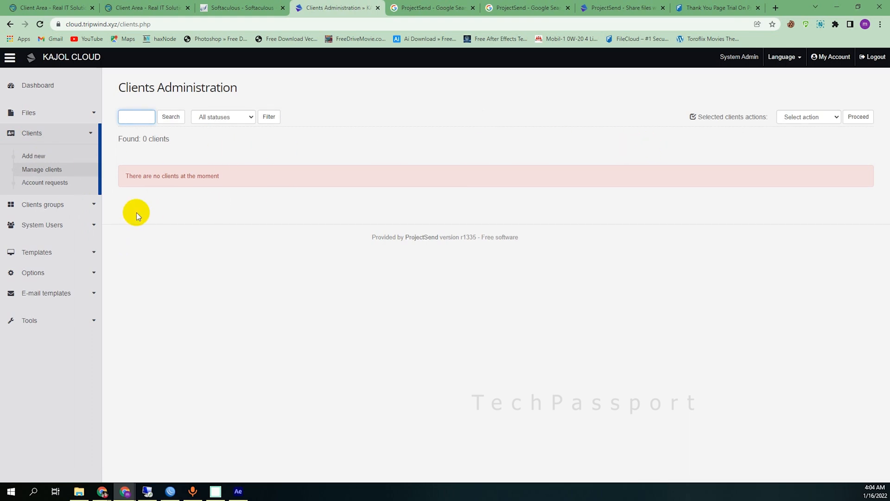
mouse_move(50, 182)
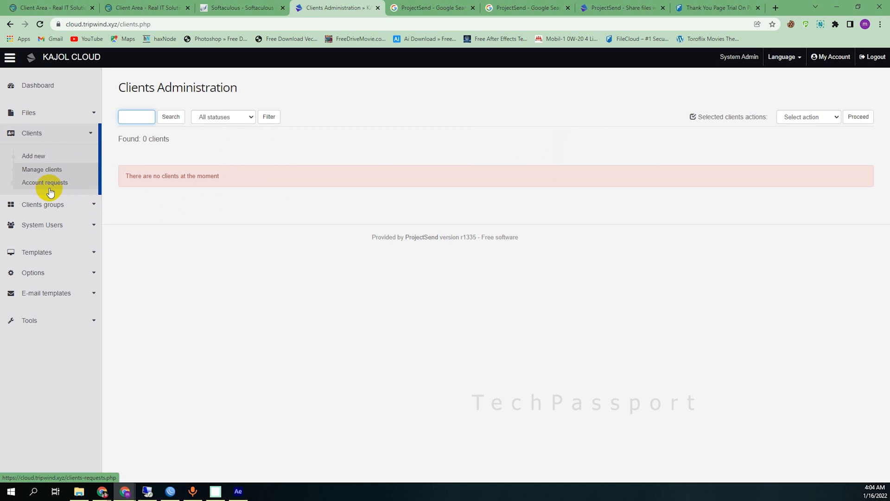
View account requests, expand Clients groups and System Users, and reach the Add system user form.
left_click(45, 182)
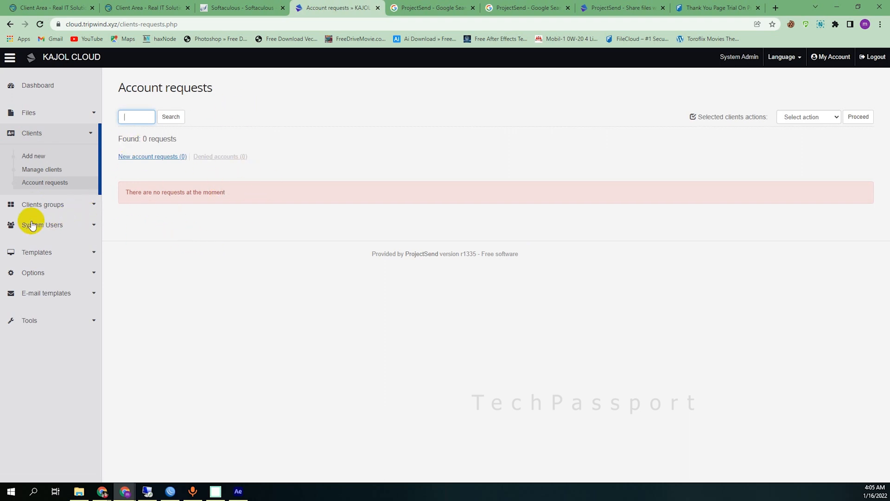
left_click(42, 204)
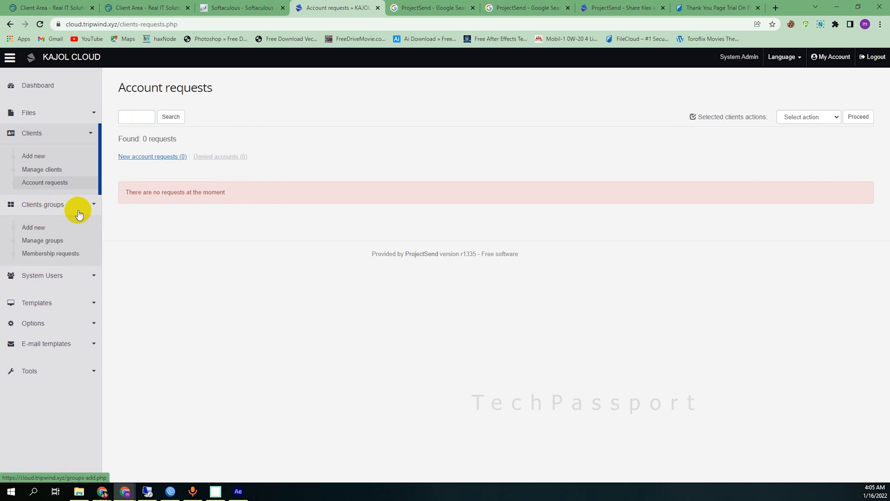
mouse_move(50, 253)
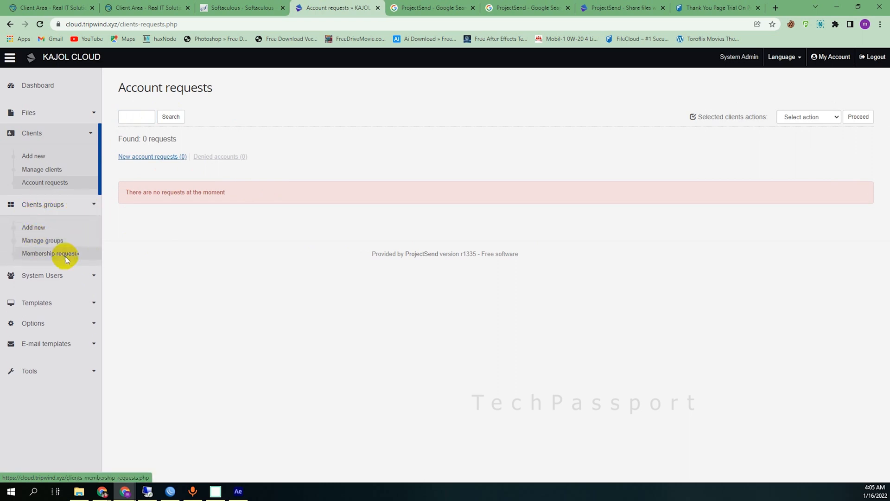
left_click(42, 275)
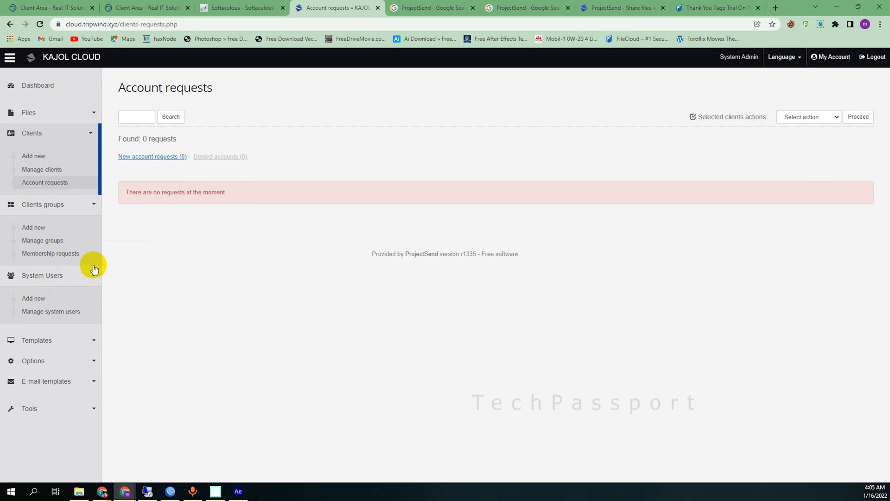
mouse_move(33, 298)
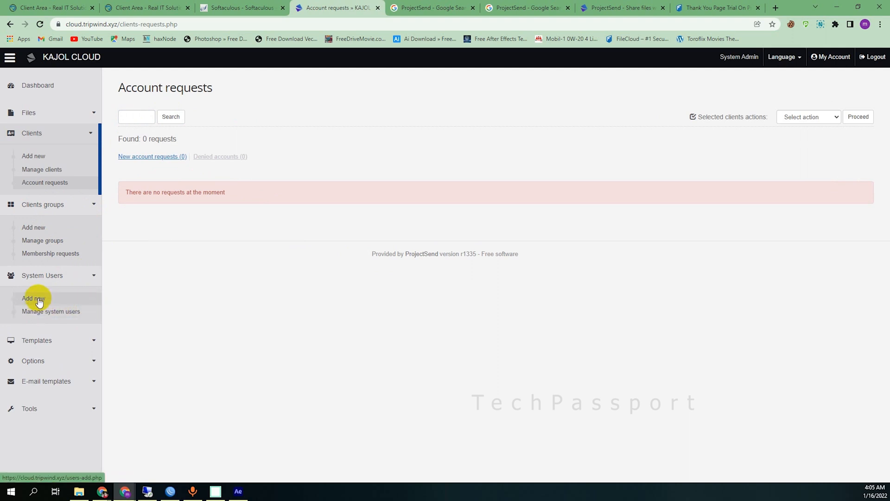
left_click(33, 298)
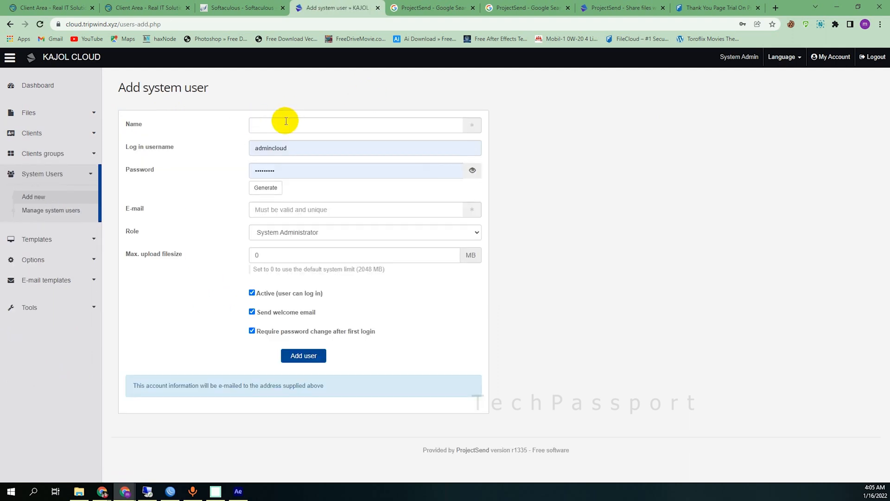
View Manage system users, then activate the PinBoxes template on the Templates page.
left_click(50, 210)
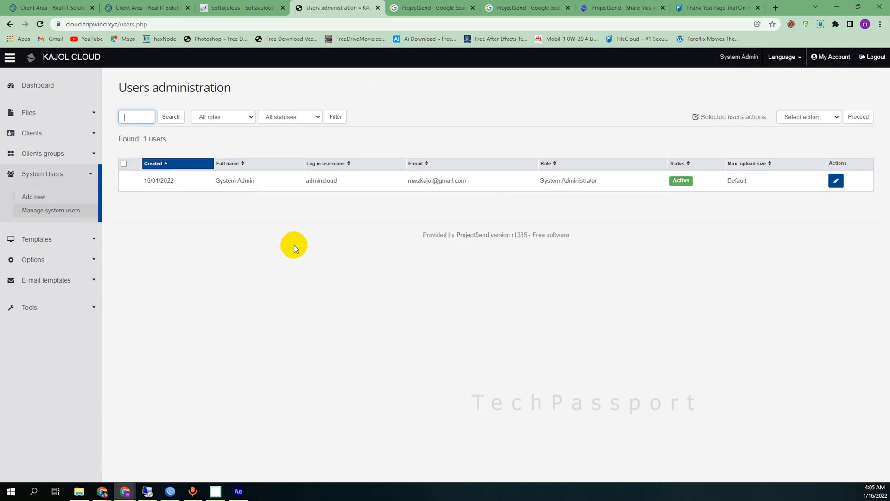
mouse_move(275, 212)
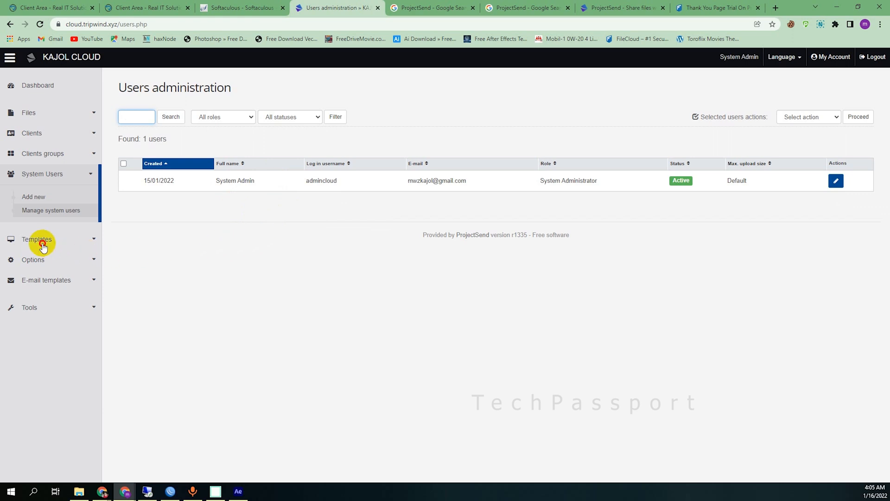
left_click(37, 240)
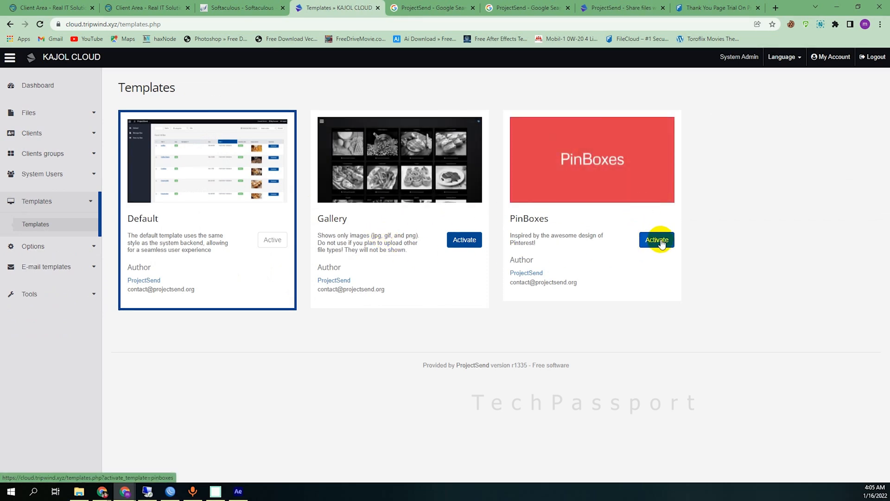
left_click(657, 239)
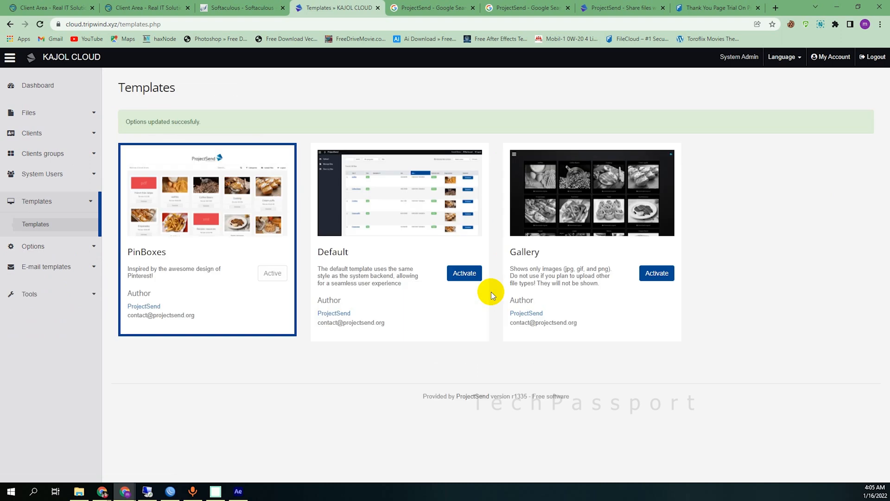
left_click(38, 86)
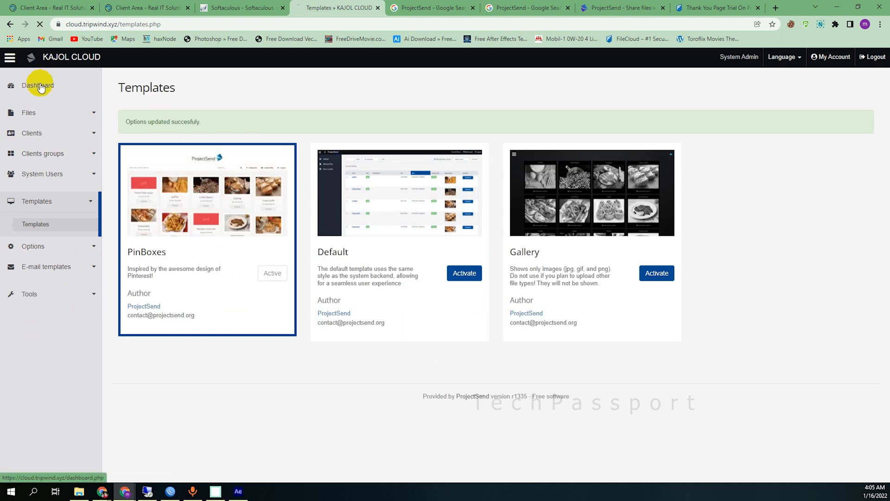
Return to the Manage files list with the MP3 and expand the Options submenu.
left_click(38, 86)
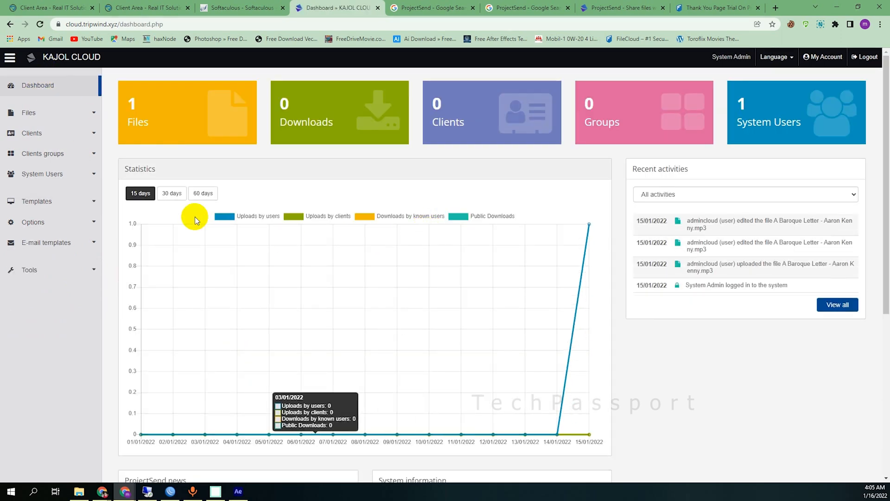
left_click(28, 112)
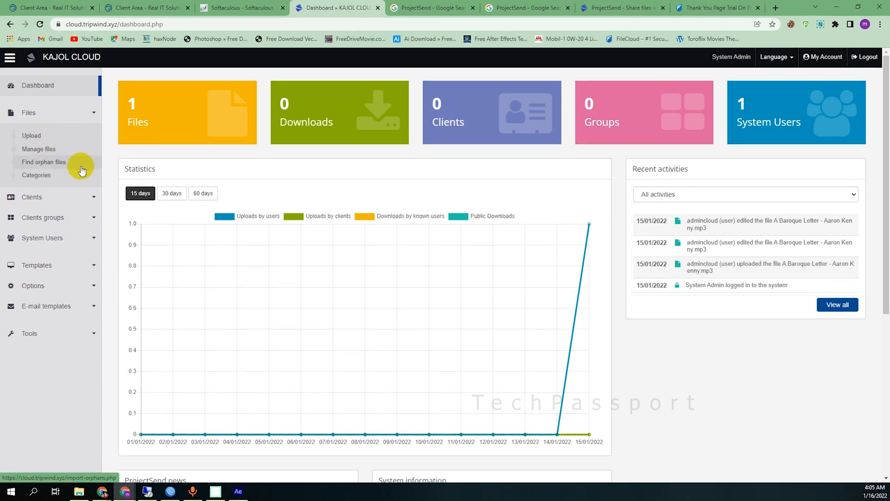
left_click(39, 149)
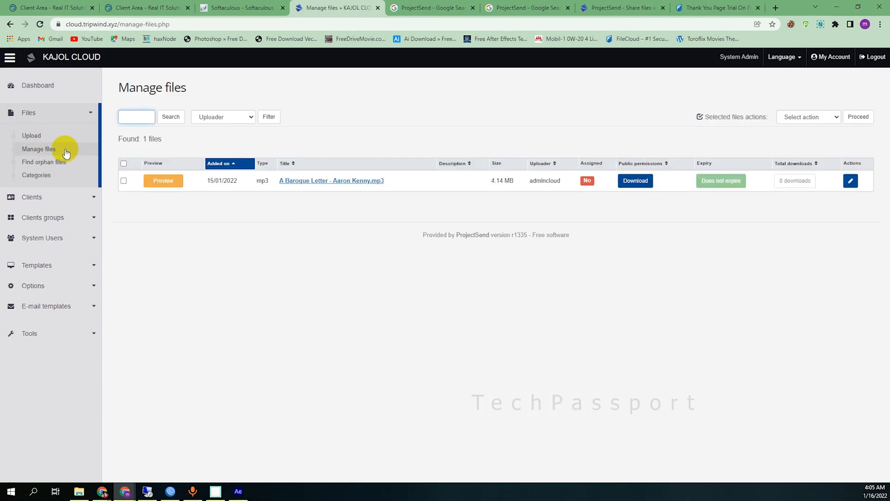
mouse_move(477, 125)
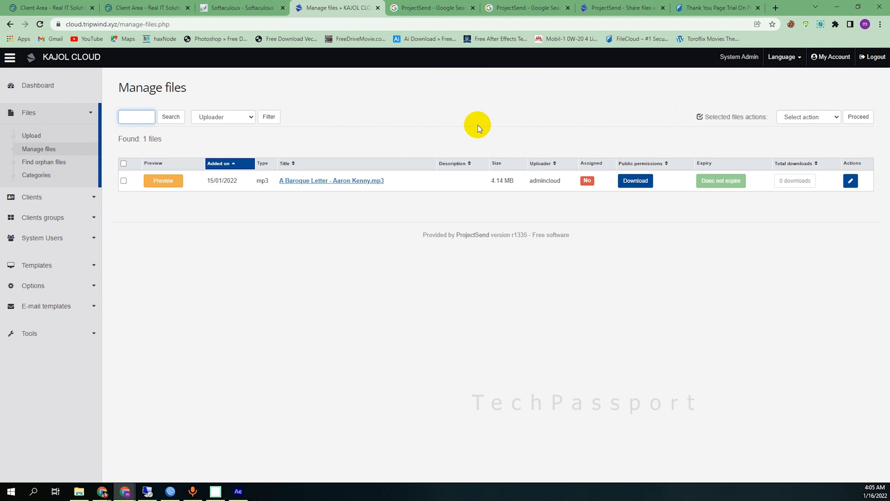
left_click(136, 116)
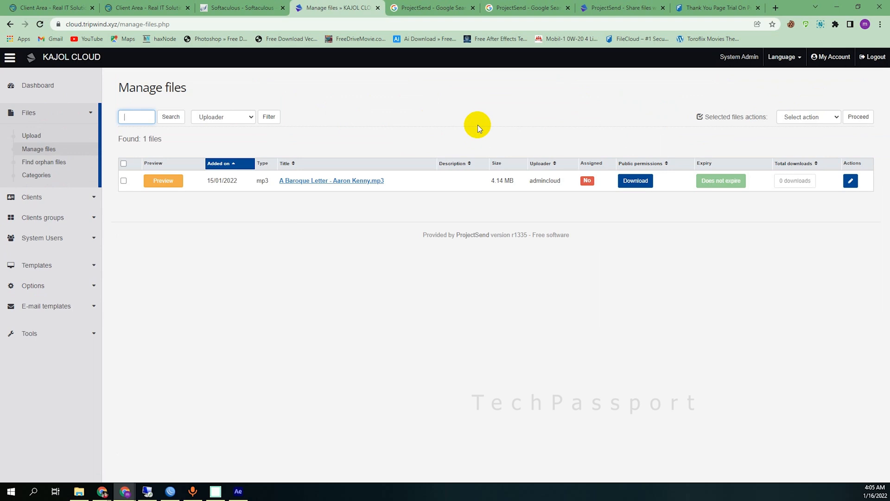
mouse_move(381, 190)
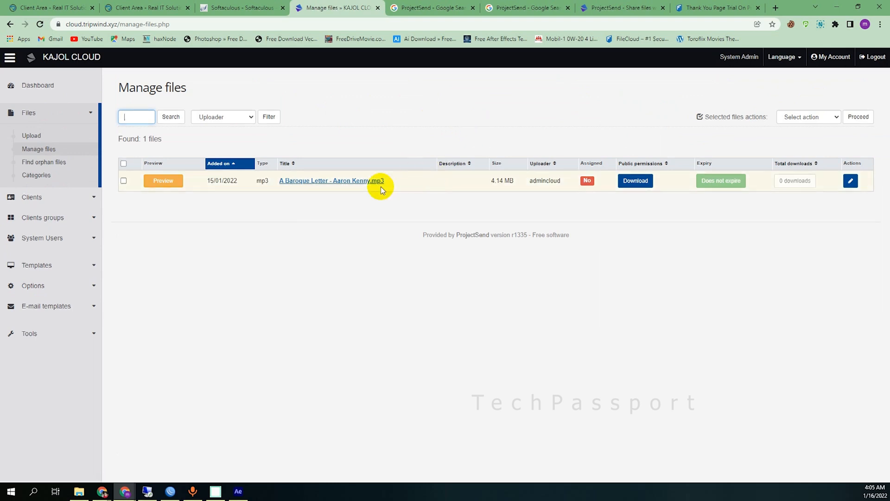
left_click(33, 286)
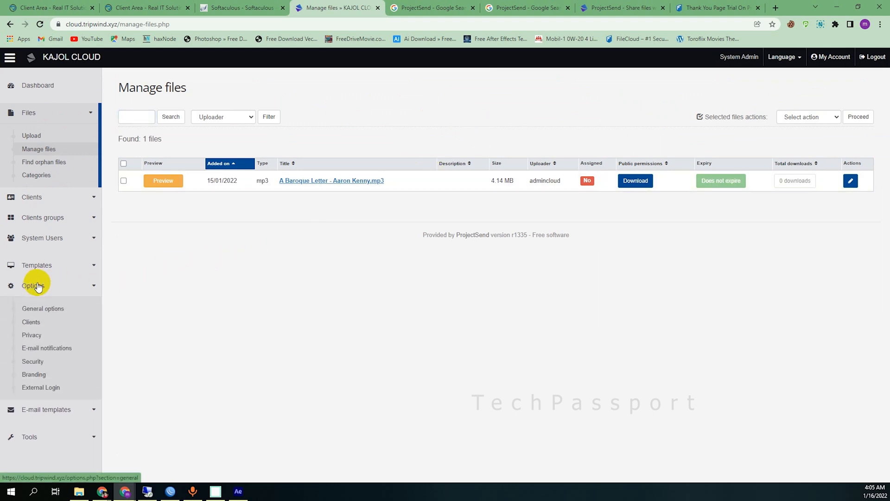
Scroll through General options, then open the Clients options page with only client uploads enabled.
left_click(43, 307)
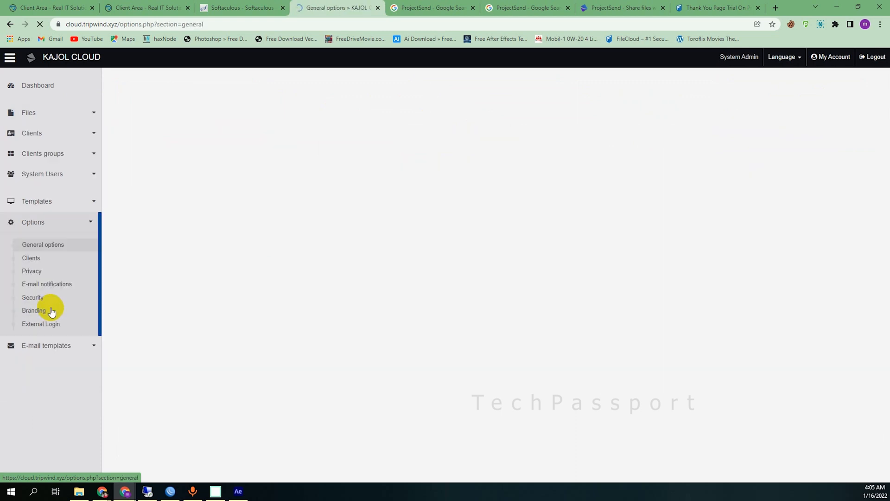
left_click(43, 244)
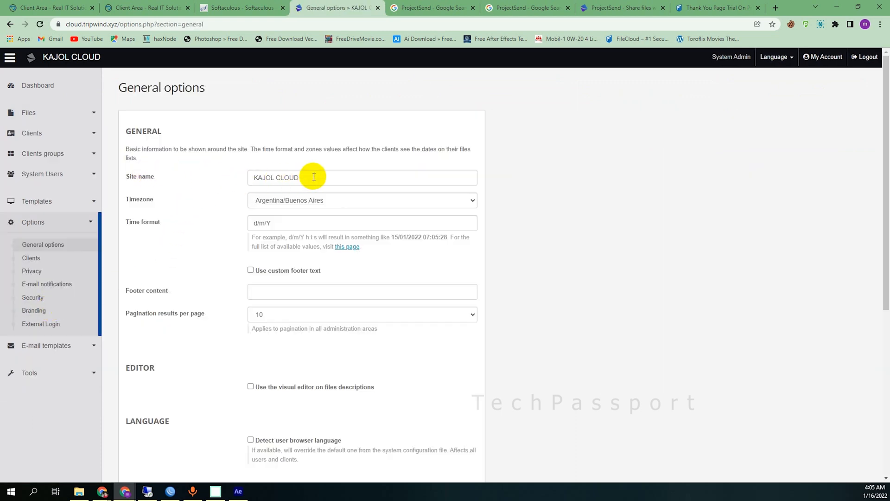
mouse_move(210, 218)
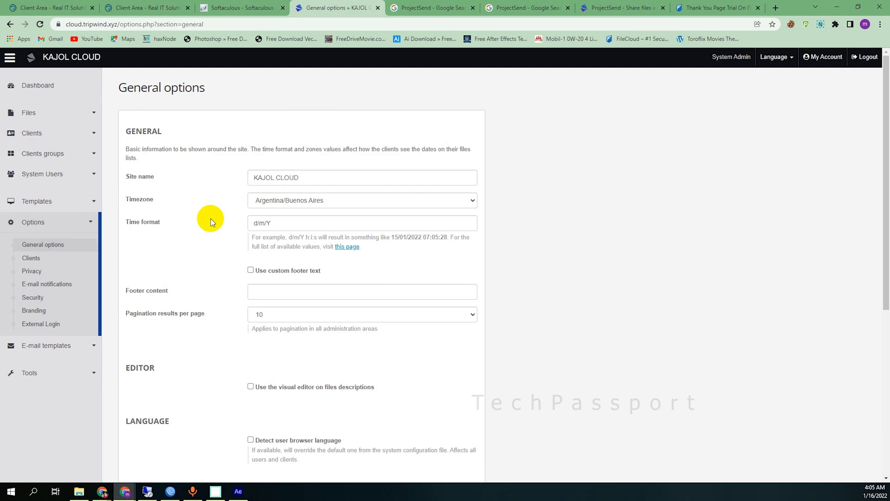
scroll("down", 3)
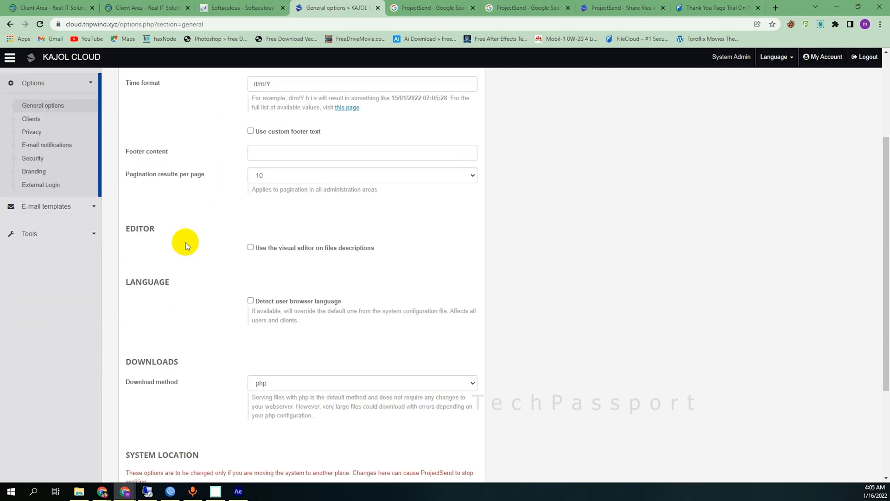
scroll("down", 3)
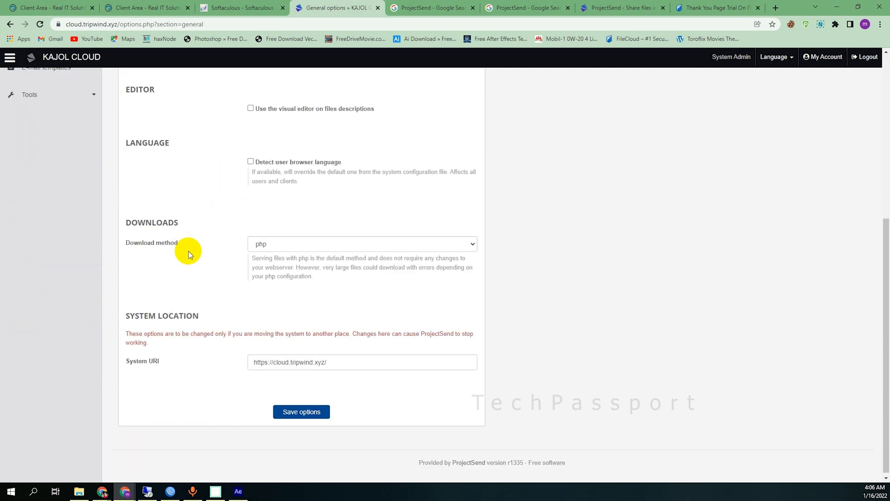
scroll("up", 3)
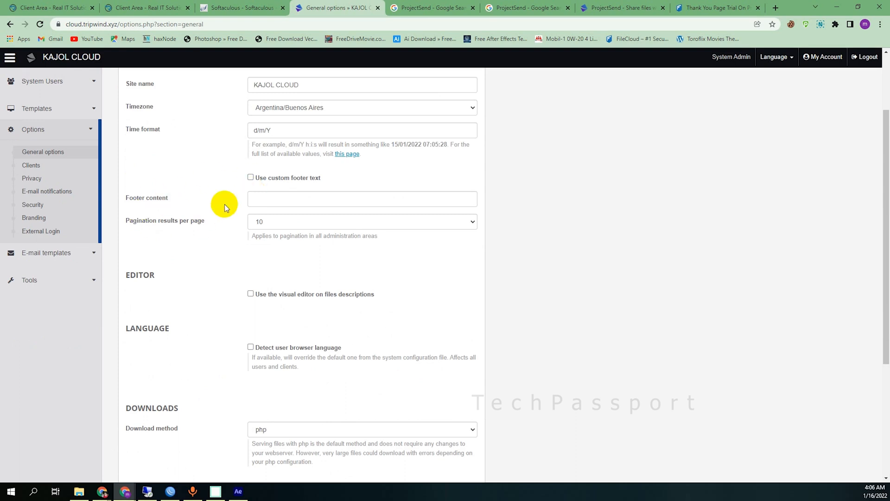
scroll("up", 3)
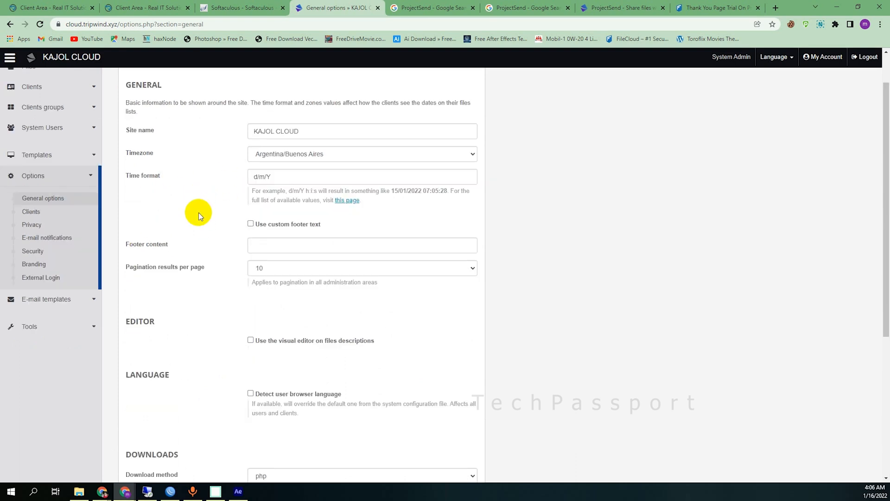
mouse_move(200, 227)
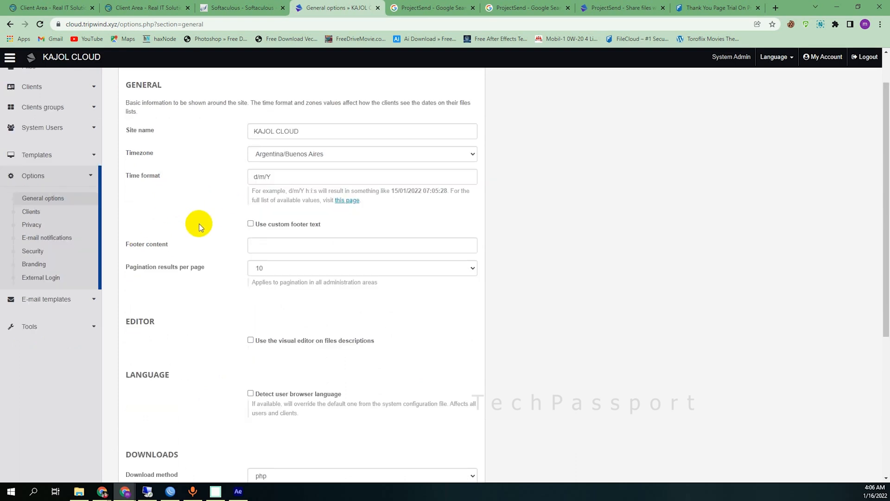
left_click(30, 211)
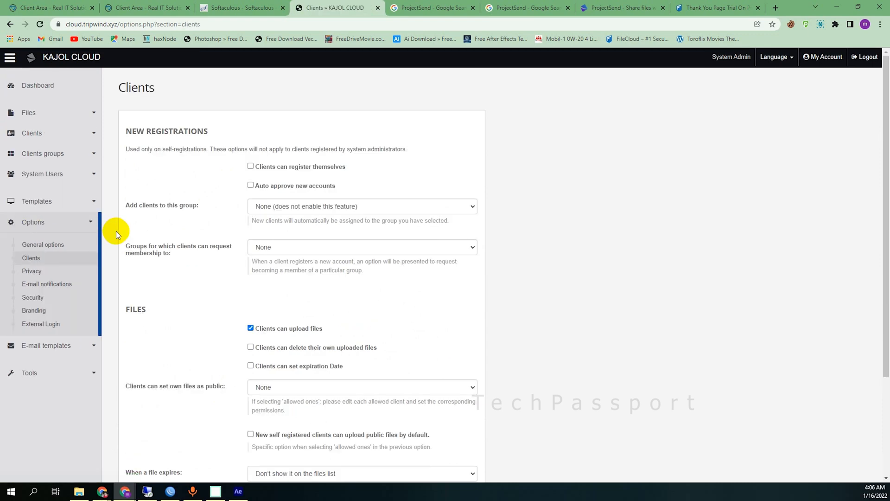
left_click(32, 271)
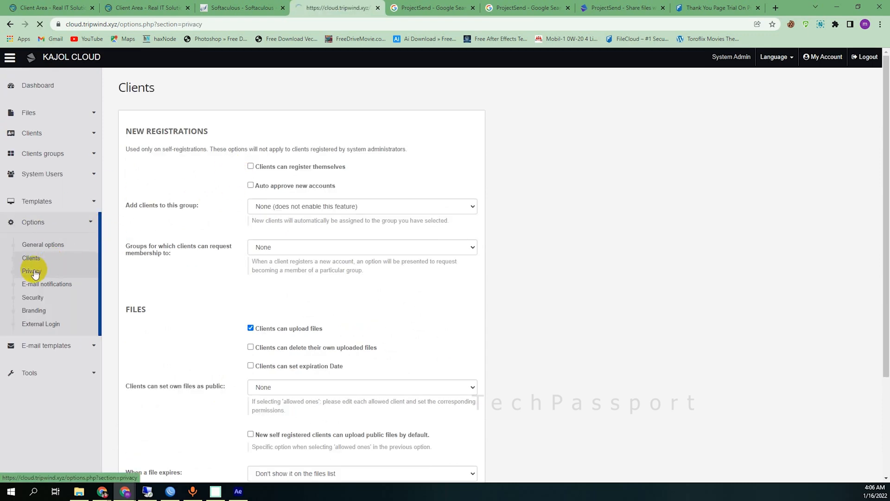
Review the all-unchecked Privacy options, then open E-mail notifications options.
left_click(32, 270)
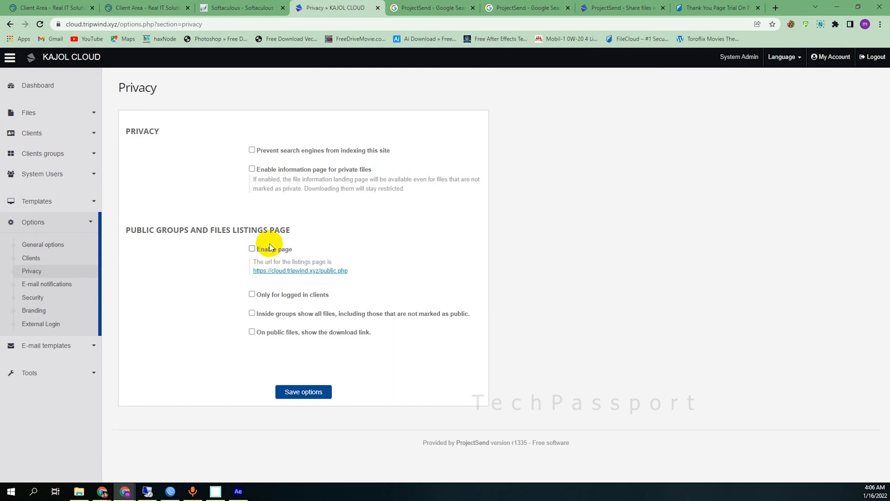
mouse_move(243, 205)
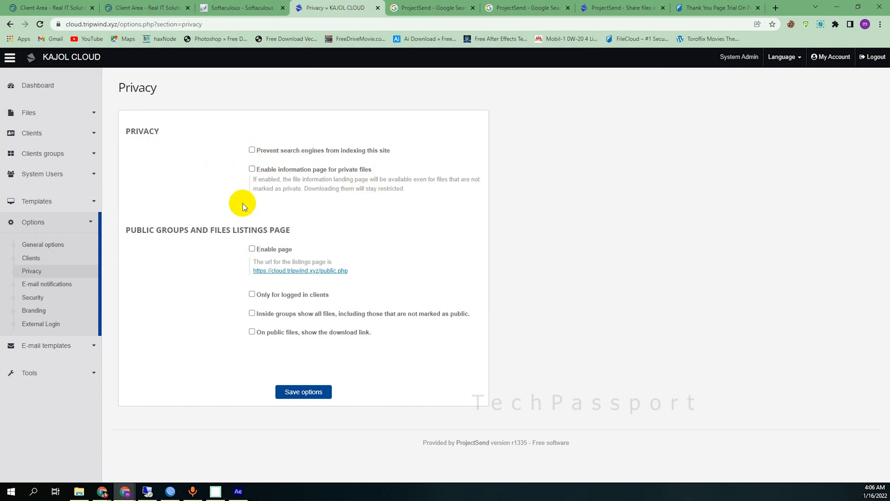
mouse_move(46, 284)
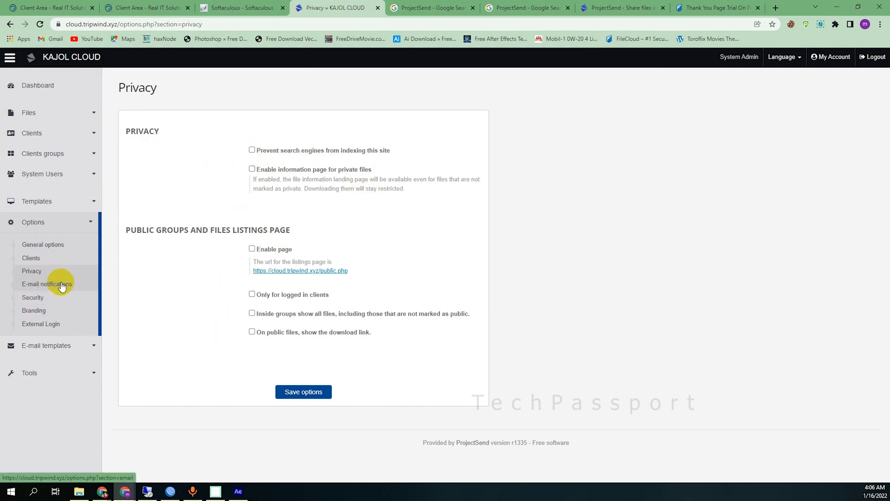
mouse_move(82, 282)
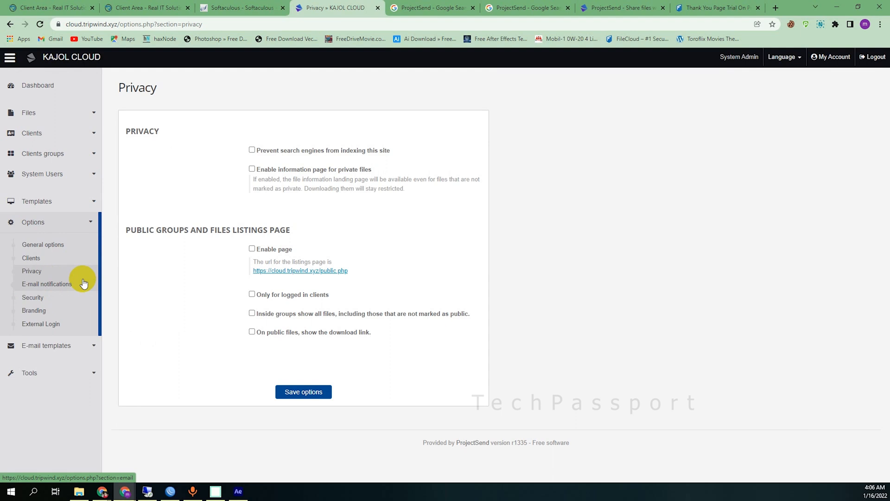
mouse_move(236, 172)
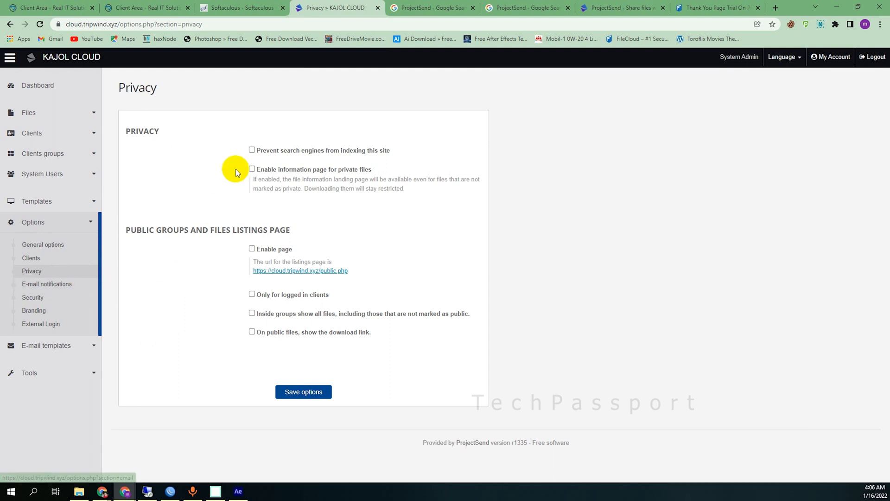
mouse_move(186, 241)
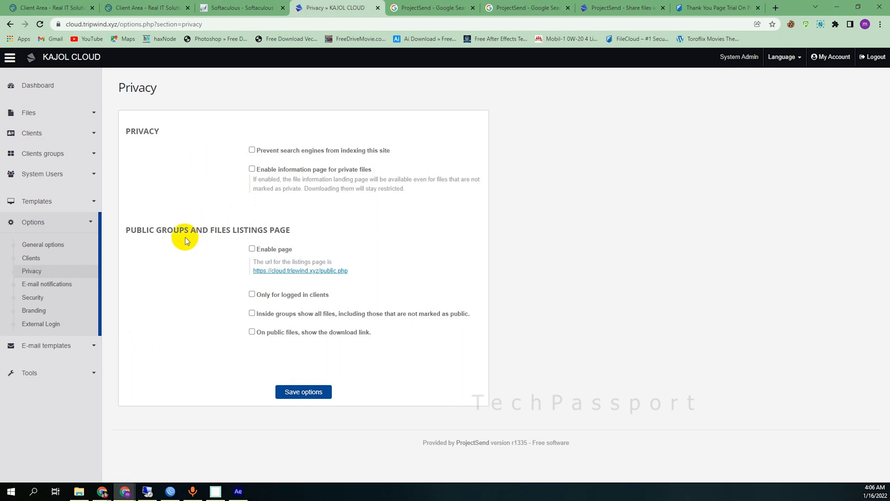
mouse_move(147, 248)
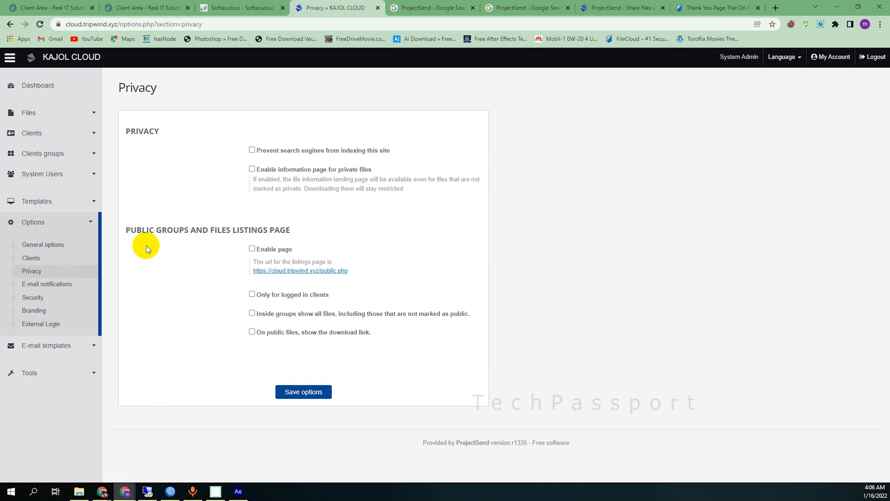
mouse_move(175, 141)
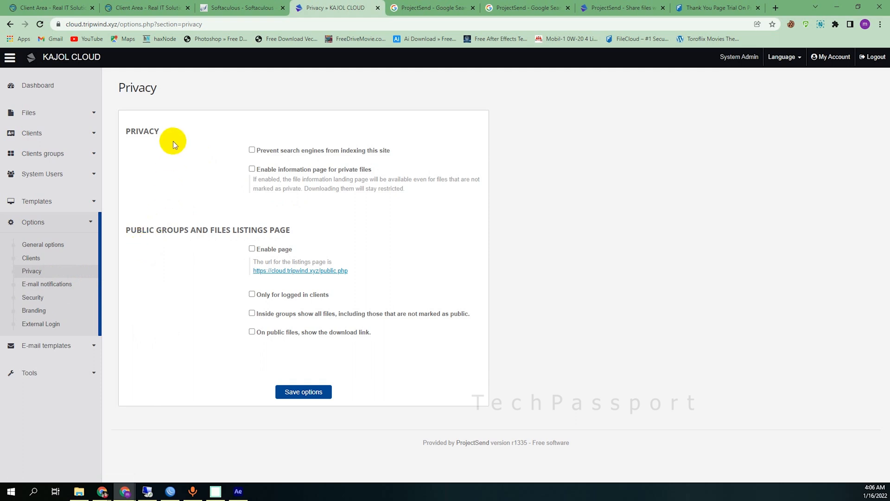
mouse_move(46, 283)
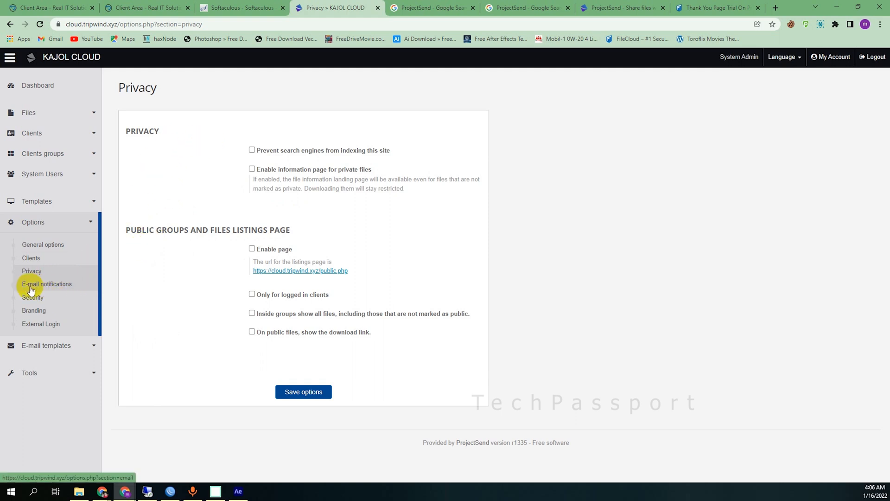
left_click(46, 284)
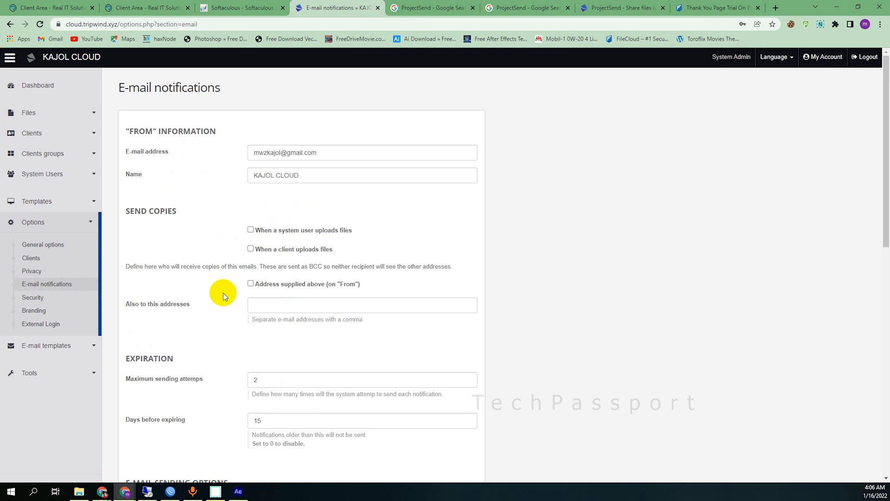
Scroll through E-mail notifications, then open the Security options with allowed file extensions.
scroll("down", 3)
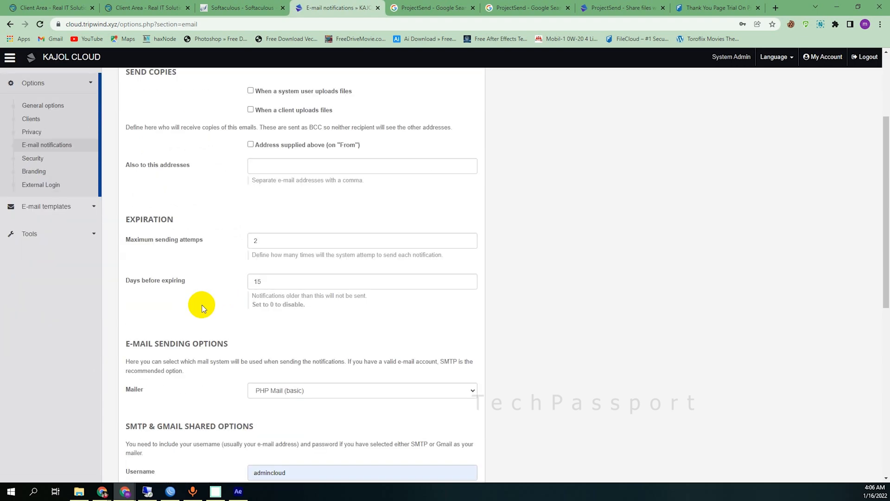
scroll("up", 3)
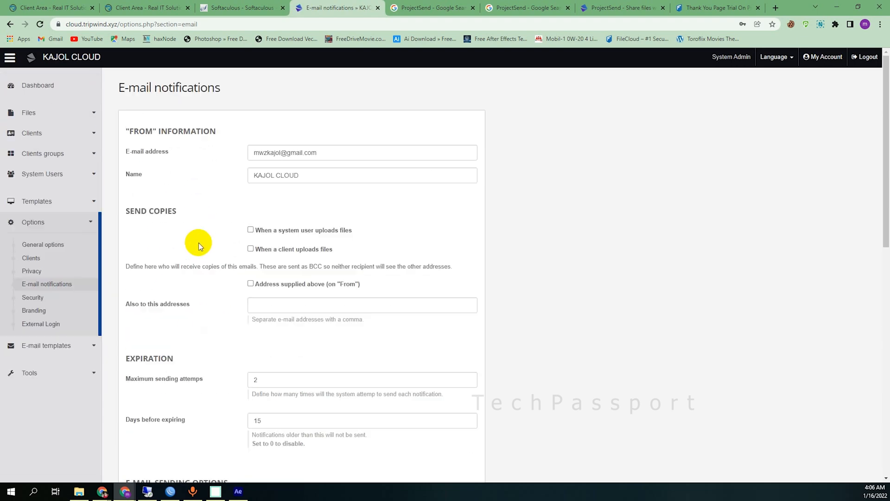
left_click(33, 297)
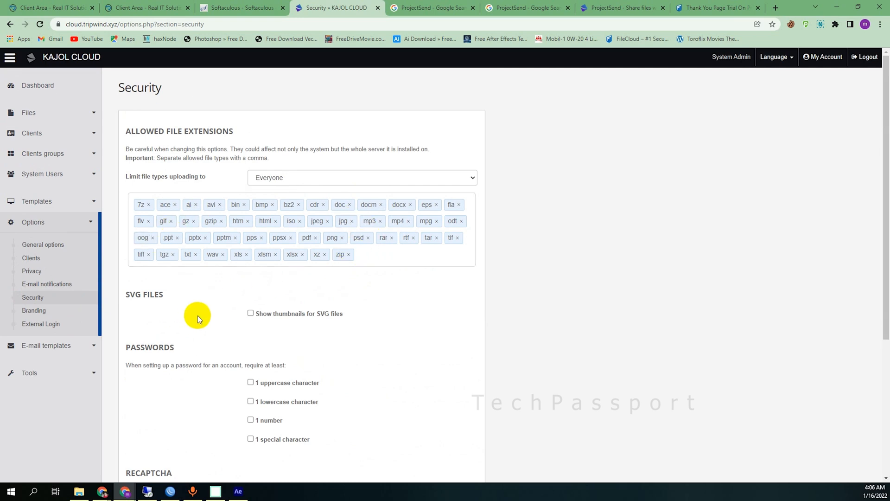
Scroll through Security settings, then open Branding showing the current ProjectSend logo.
scroll("down", 3)
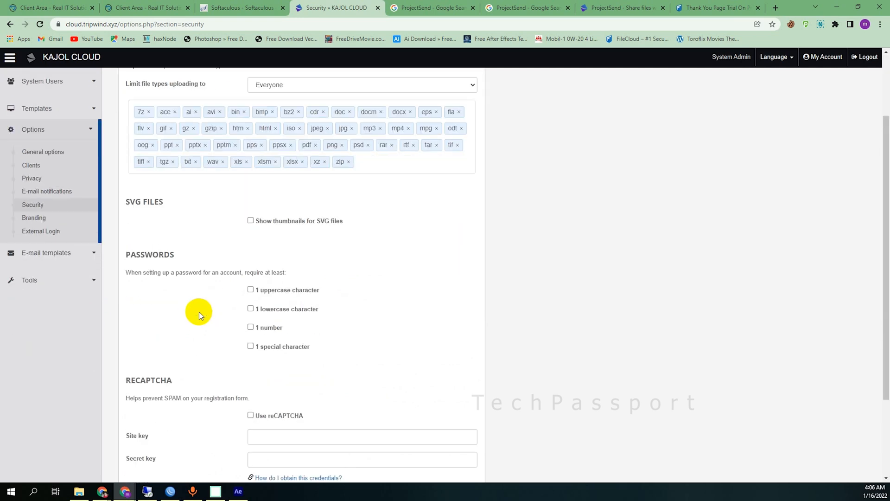
scroll("down", 3)
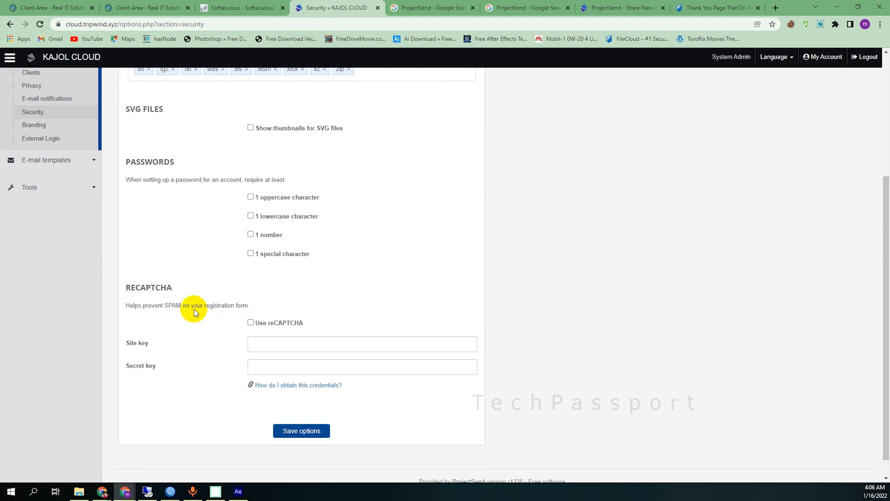
scroll("up", 3)
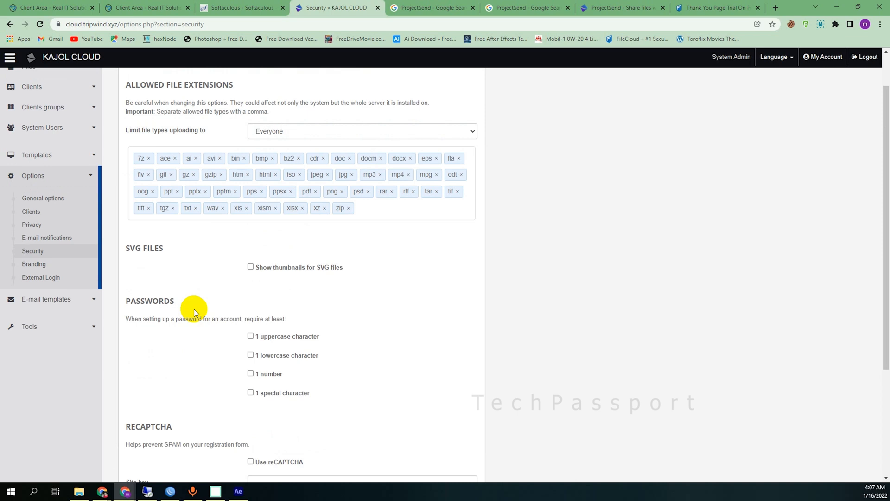
mouse_move(225, 162)
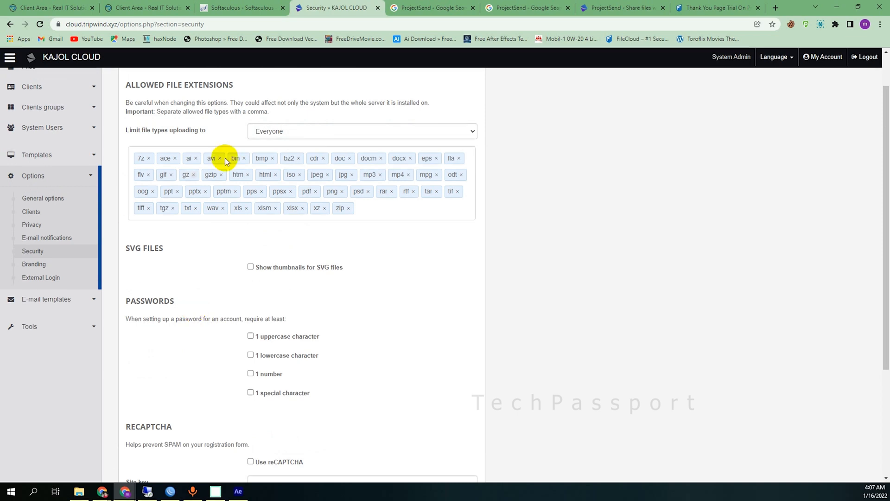
mouse_move(168, 245)
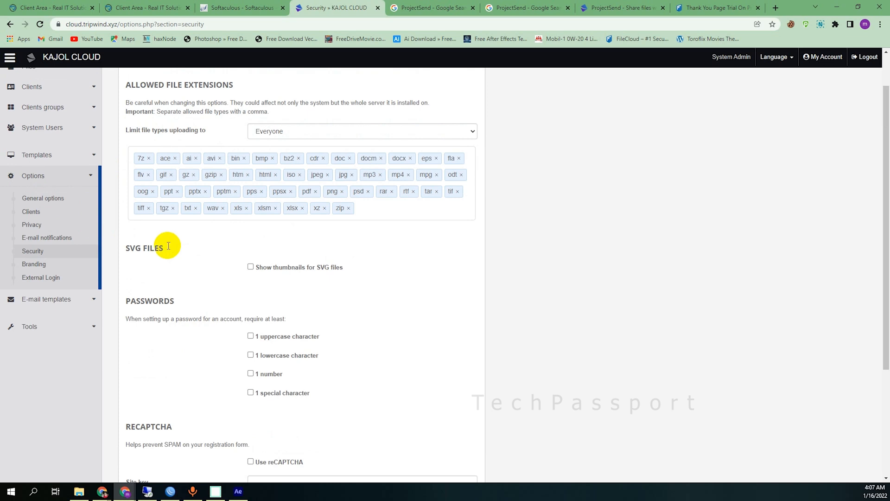
mouse_move(141, 264)
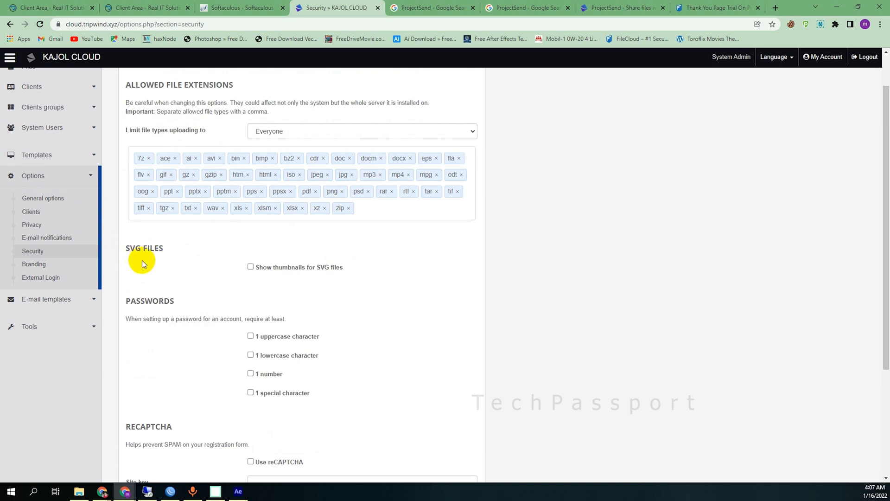
left_click(33, 263)
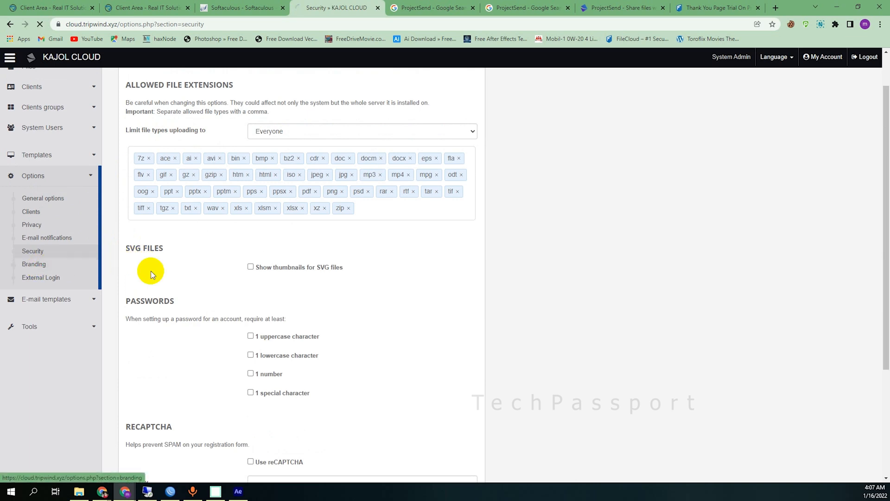
left_click(33, 263)
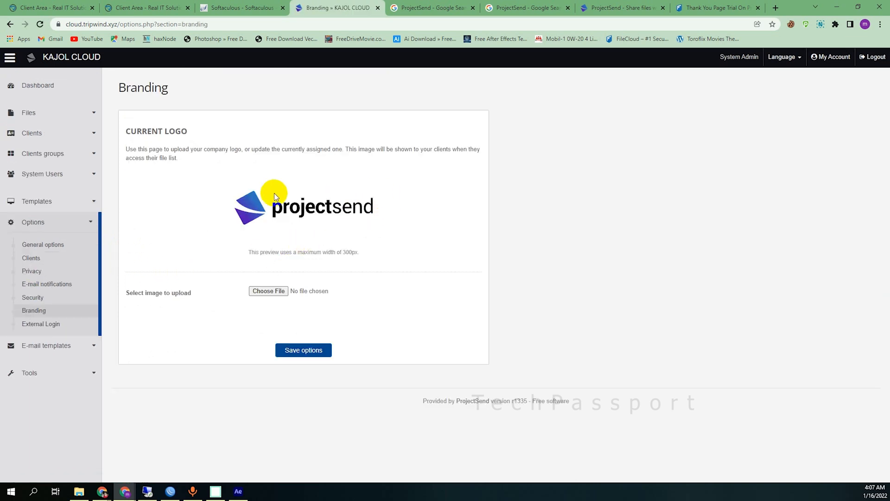
mouse_move(294, 194)
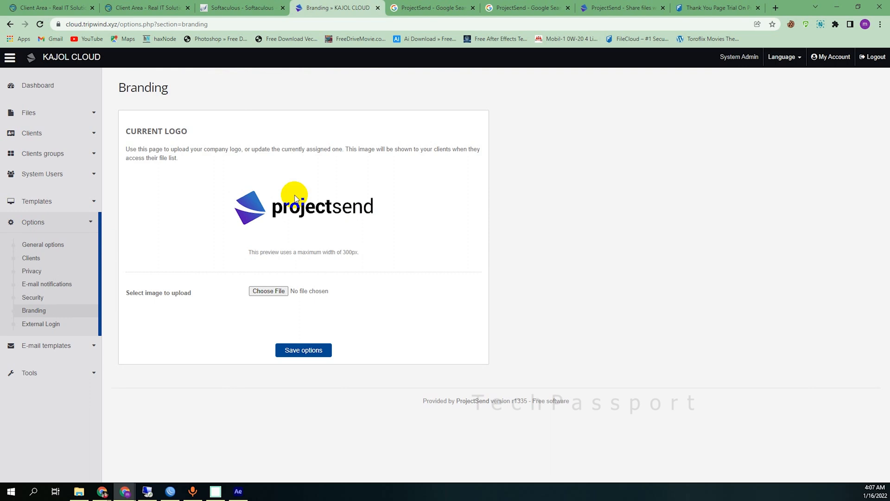
mouse_move(238, 208)
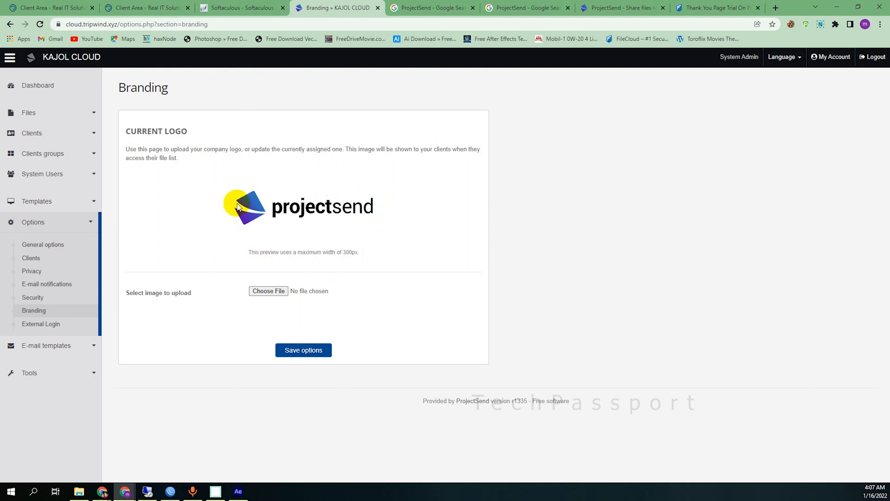
mouse_move(350, 217)
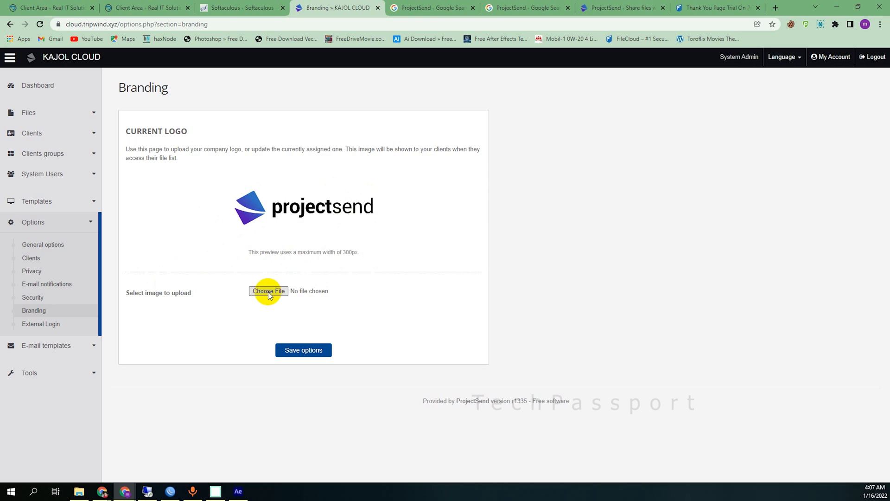
Cancel the logo file picker without uploading, then open the External Login settings.
left_click(268, 291)
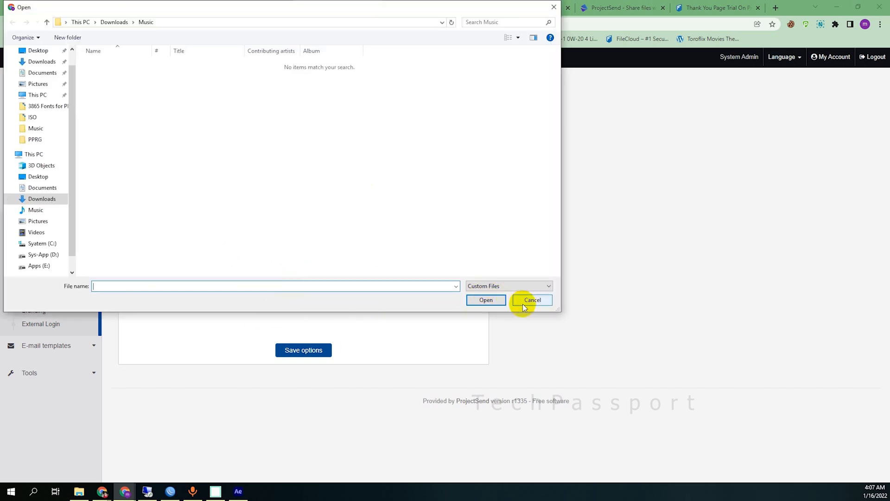
left_click(531, 300)
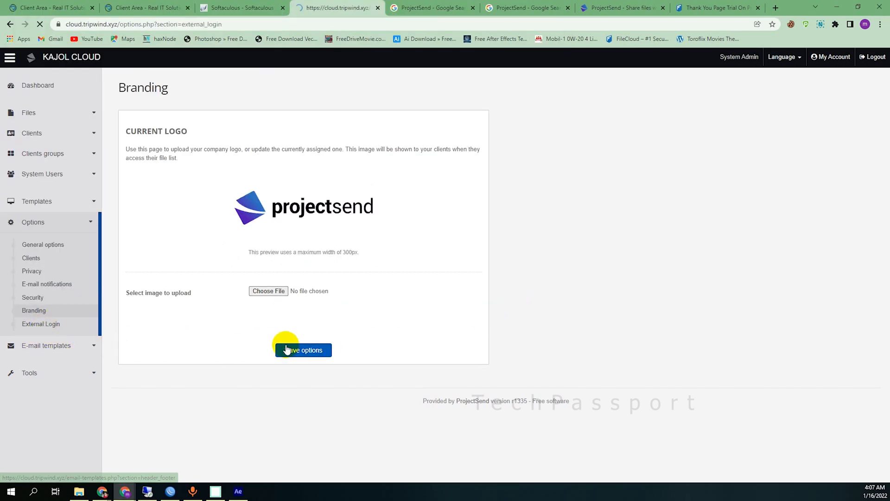
left_click(40, 324)
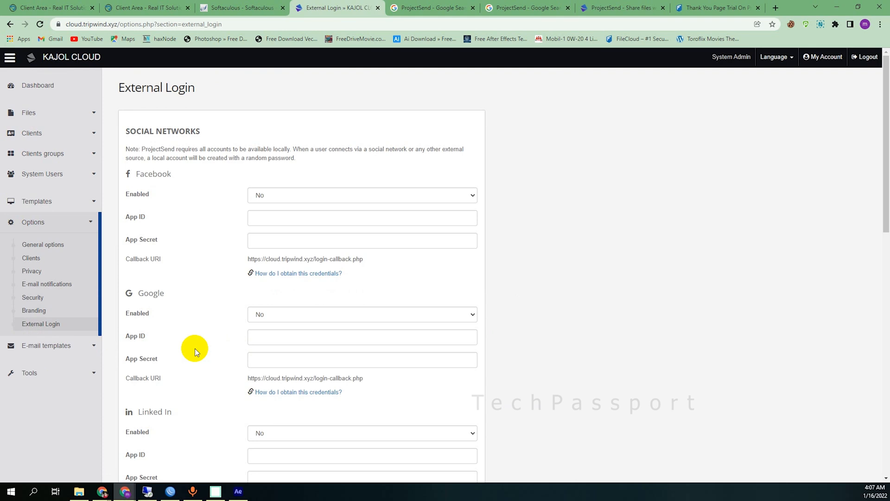
mouse_move(168, 200)
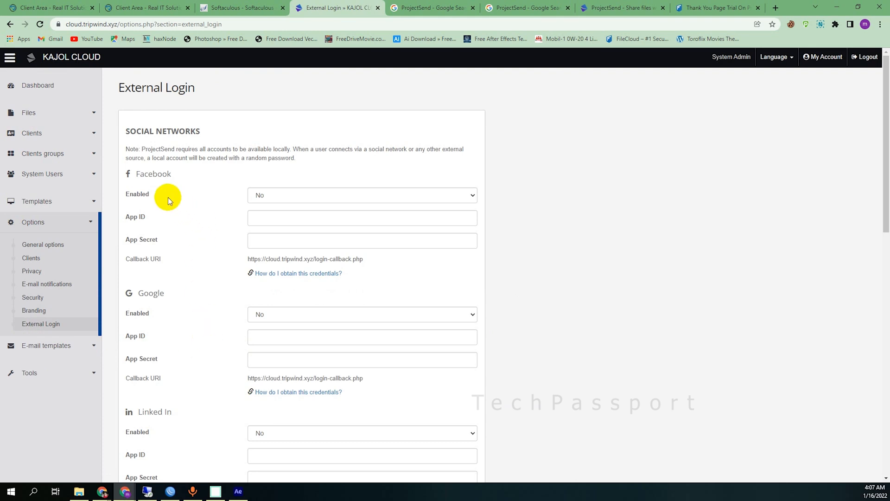
Scroll through the External Login providers and confirm they are all disabled.
scroll("down", 3)
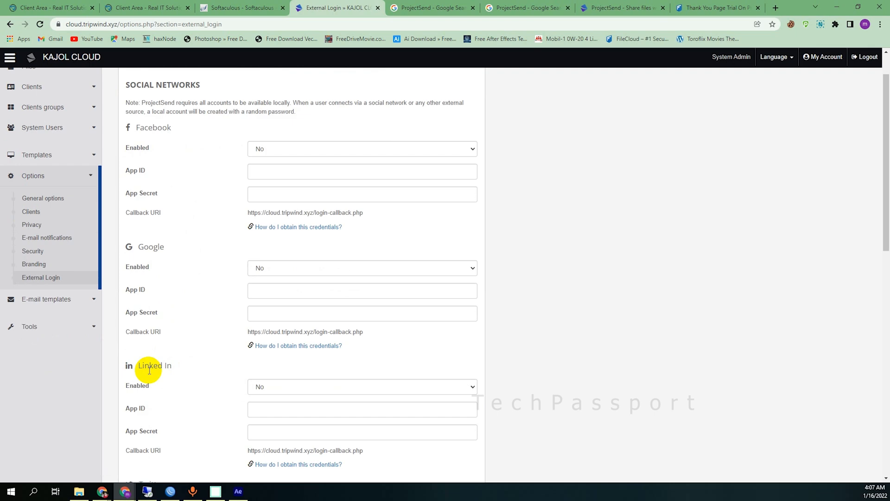
scroll("down", 3)
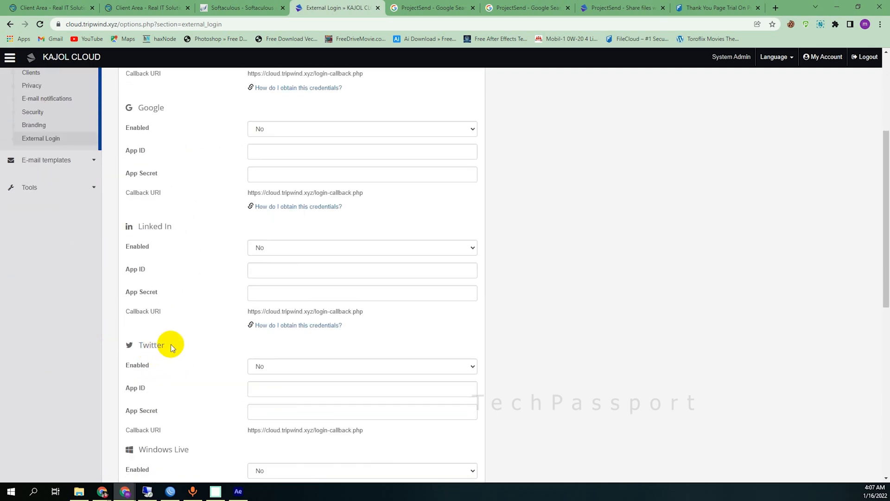
scroll("down", 3)
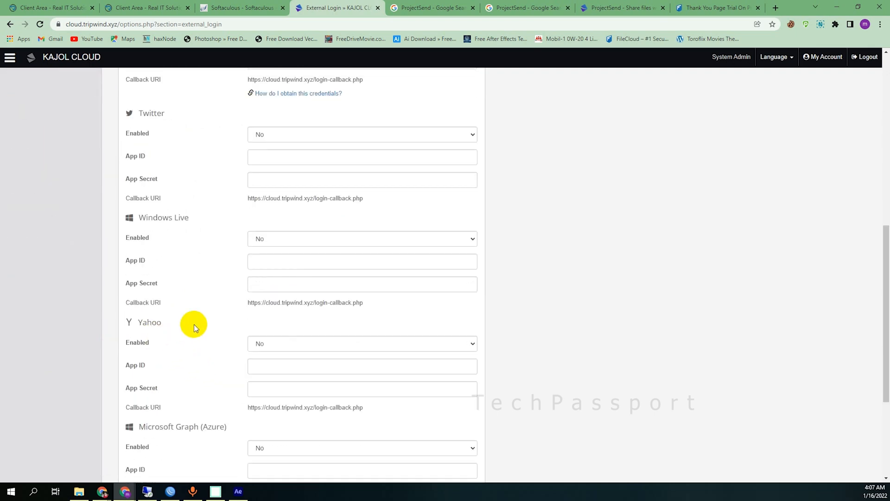
scroll("down", 3)
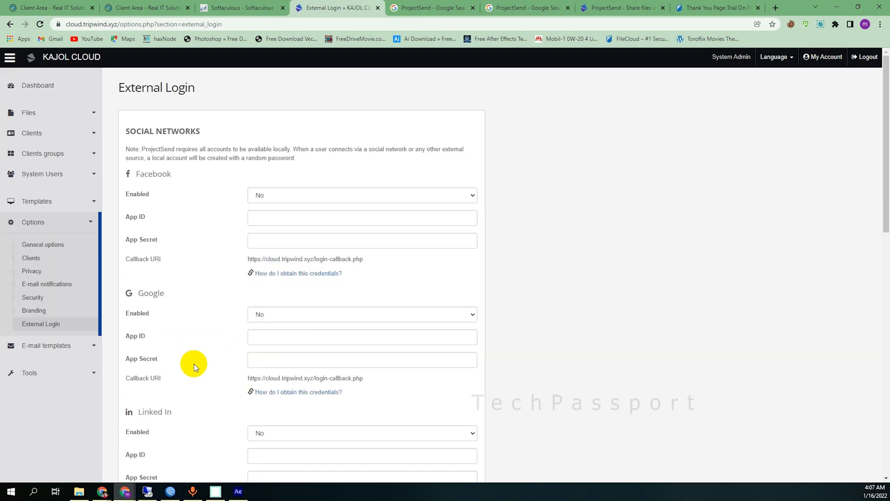
Expand the E-mail templates and Tools submenus to reveal their pages.
left_click(46, 345)
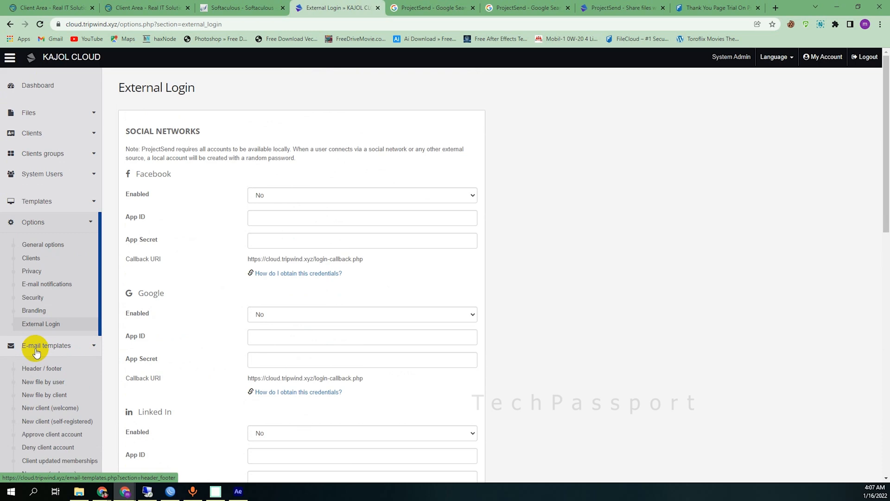
scroll("down", 3)
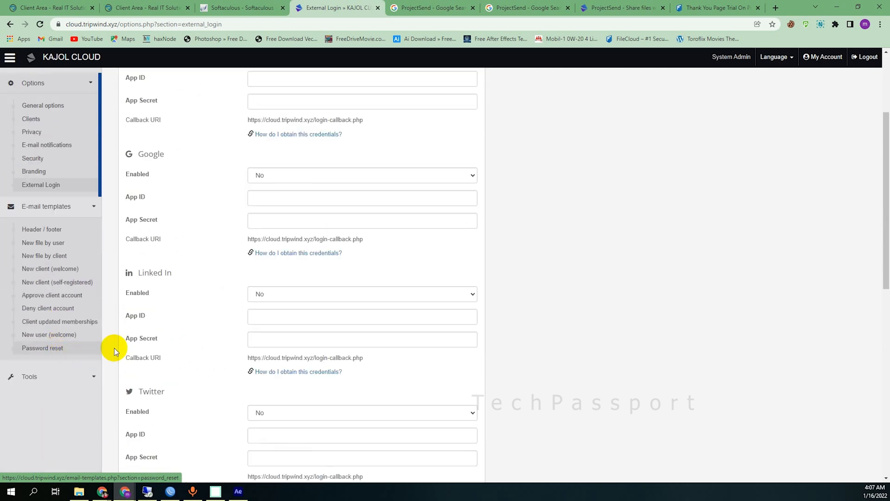
mouse_move(66, 233)
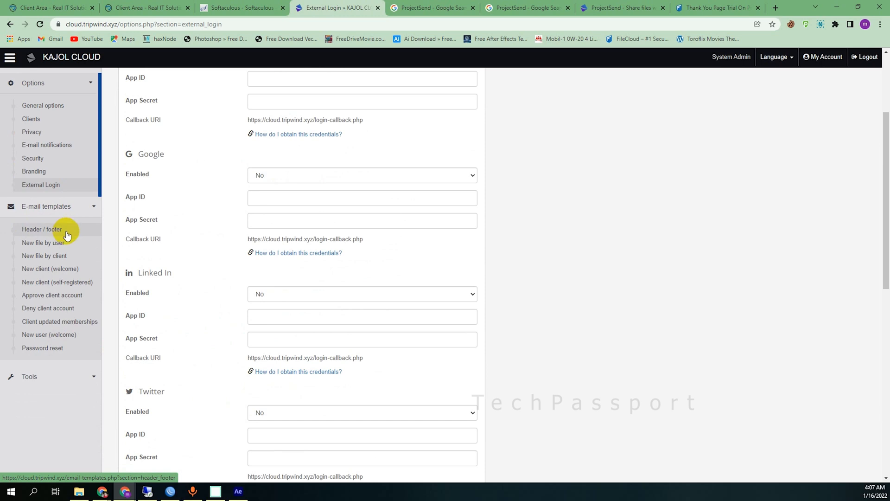
left_click(29, 377)
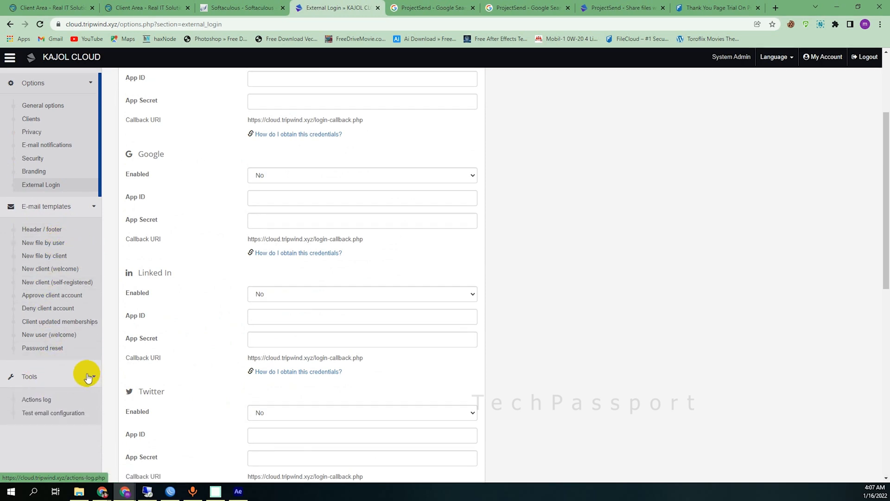
scroll("down", 3)
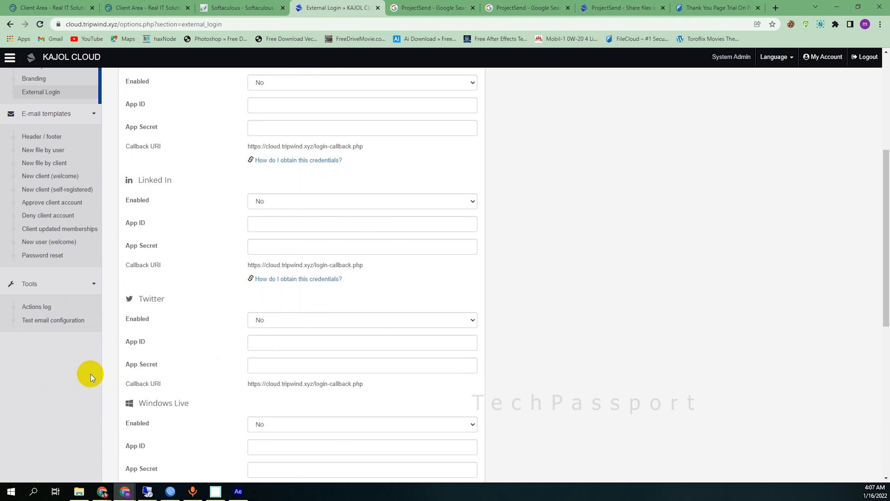
scroll("up", 3)
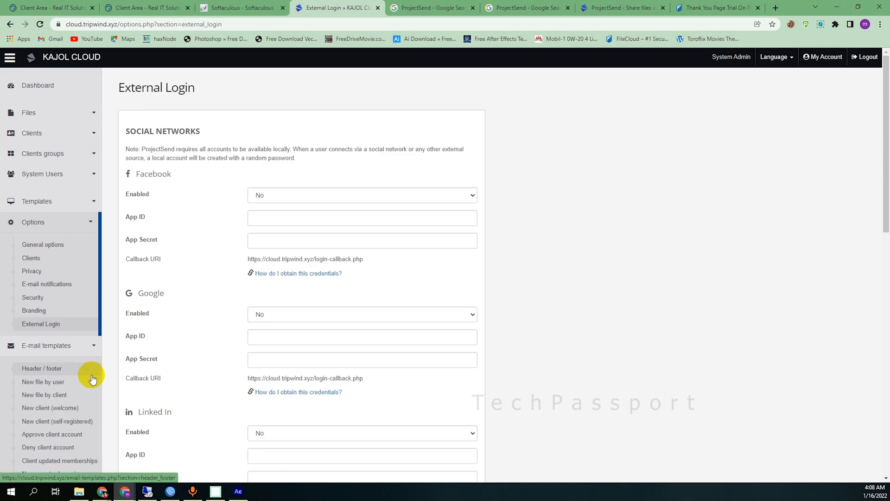
left_click(38, 85)
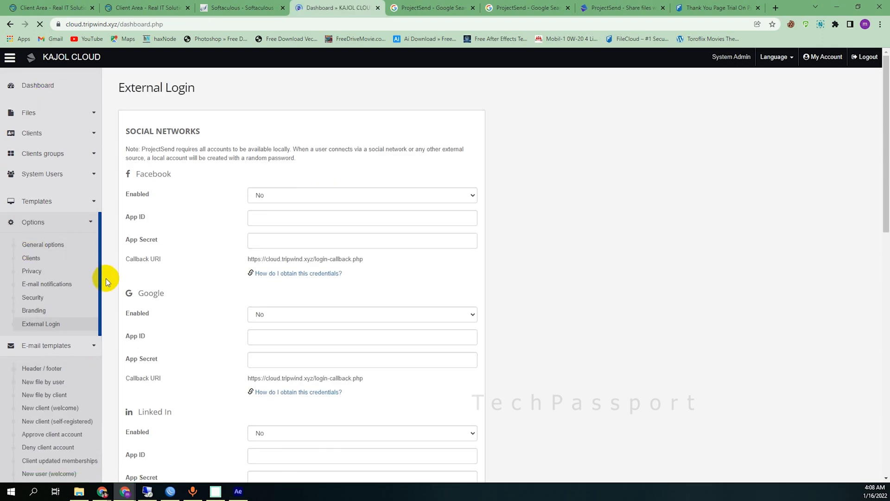
Review the KAJOL CLOUD dashboard's statistics, recent activities and system information (version r1335).
left_click(37, 85)
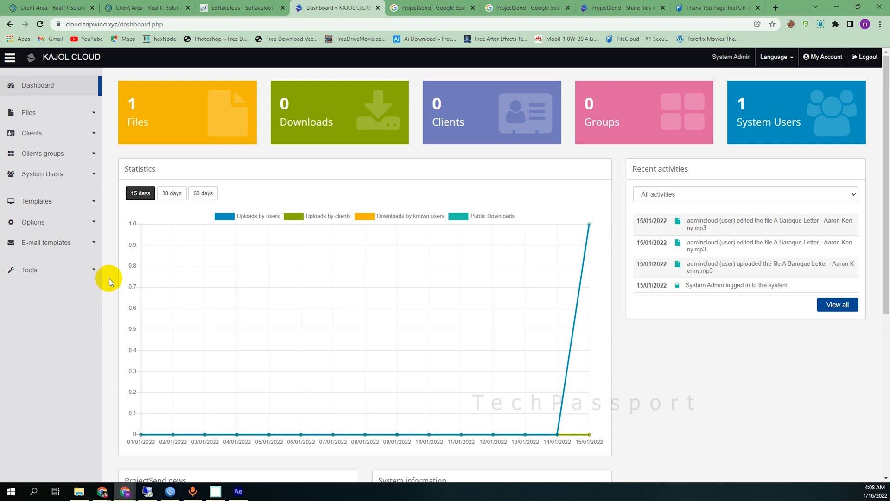
scroll("down", 3)
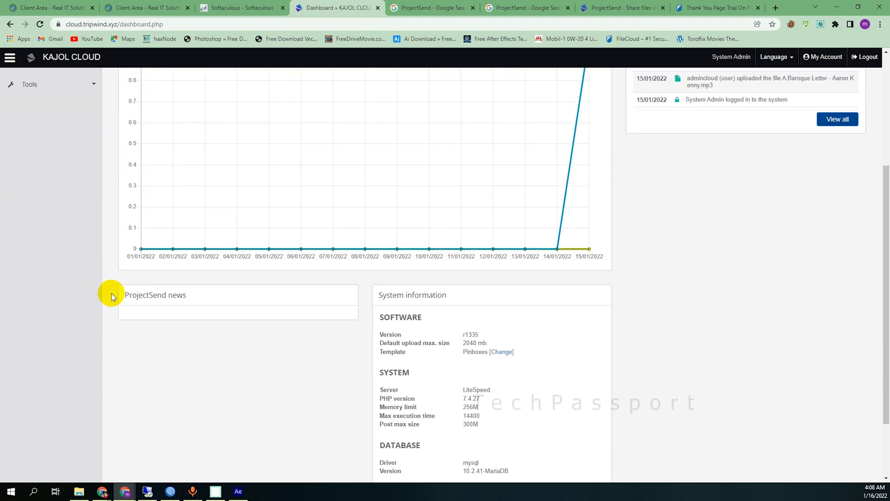
scroll("down", 3)
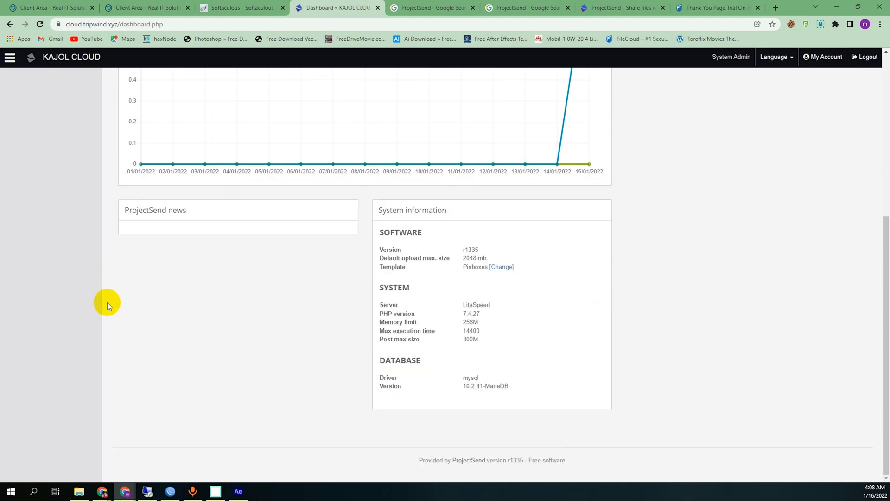
scroll("up", 3)
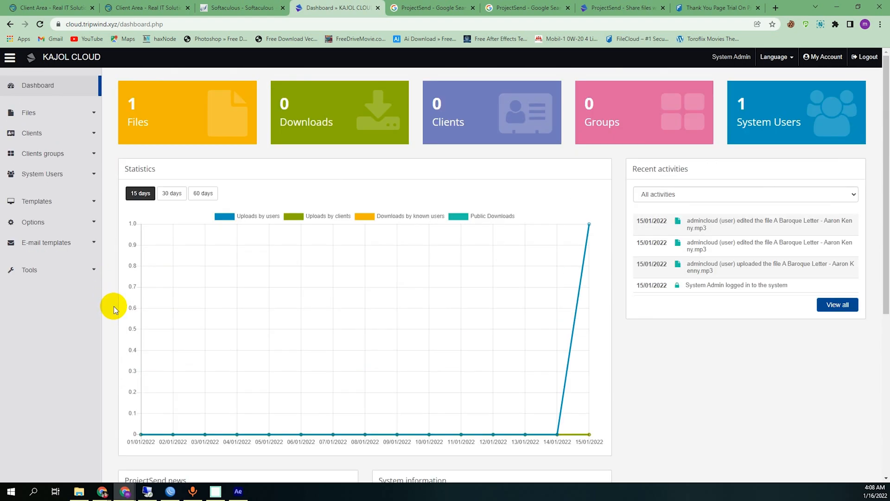